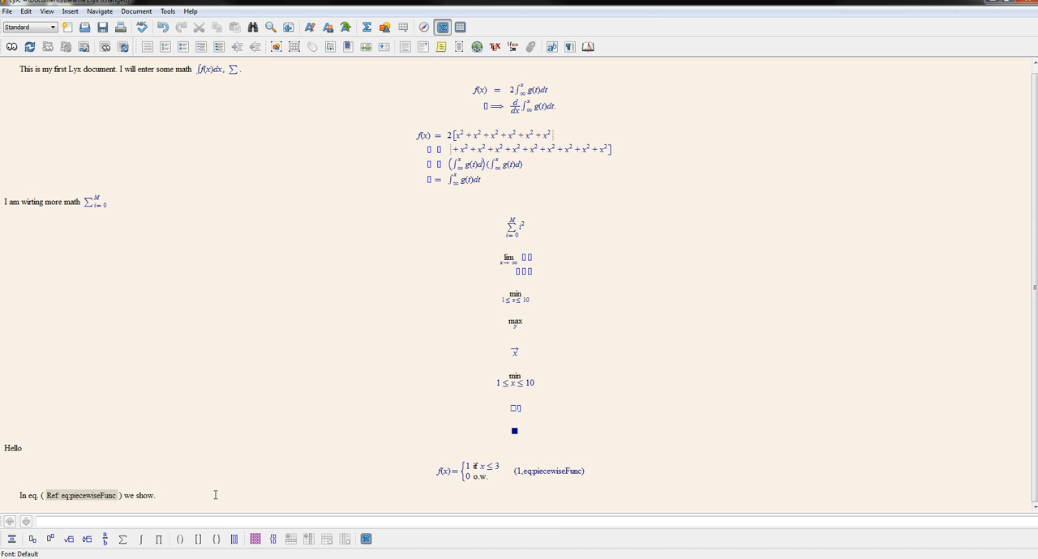
pyautogui.moveTo(78, 425)
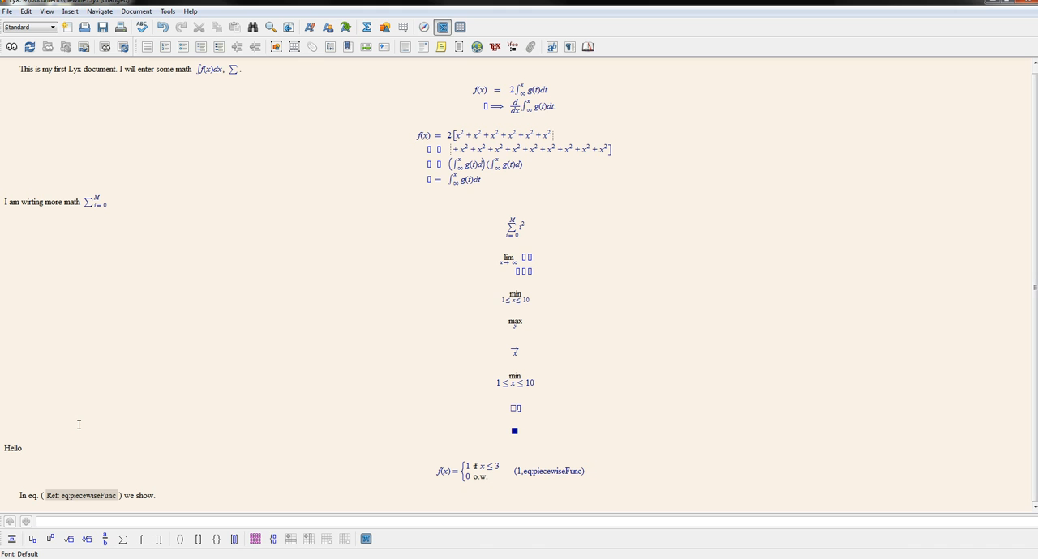
pyautogui.moveTo(263, 408)
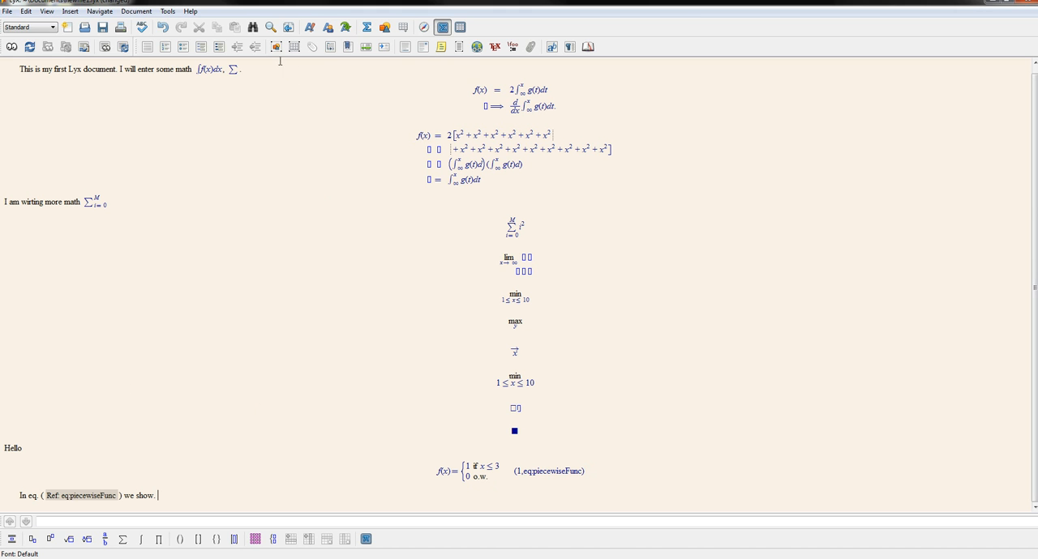
pyautogui.moveTo(276, 45)
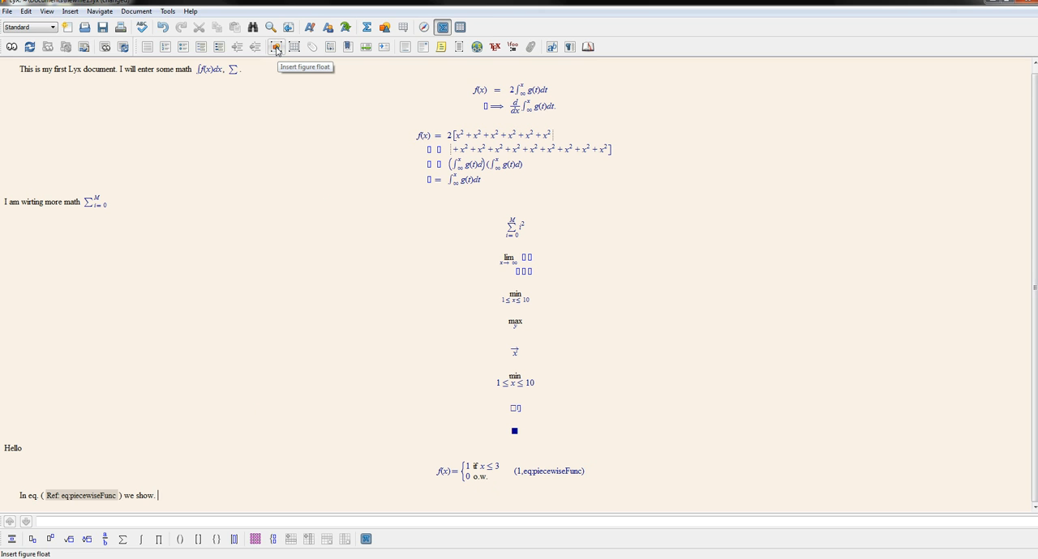
pyautogui.moveTo(279, 59)
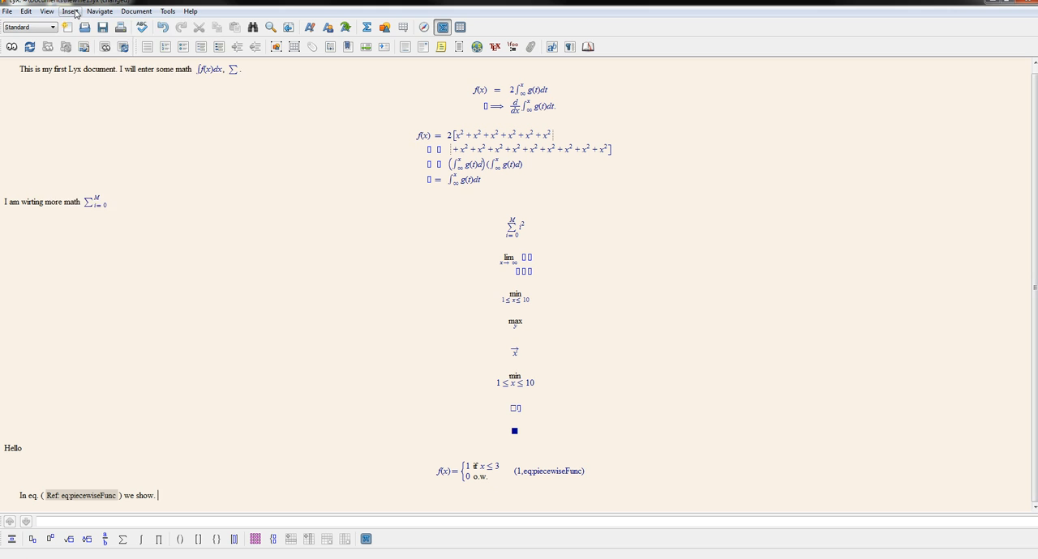
# Bring up the Insert menu's Float submenu listing the available float types
pyautogui.click(70, 10)
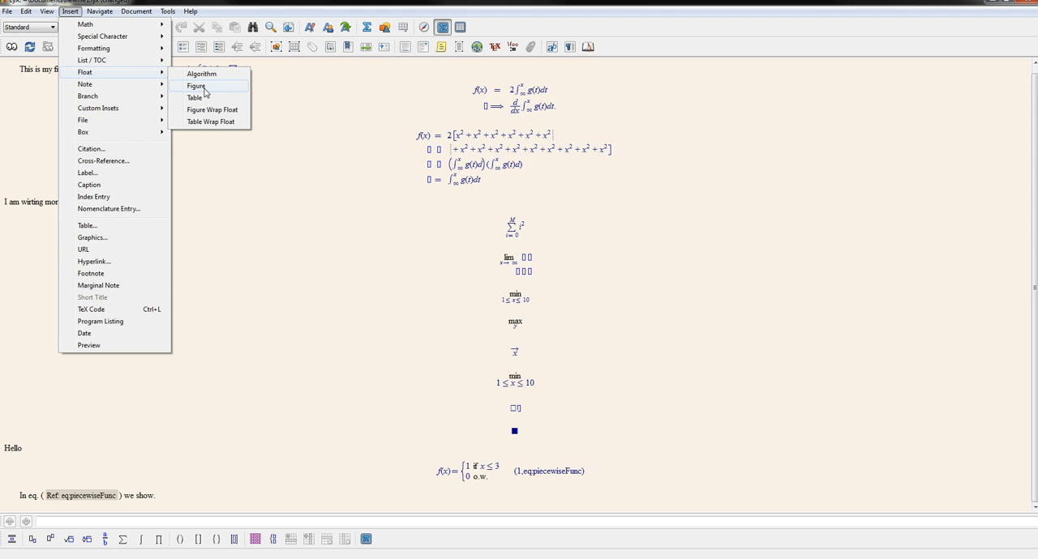
pyautogui.moveTo(202, 74)
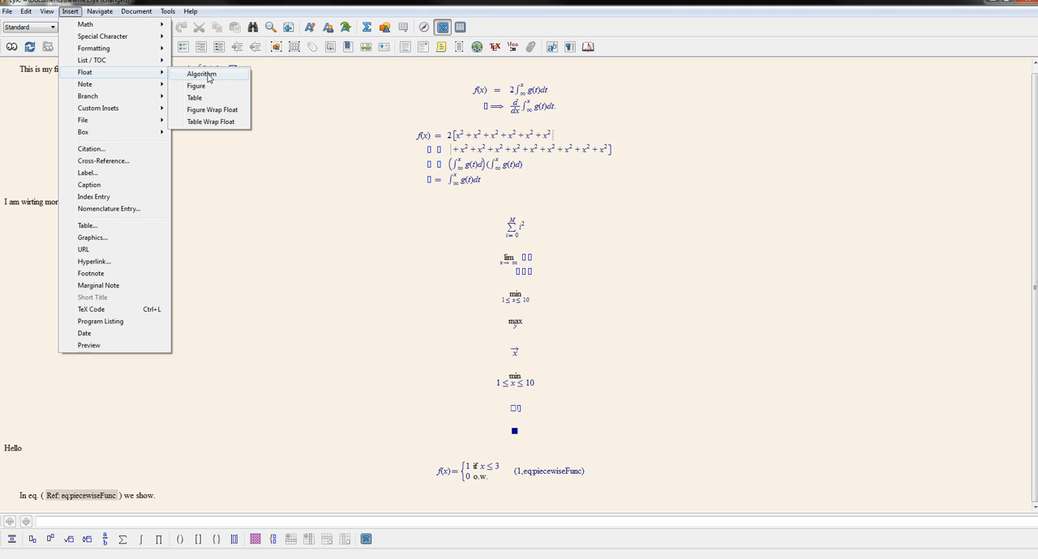
pyautogui.moveTo(195, 97)
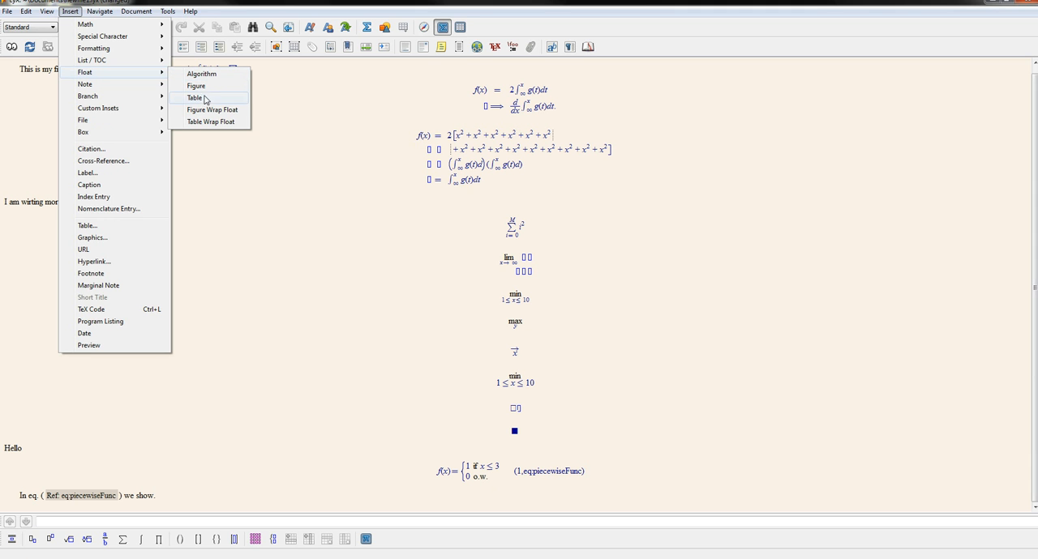
pyautogui.moveTo(215, 102)
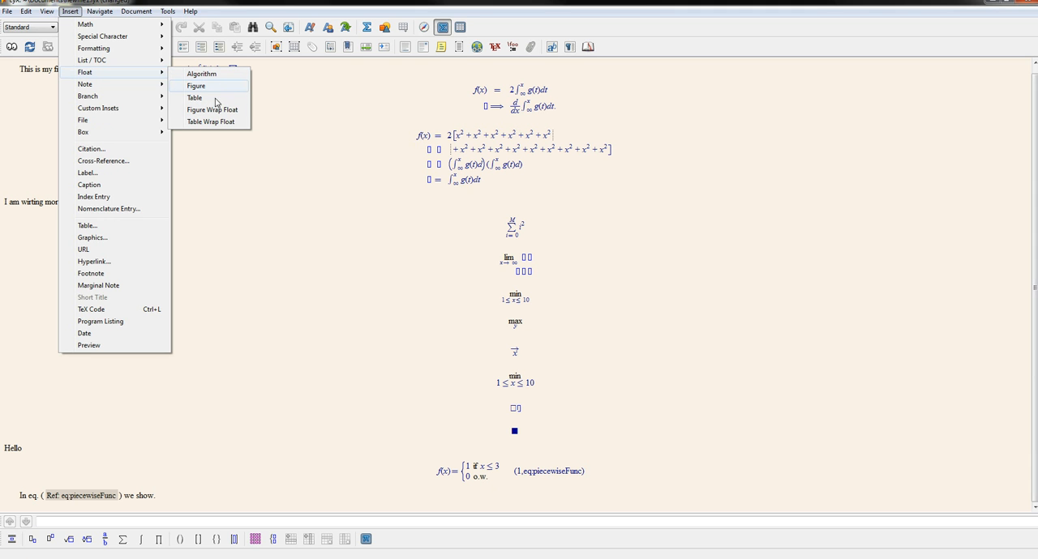
pyautogui.moveTo(227, 89)
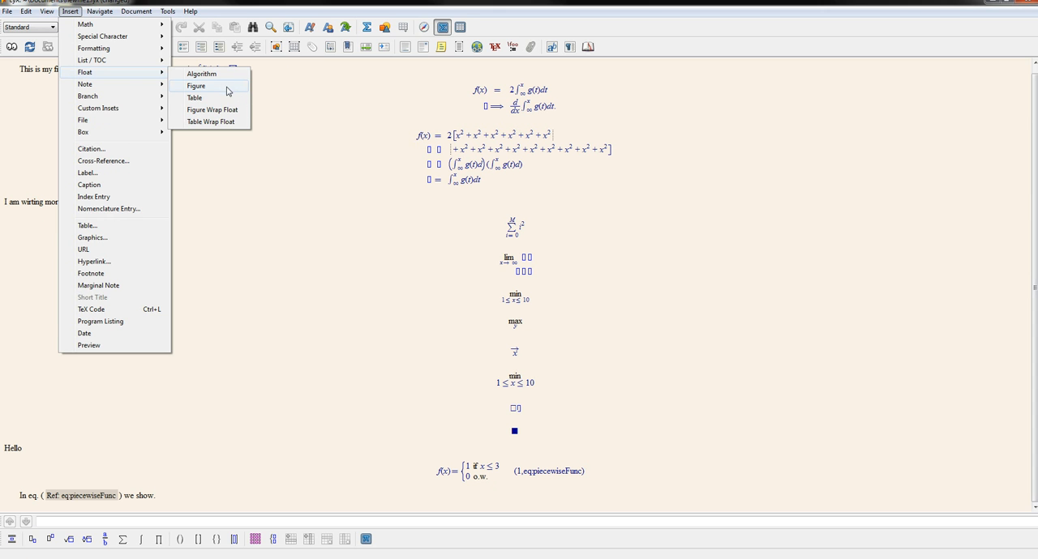
pyautogui.moveTo(305, 3)
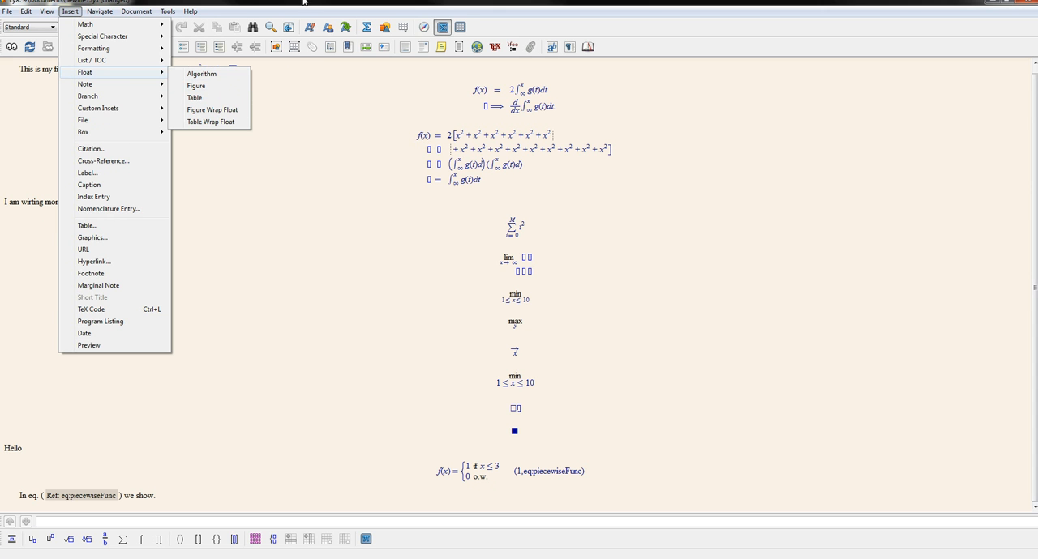
# Insert a figure float captioned 'Example figure' and label it fig:Example-figure
pyautogui.click(195, 84)
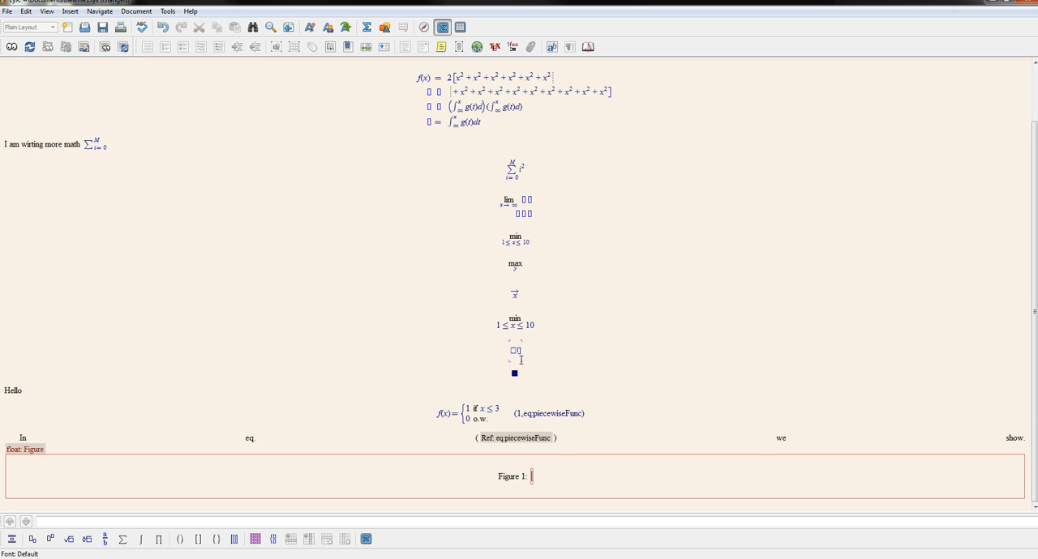
pyautogui.write('Example figure.')
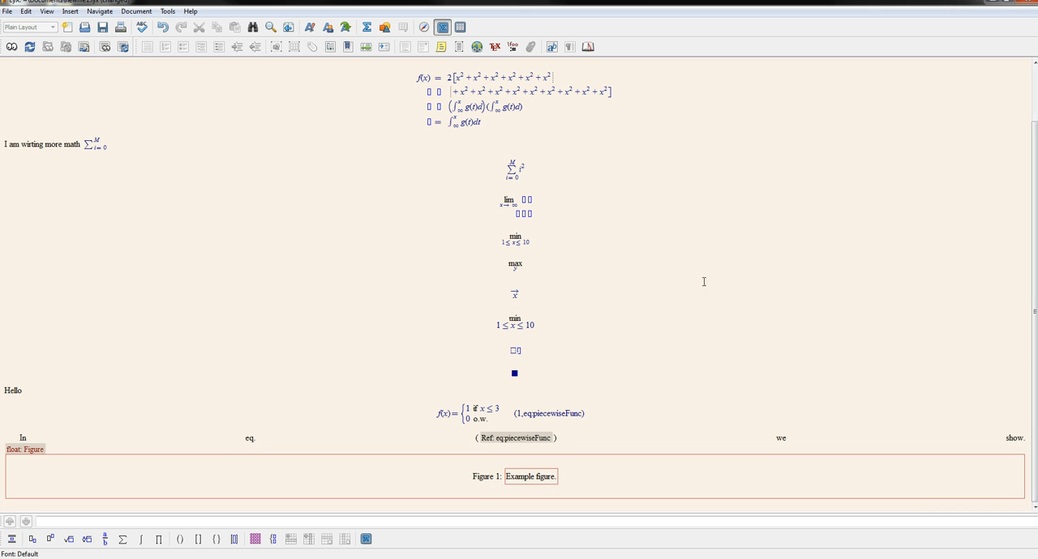
pyautogui.moveTo(311, 46)
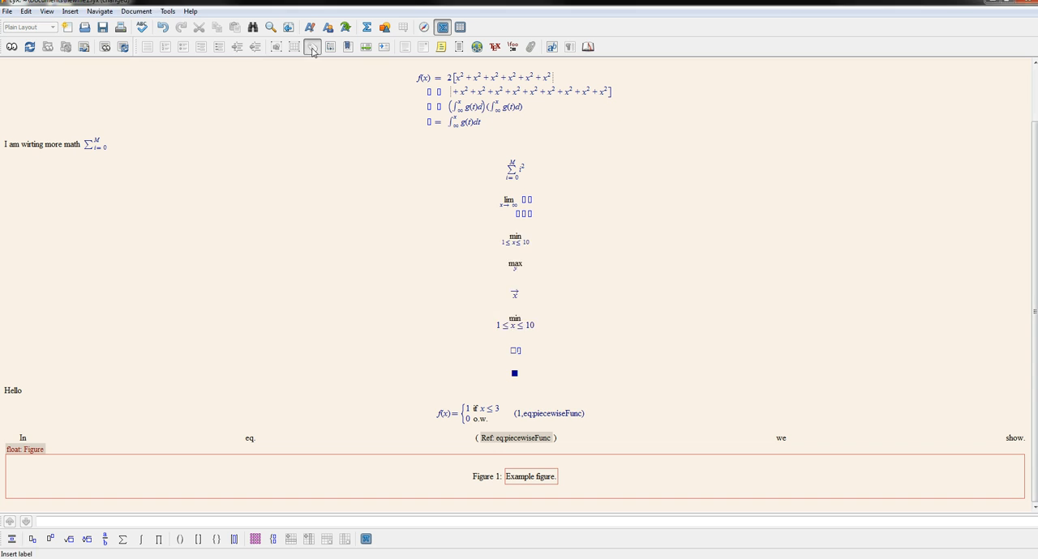
pyautogui.click(312, 46)
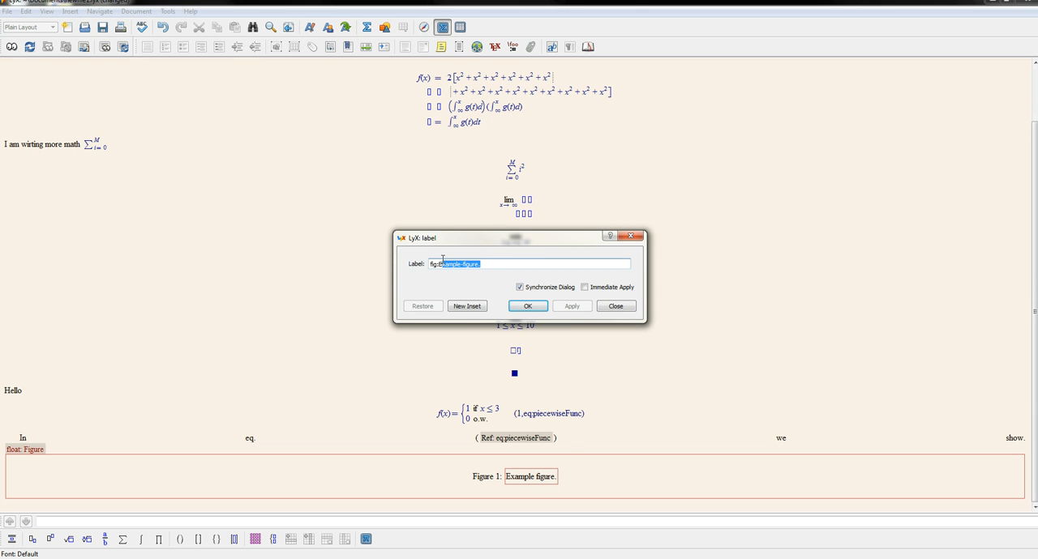
pyautogui.click(493, 264)
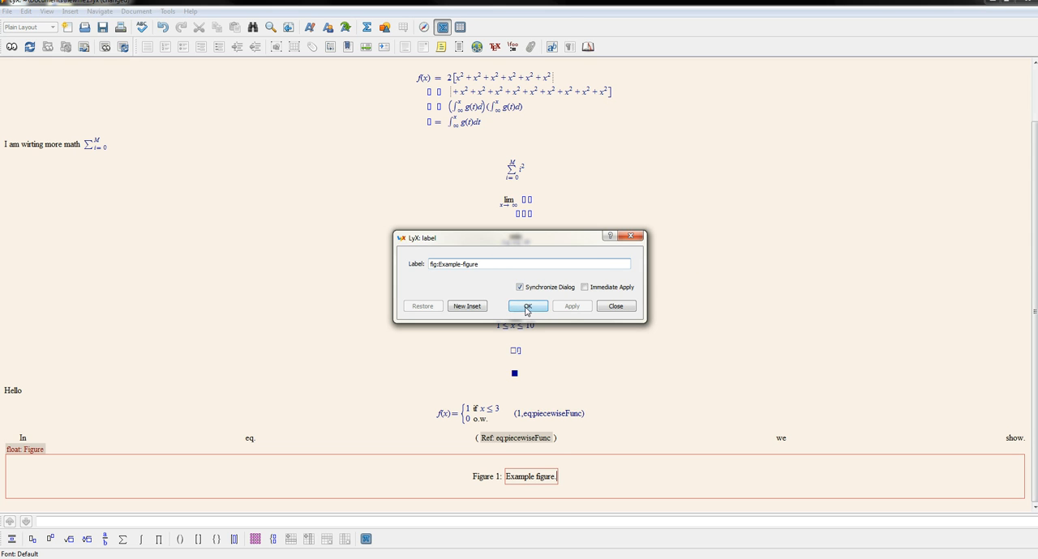
pyautogui.click(527, 305)
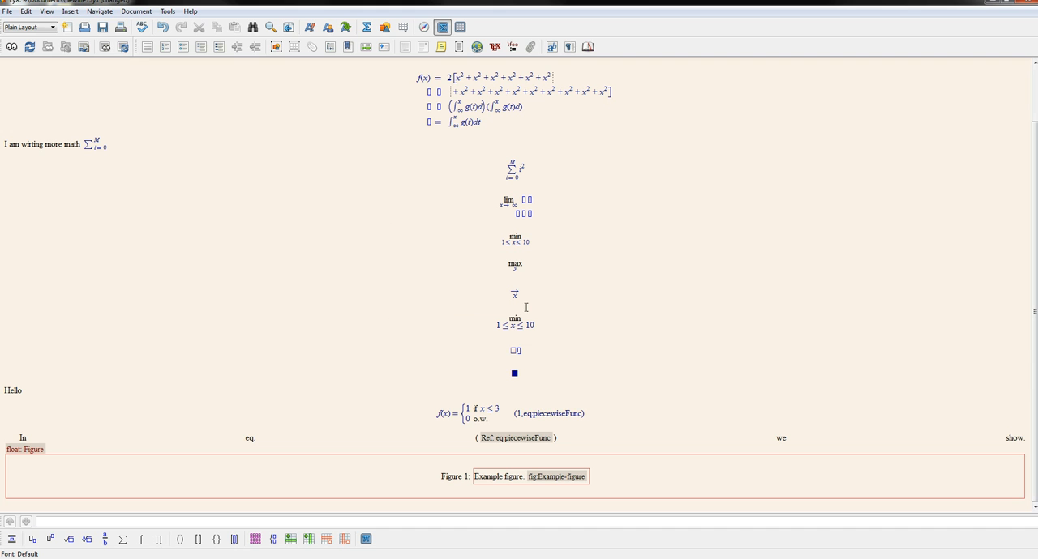
# Insert Desert.jpg from Pictures > Sample Pictures into the figure float
pyautogui.click(73, 473)
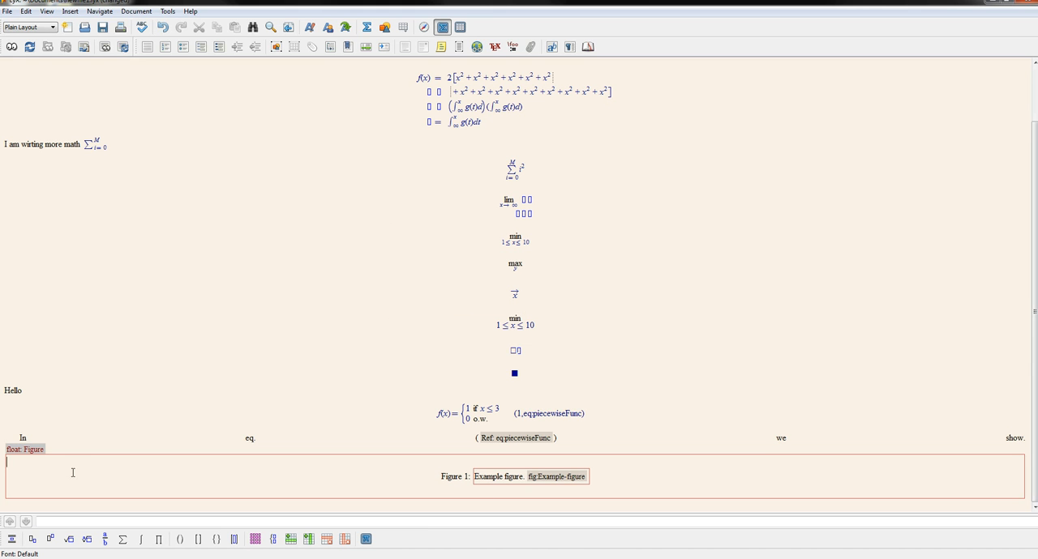
pyautogui.moveTo(384, 26)
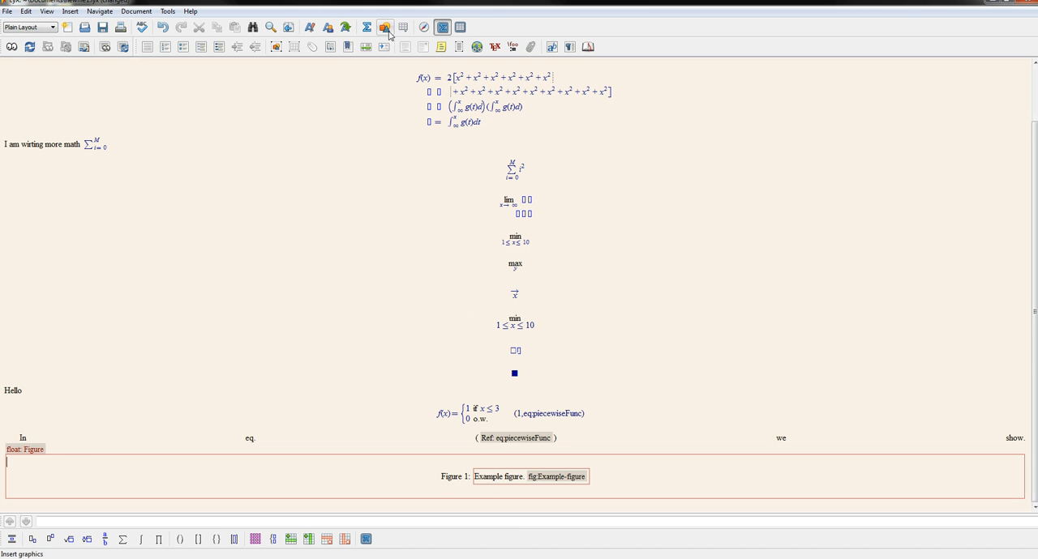
pyautogui.click(385, 25)
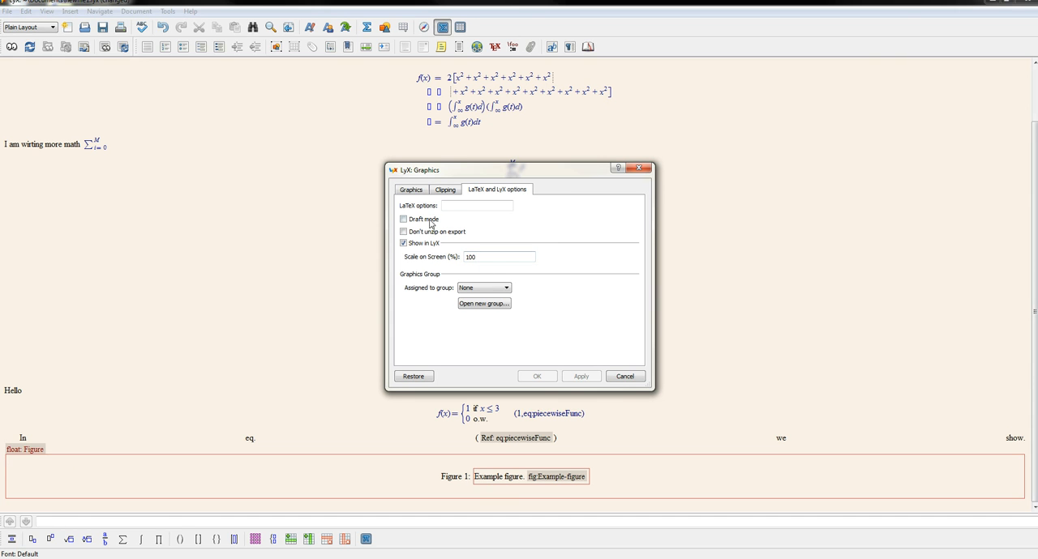
pyautogui.click(412, 188)
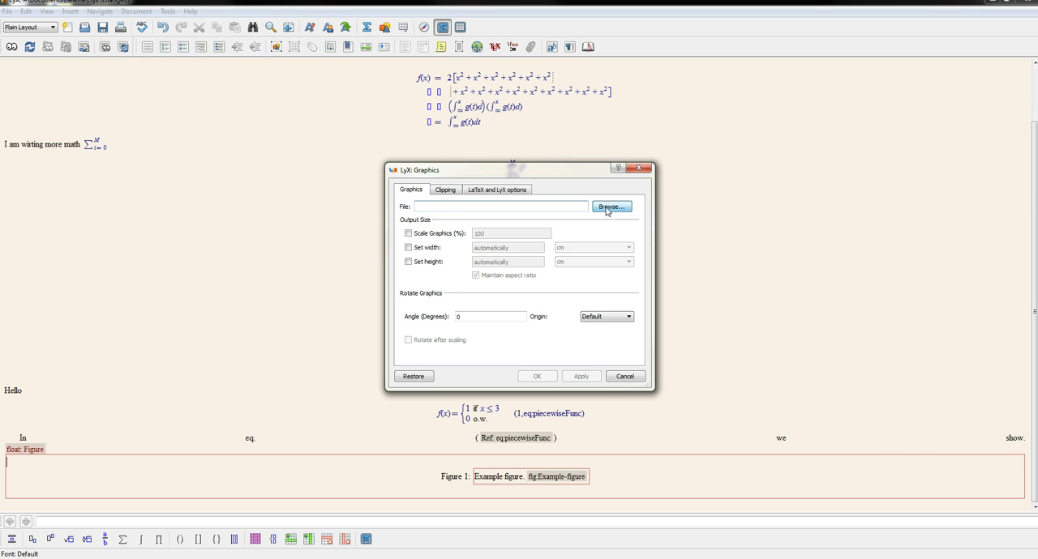
pyautogui.click(610, 205)
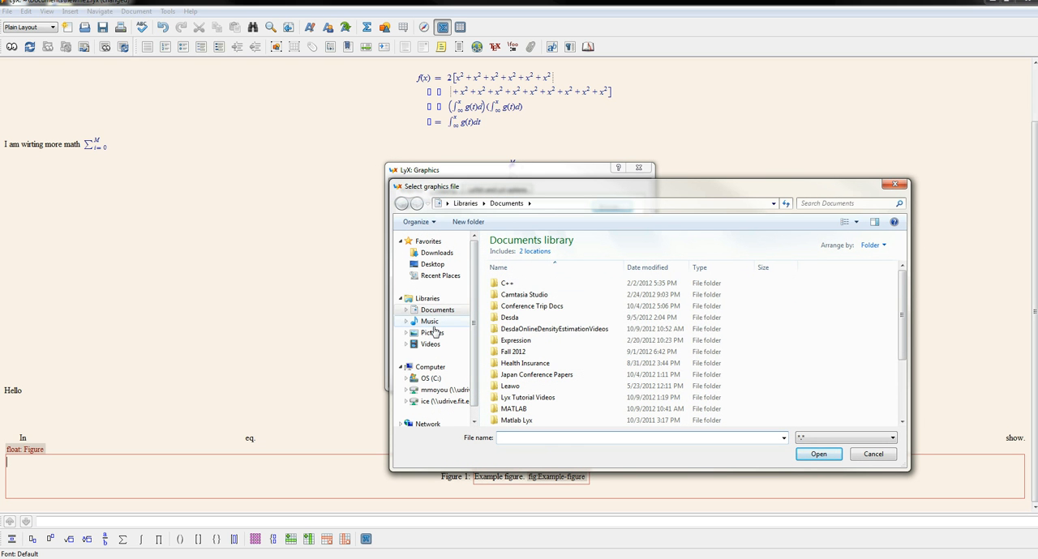
pyautogui.click(432, 332)
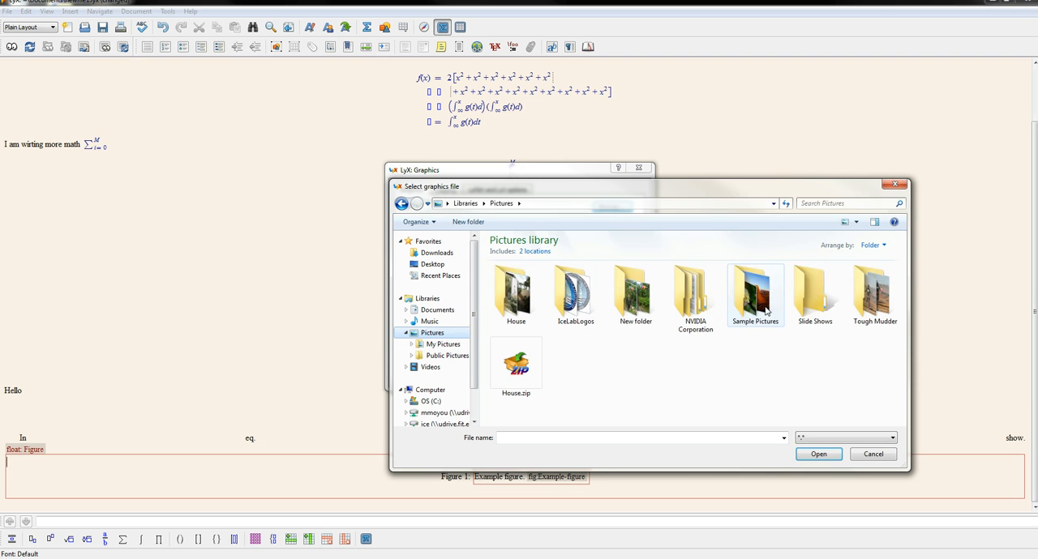
pyautogui.doubleClick(755, 292)
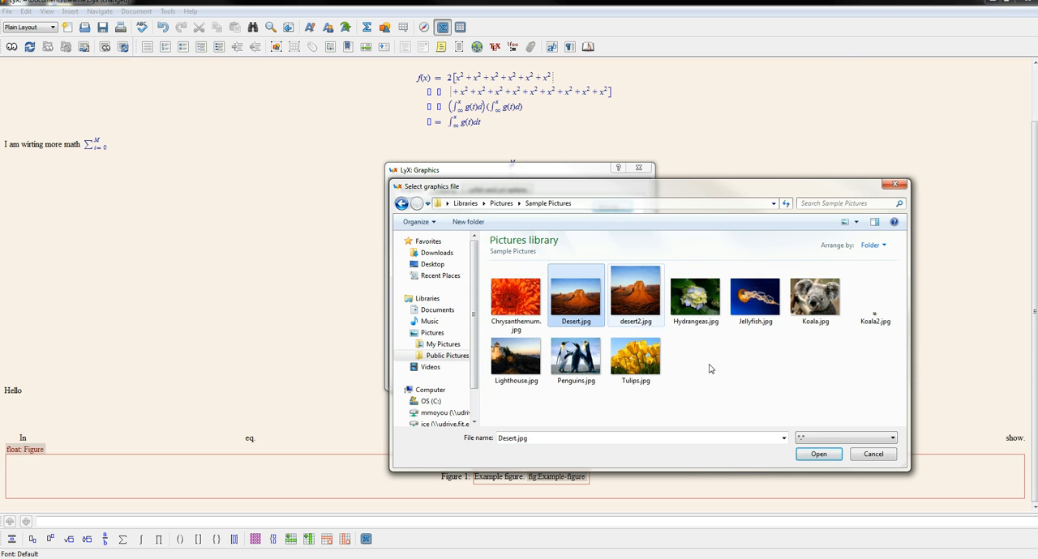
pyautogui.click(818, 454)
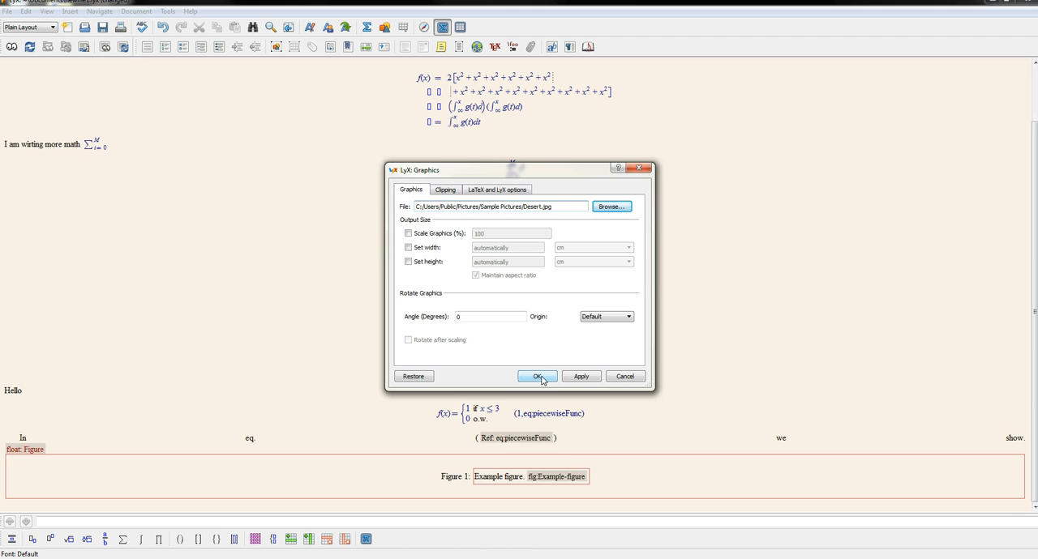
pyautogui.click(538, 376)
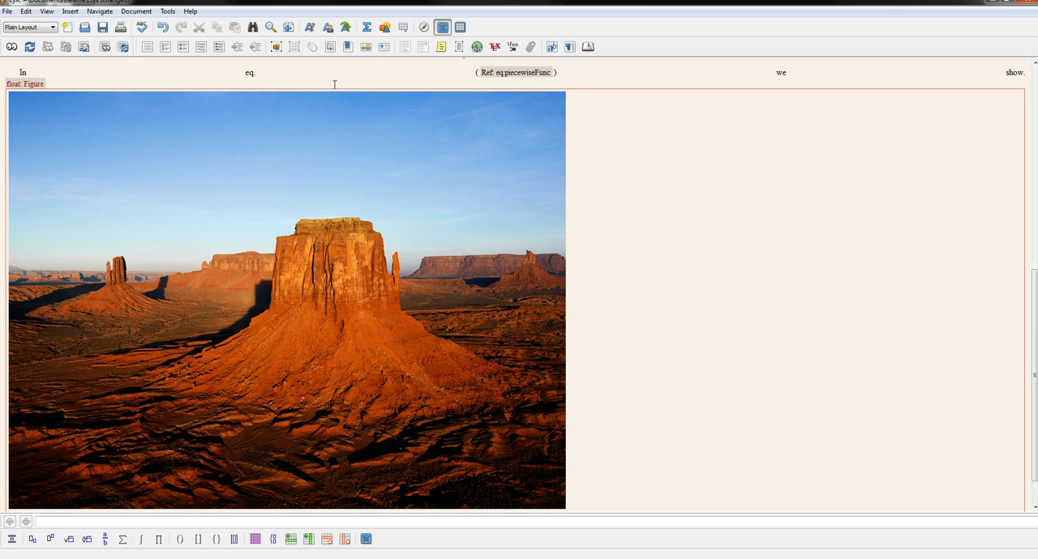
pyautogui.moveTo(338, 425)
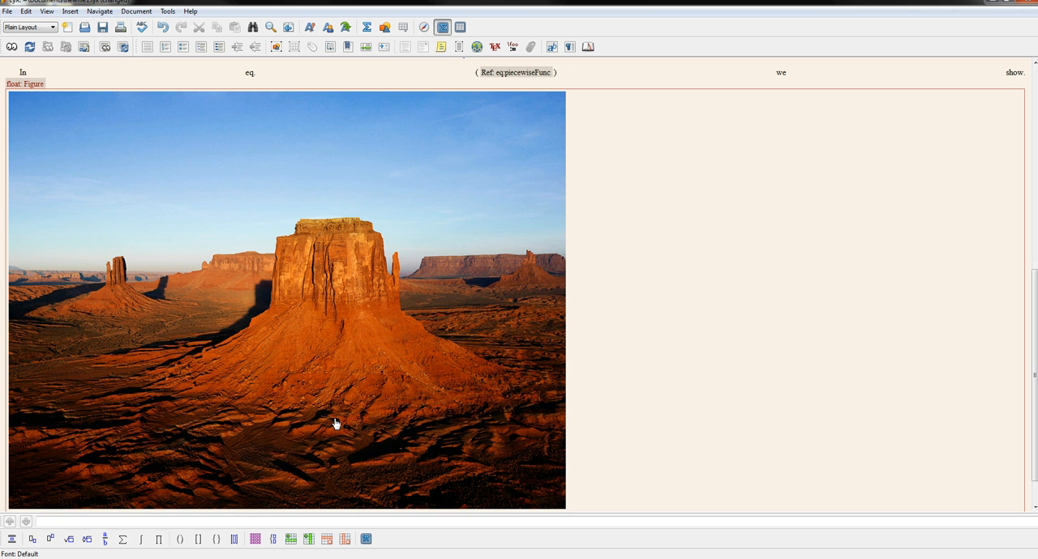
pyautogui.moveTo(274, 329)
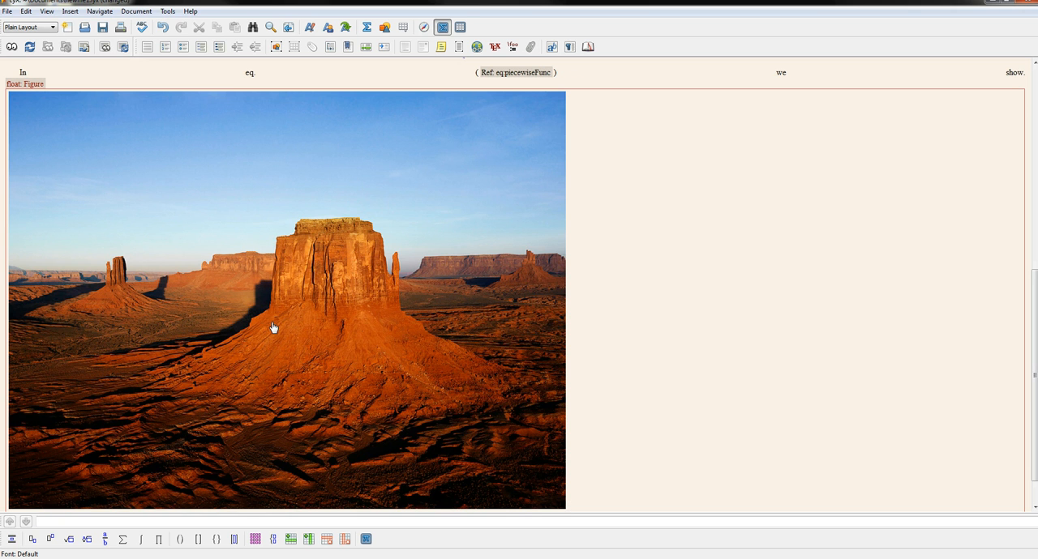
pyautogui.moveTo(285, 316)
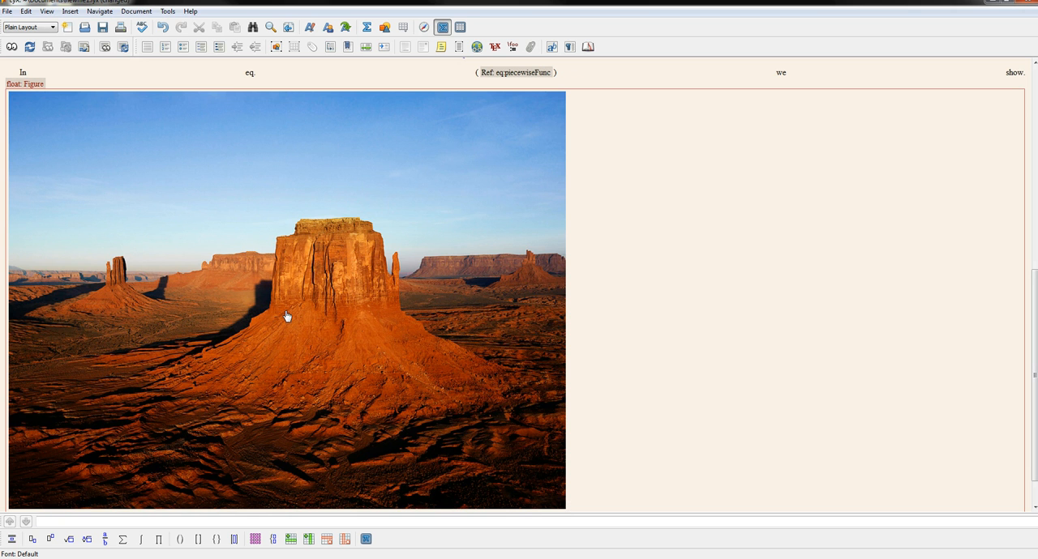
# Set the desert photo's Scale on screen to 25% in its LaTeX and LyX options
pyautogui.doubleClick(286, 316)
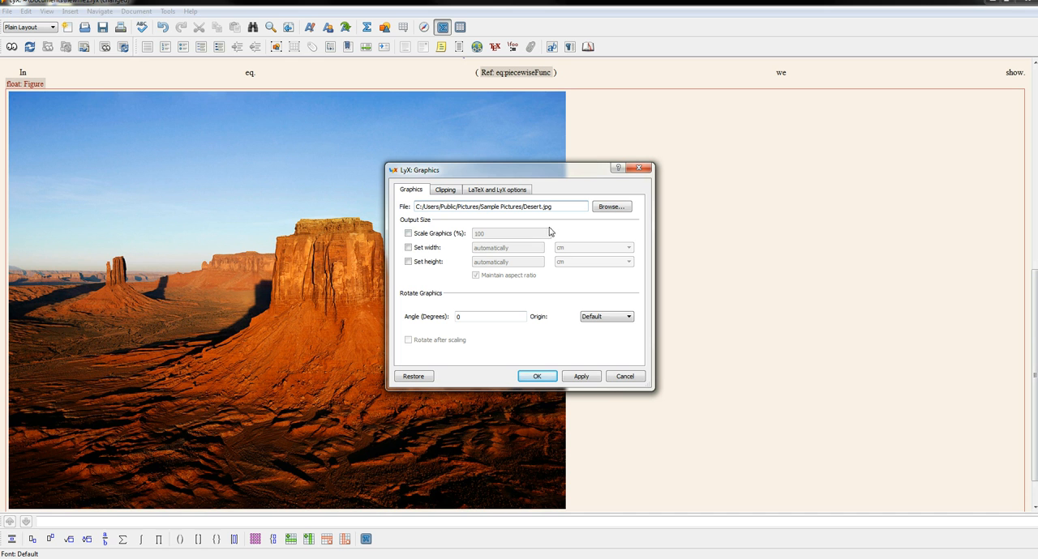
pyautogui.moveTo(593, 281)
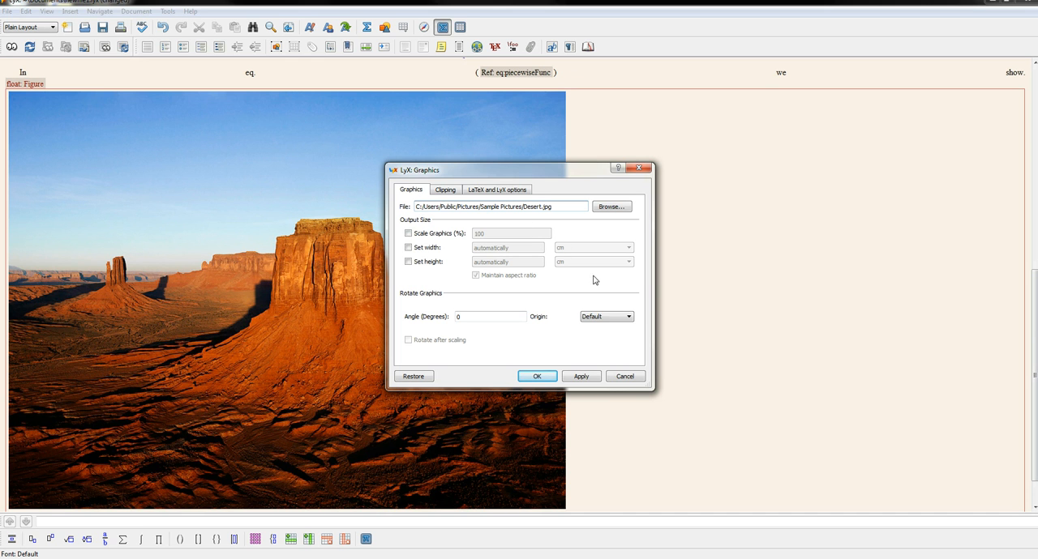
pyautogui.click(580, 376)
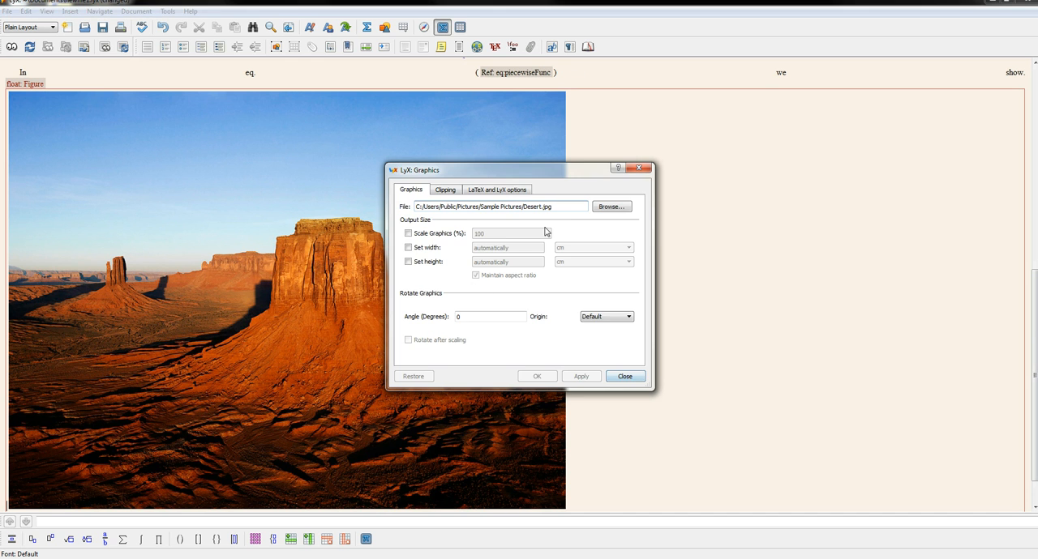
pyautogui.click(496, 188)
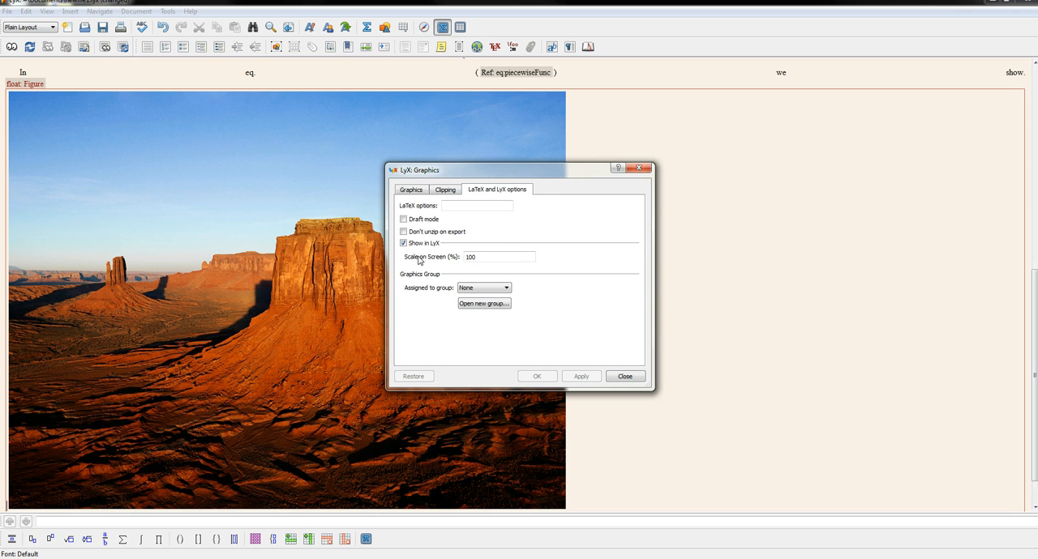
pyautogui.tripleClick(499, 256)
pyautogui.write('25')
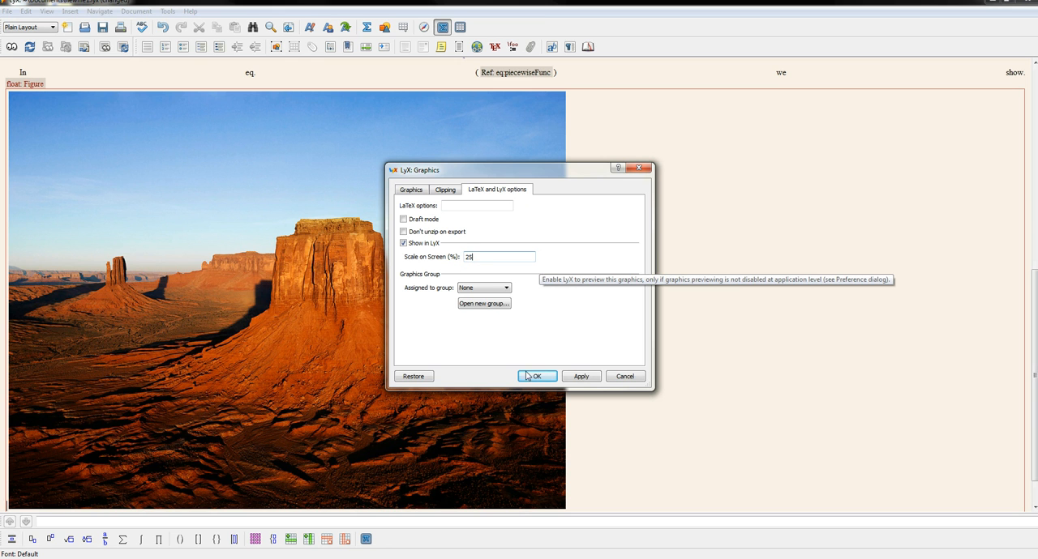
pyautogui.click(535, 376)
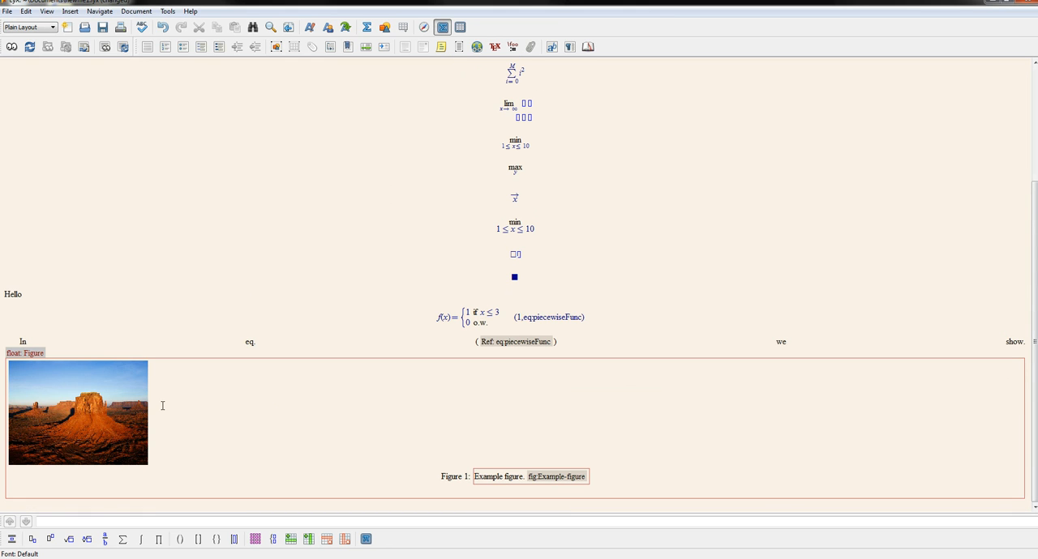
pyautogui.moveTo(94, 419)
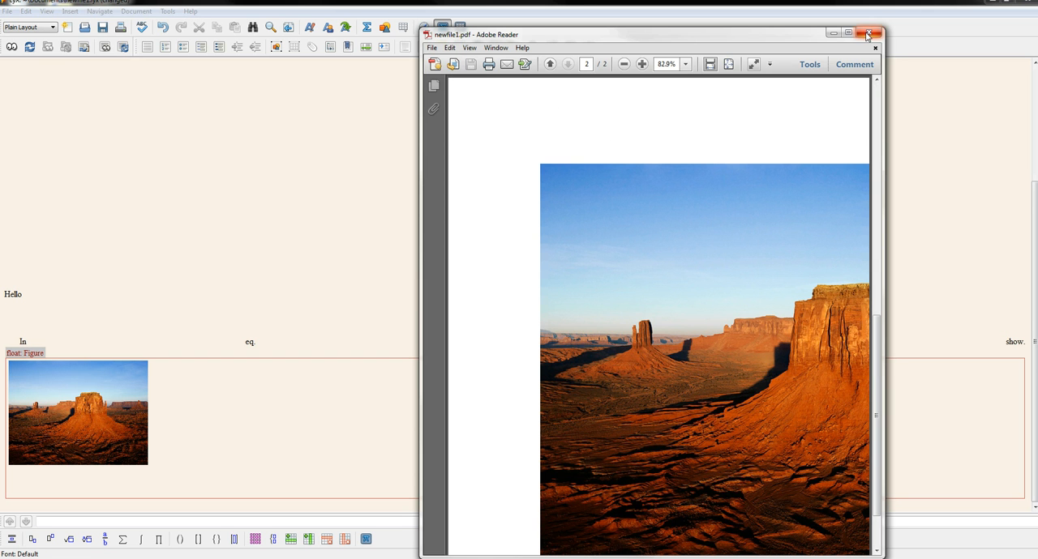
# Close the Adobe Reader preview after checking the oversized desert photo on page 2
pyautogui.click(866, 34)
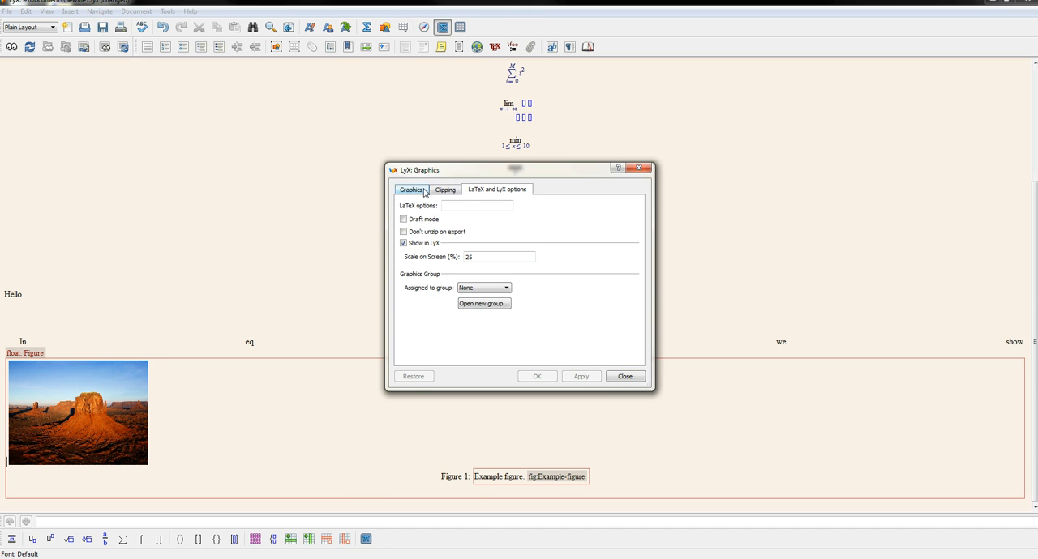
# Give the desert photo a fixed output width and height of 2.54 each with the chosen unit
pyautogui.click(411, 188)
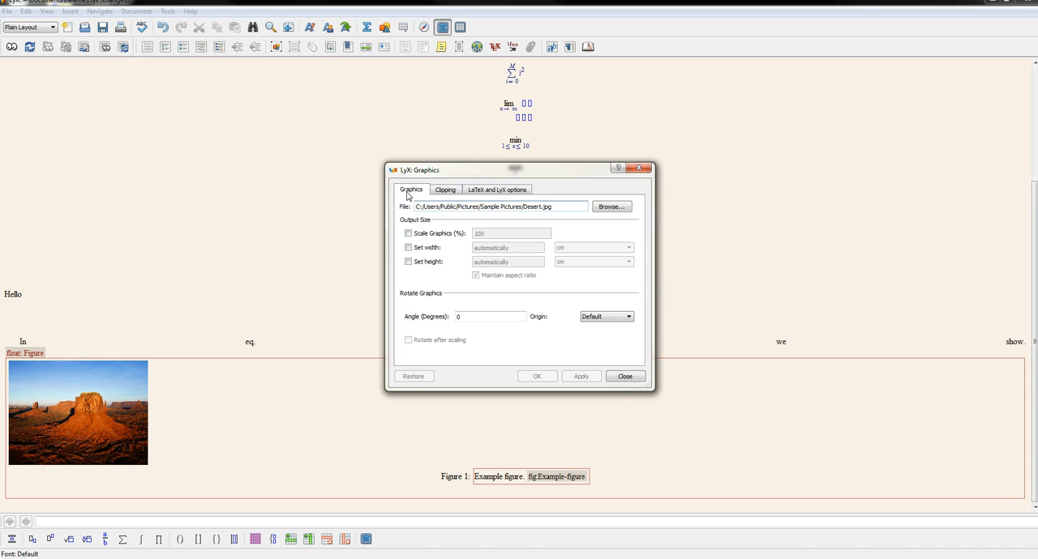
pyautogui.click(409, 233)
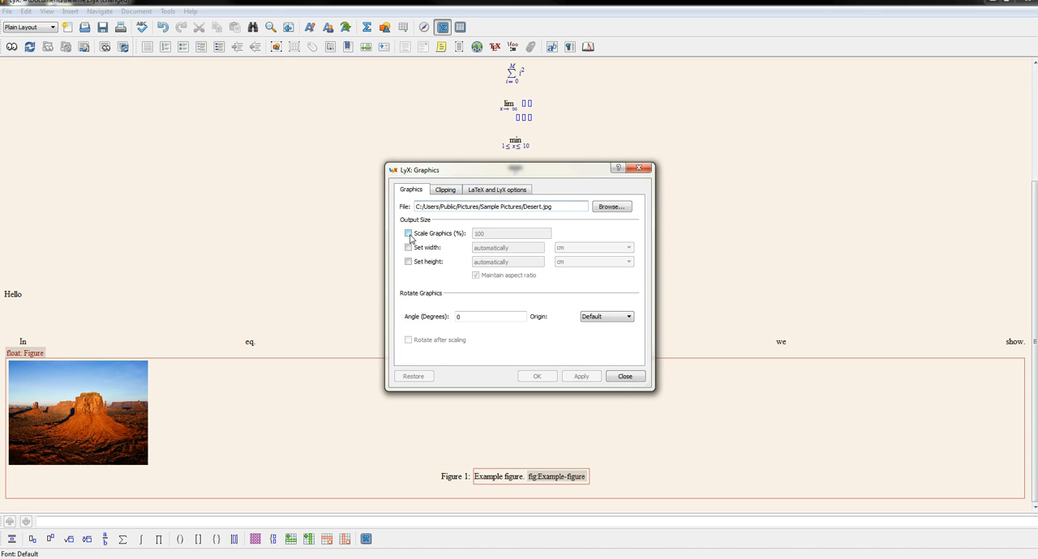
pyautogui.click(408, 233)
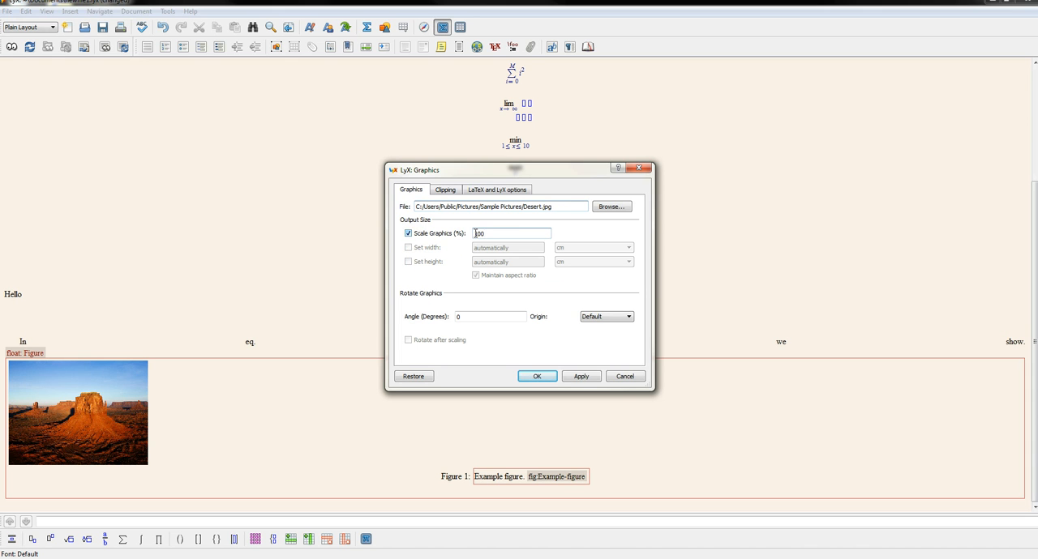
pyautogui.tripleClick(511, 234)
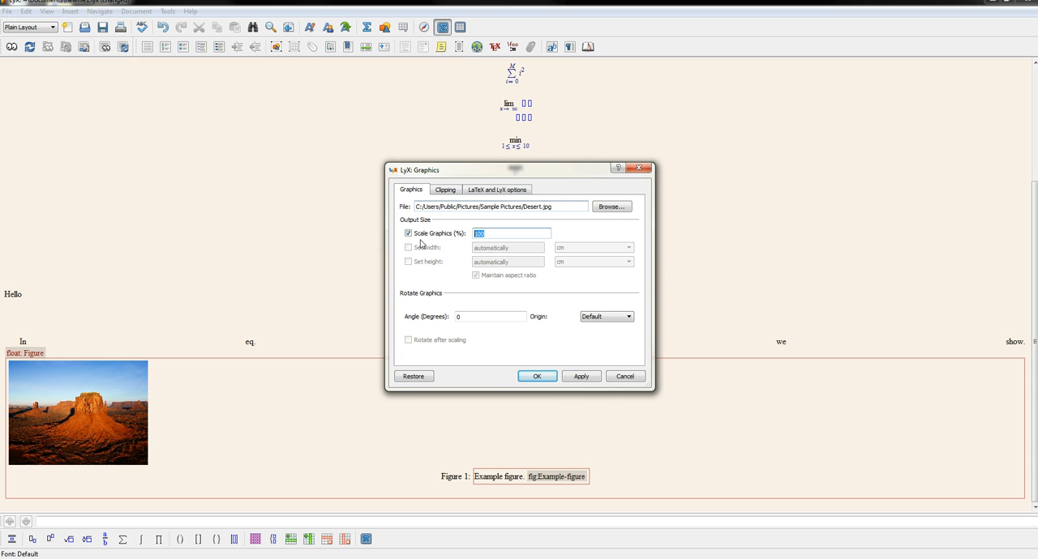
pyautogui.click(409, 247)
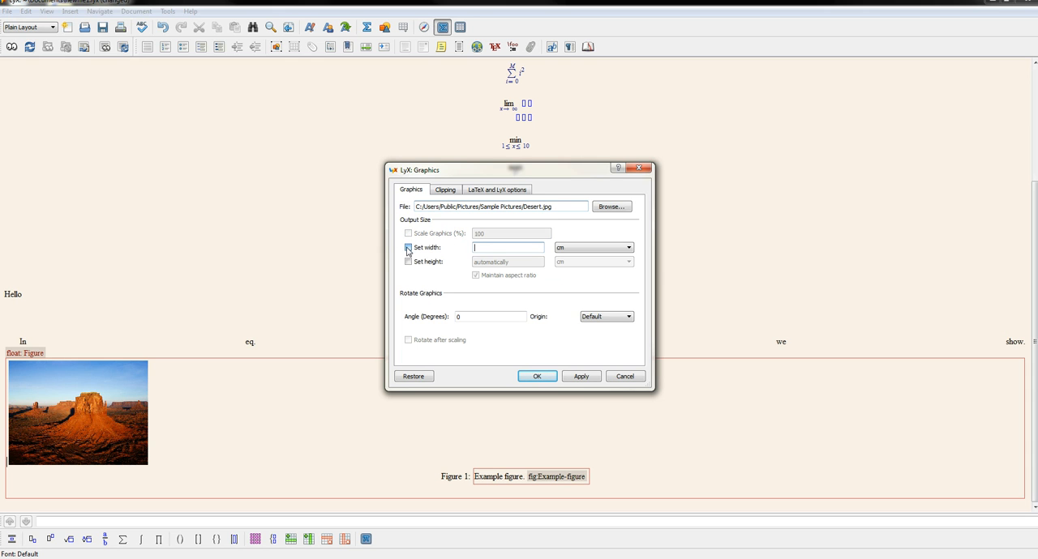
pyautogui.click(409, 261)
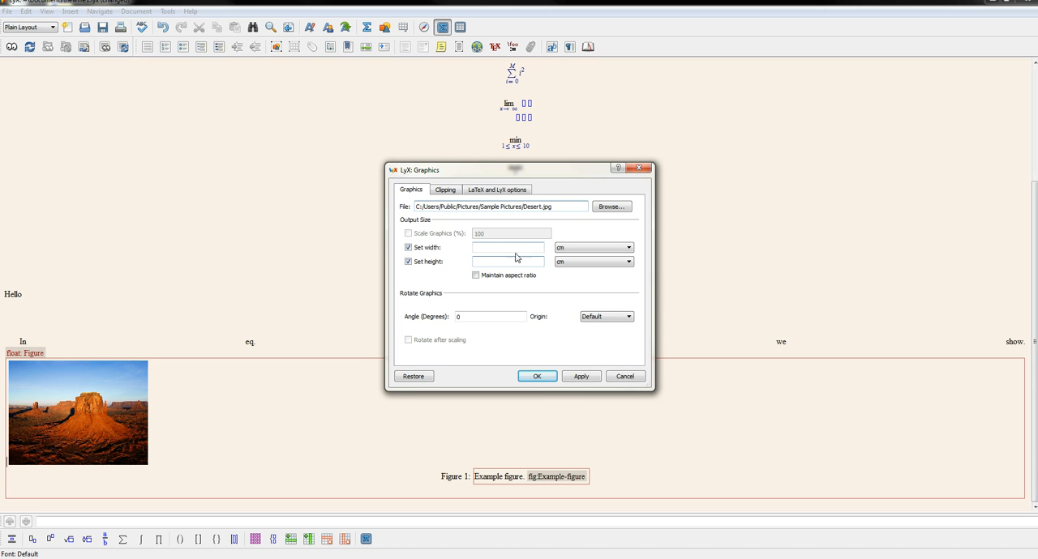
pyautogui.moveTo(508, 247)
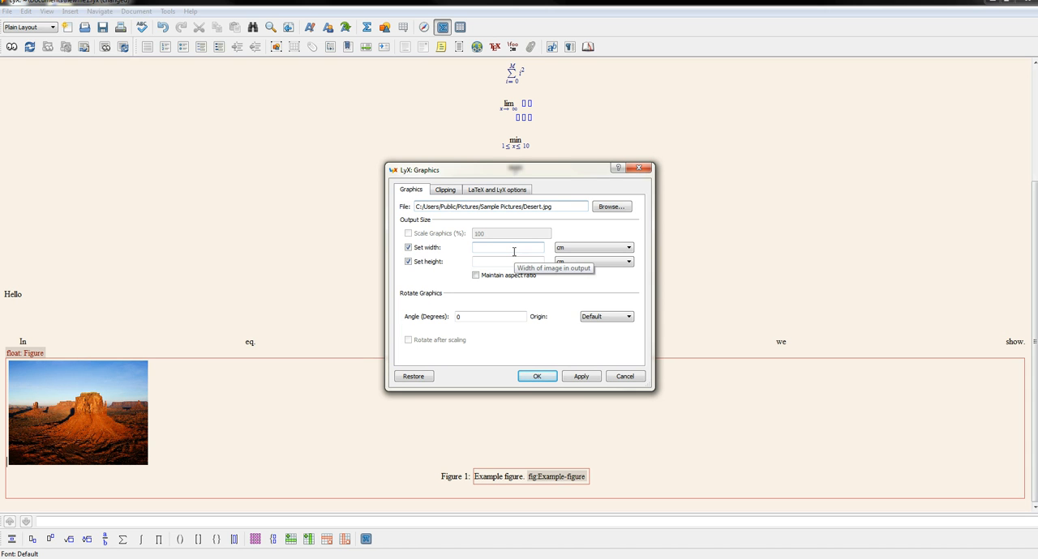
pyautogui.write('2.54')
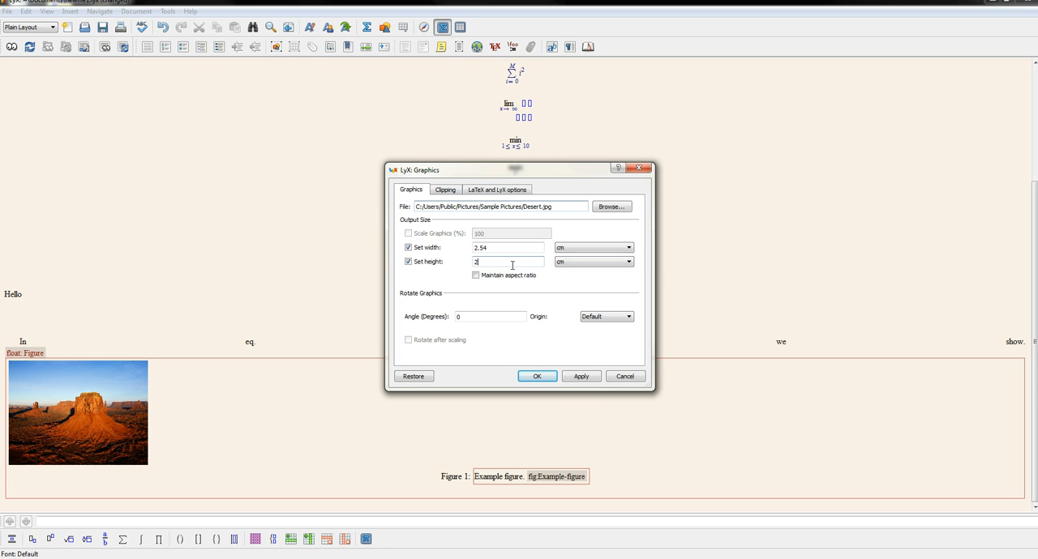
pyautogui.write('.54')
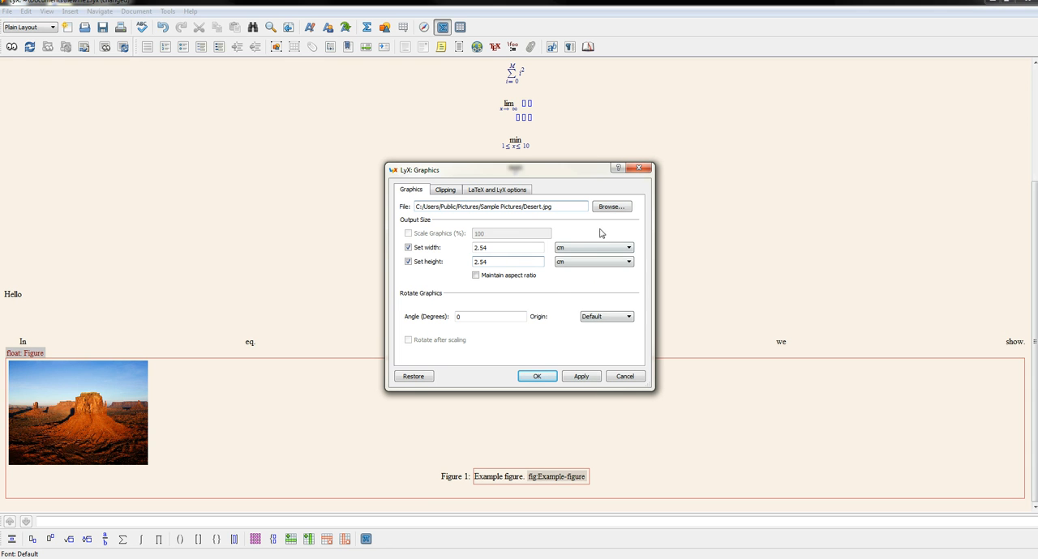
pyautogui.click(628, 246)
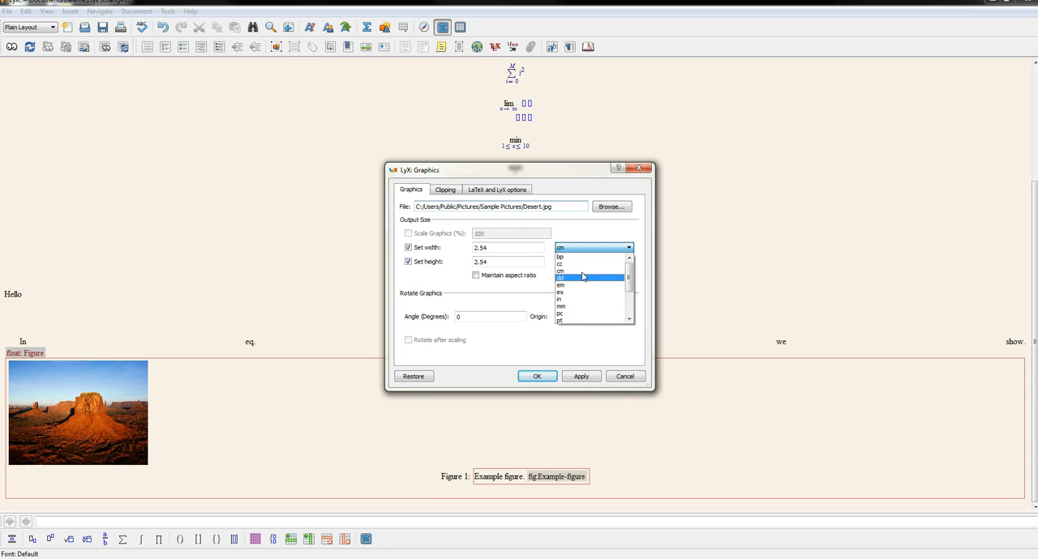
pyautogui.click(584, 269)
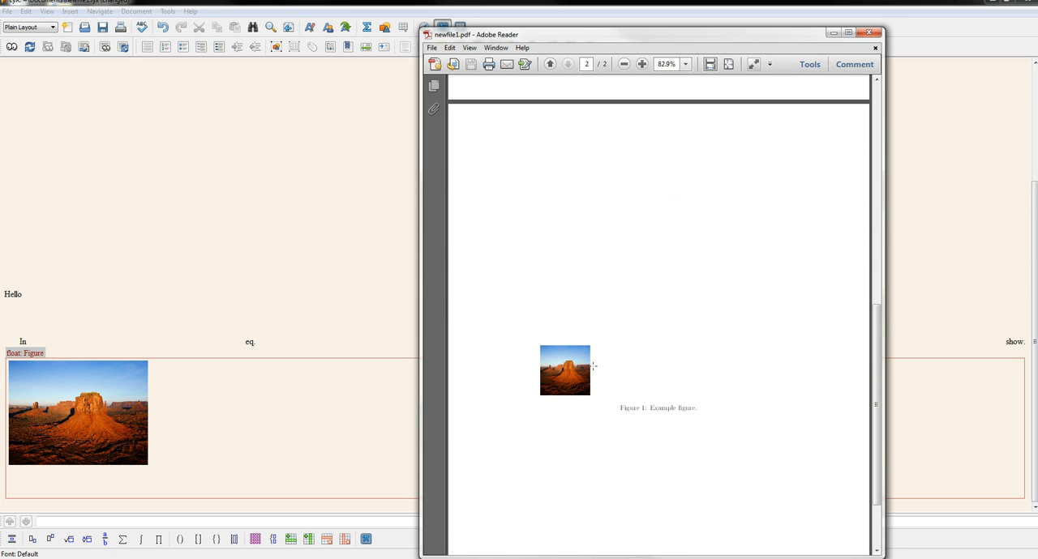
pyautogui.moveTo(777, 70)
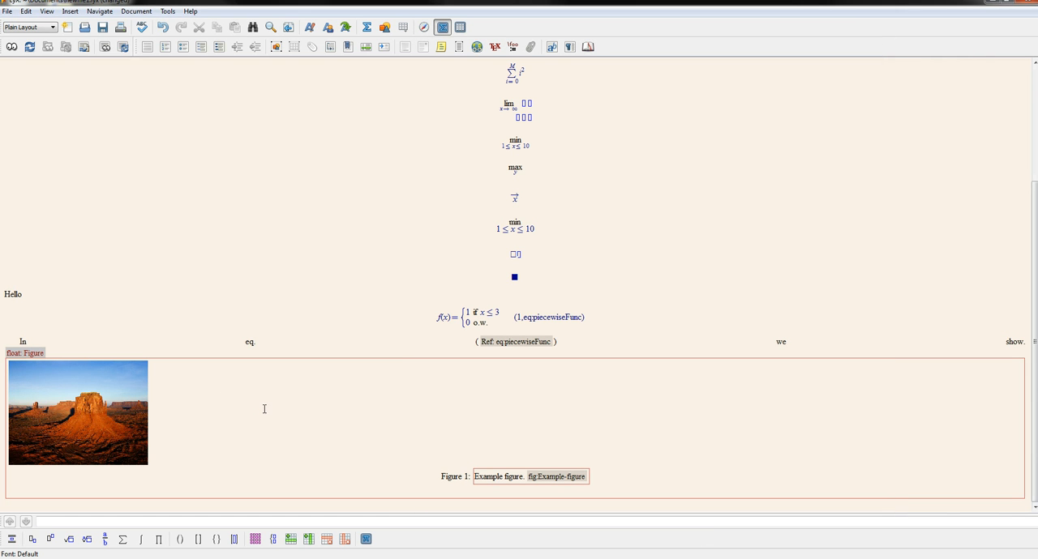
pyautogui.moveTo(276, 394)
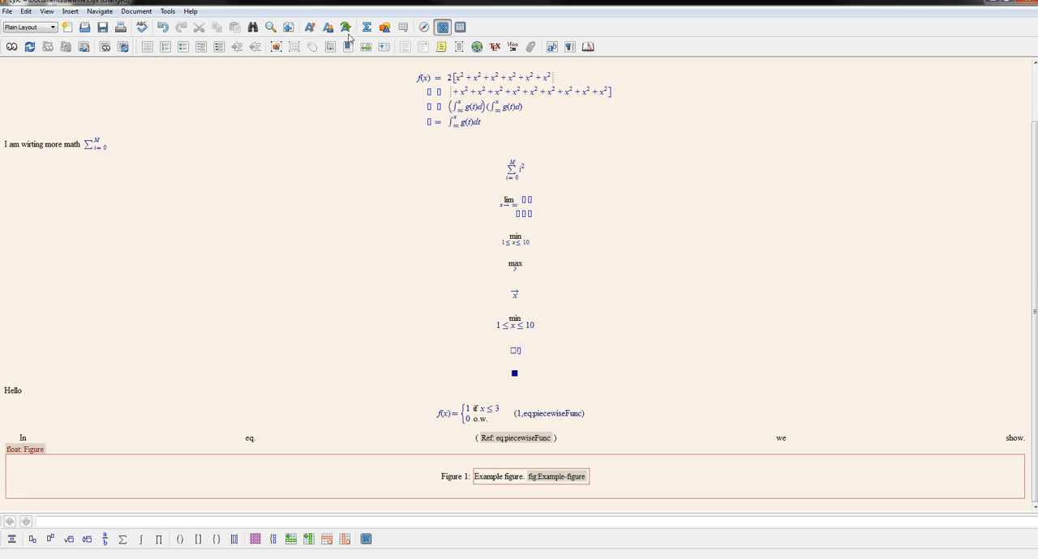
# Caption the first sub-figure 'Figure 1'
pyautogui.click(276, 45)
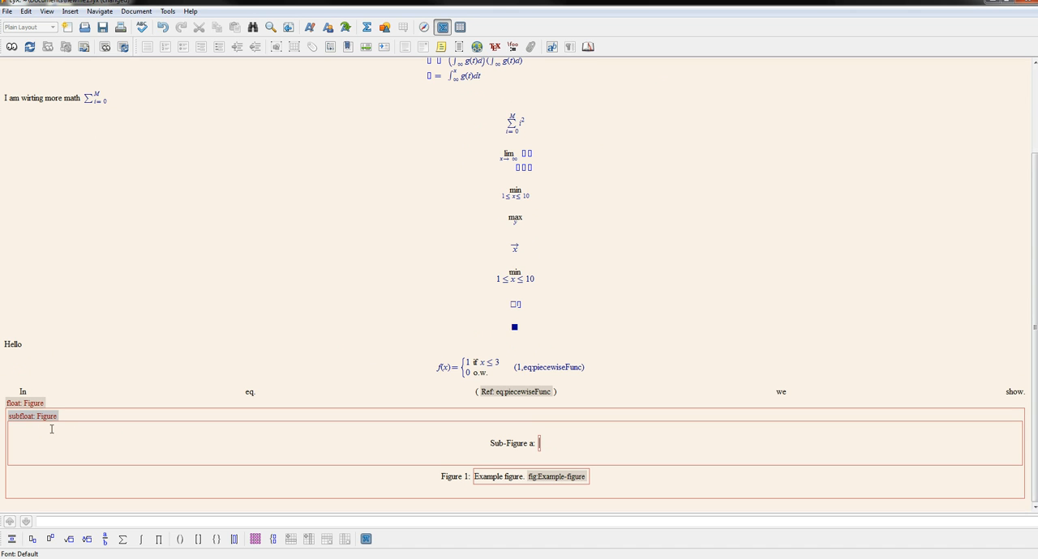
pyautogui.moveTo(444, 455)
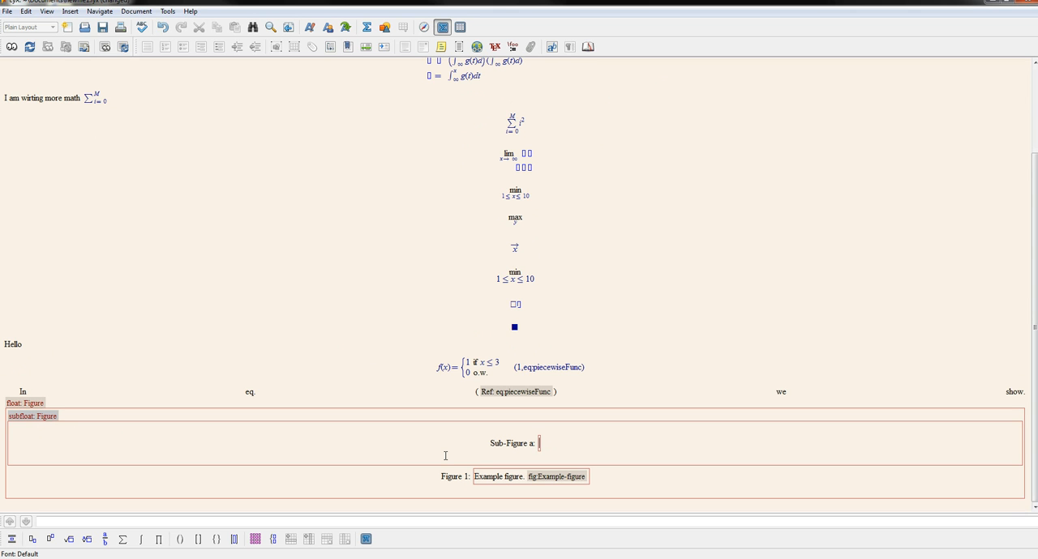
pyautogui.write('F')
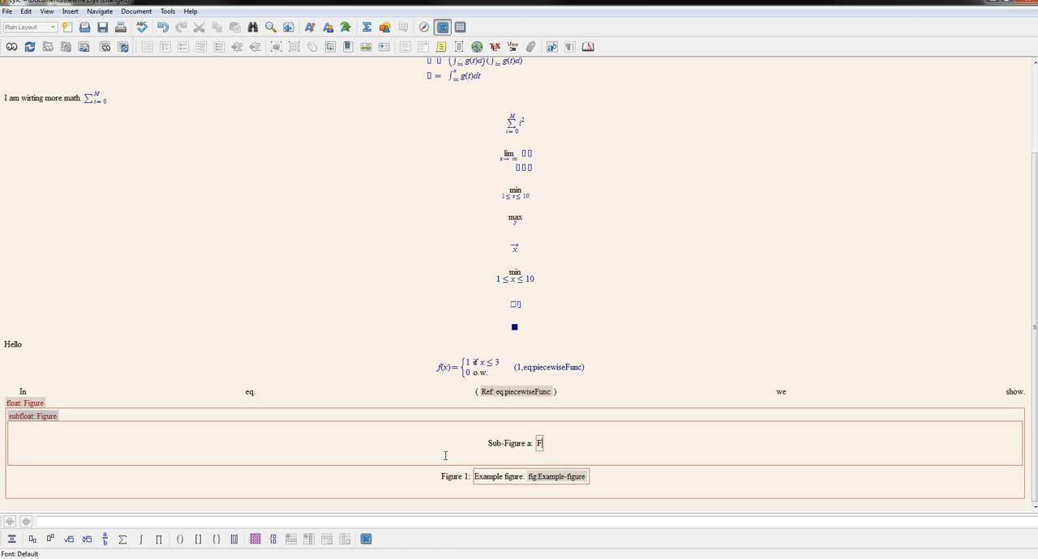
pyautogui.write('igure 1')
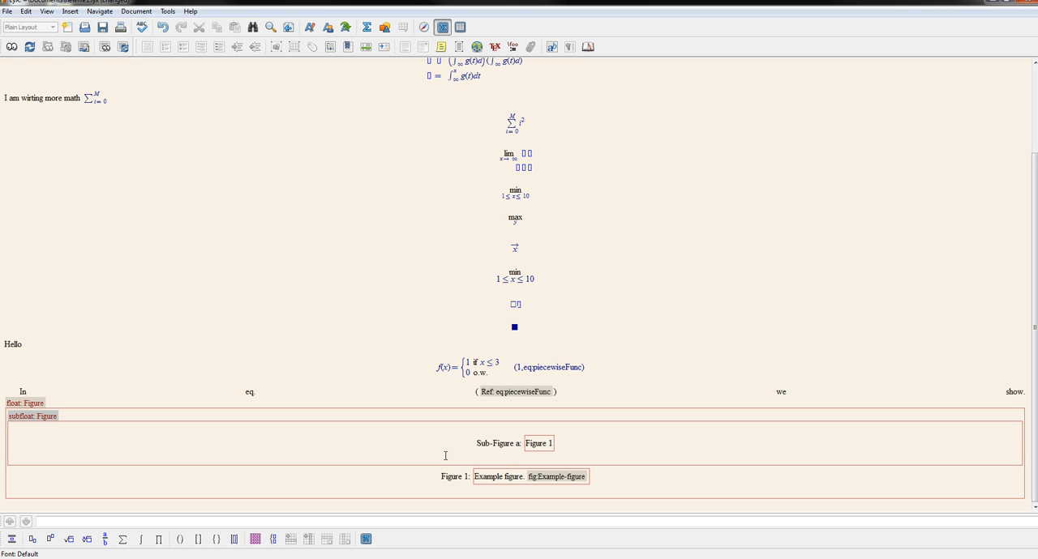
pyautogui.moveTo(78, 435)
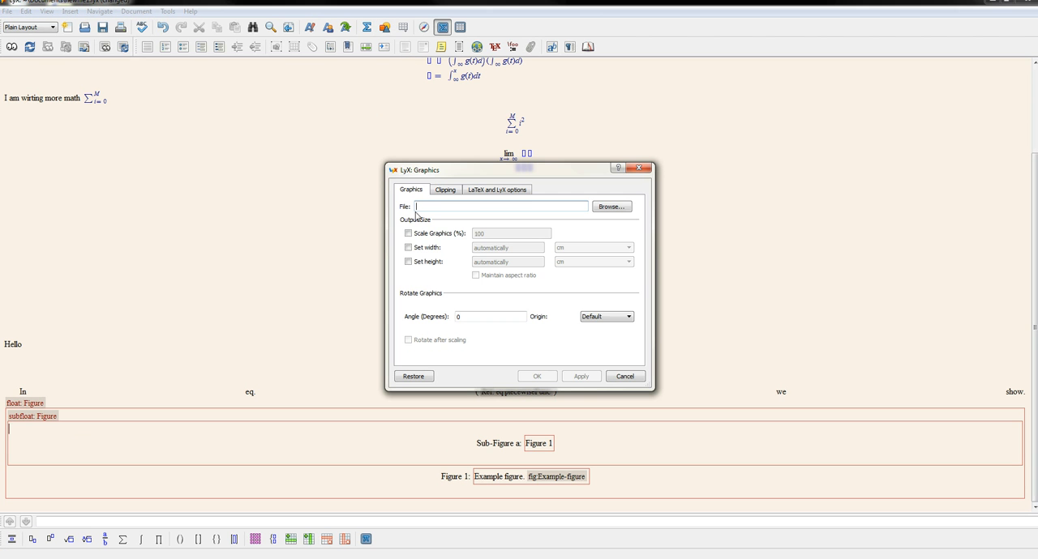
# Choose Chrysanthemum.jpg from Pictures > Sample Pictures as the sub-figure image
pyautogui.click(610, 206)
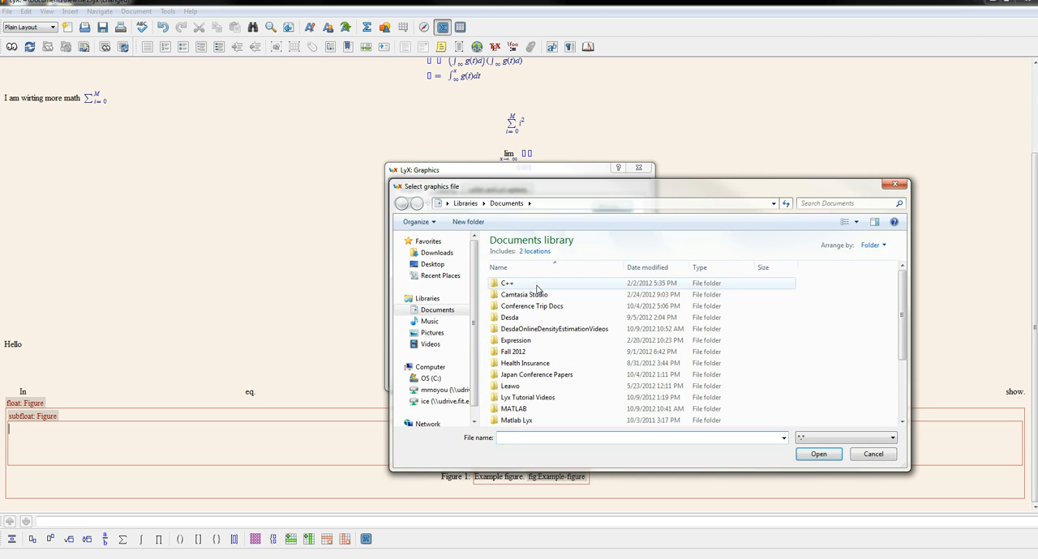
pyautogui.click(431, 332)
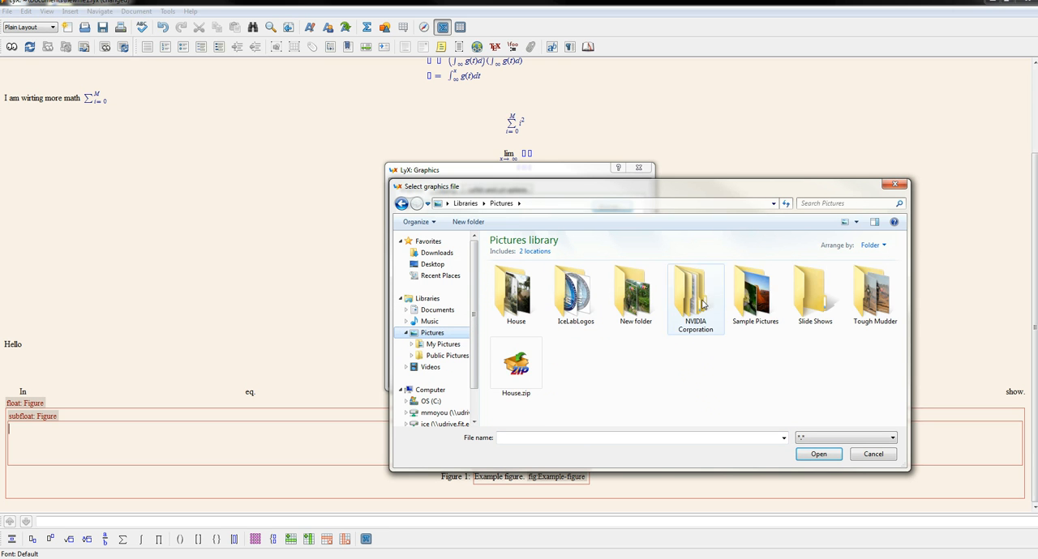
pyautogui.doubleClick(755, 292)
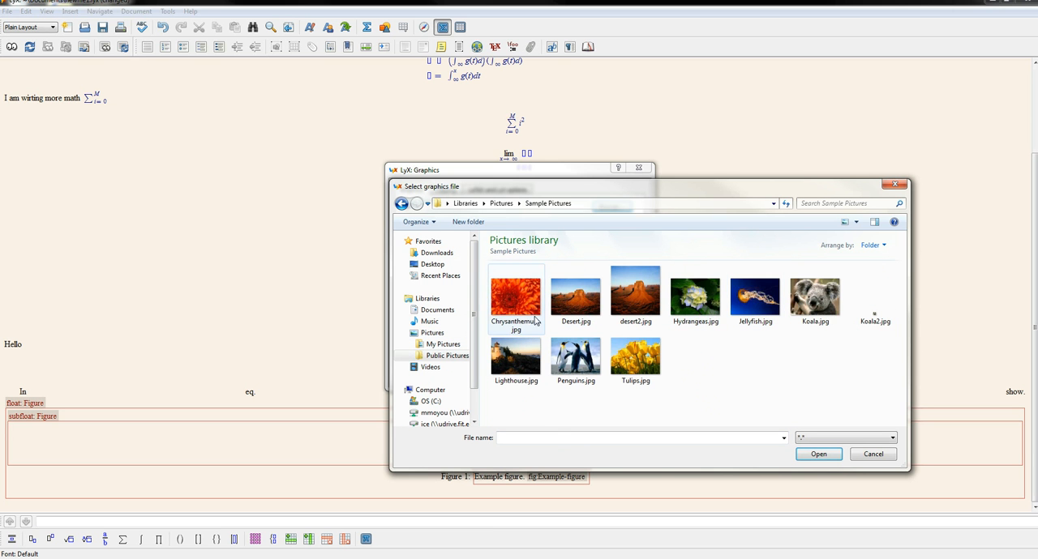
pyautogui.doubleClick(516, 298)
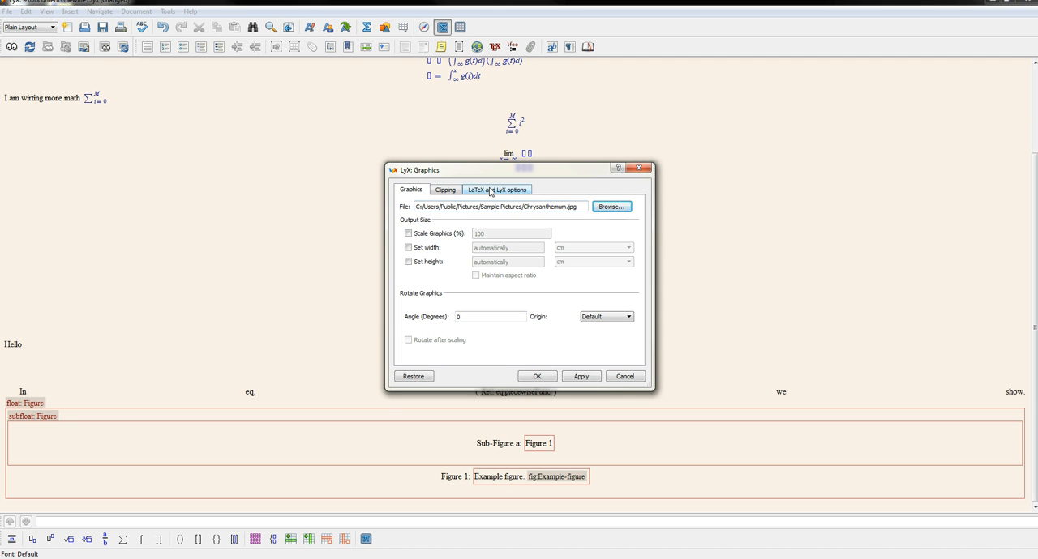
# Set the chrysanthemum image's output size to 2 by 2 inches and insert it
pyautogui.click(497, 189)
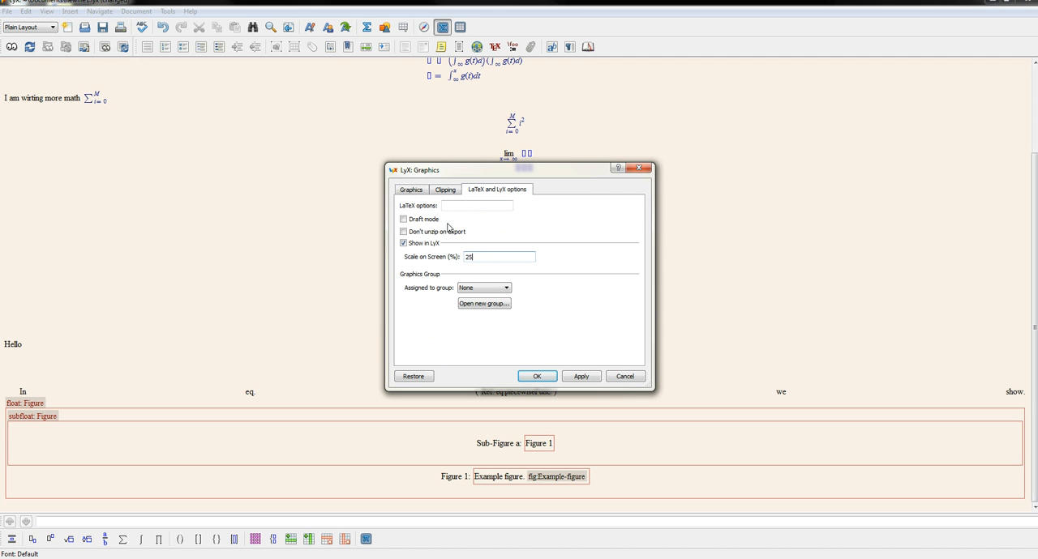
pyautogui.click(411, 188)
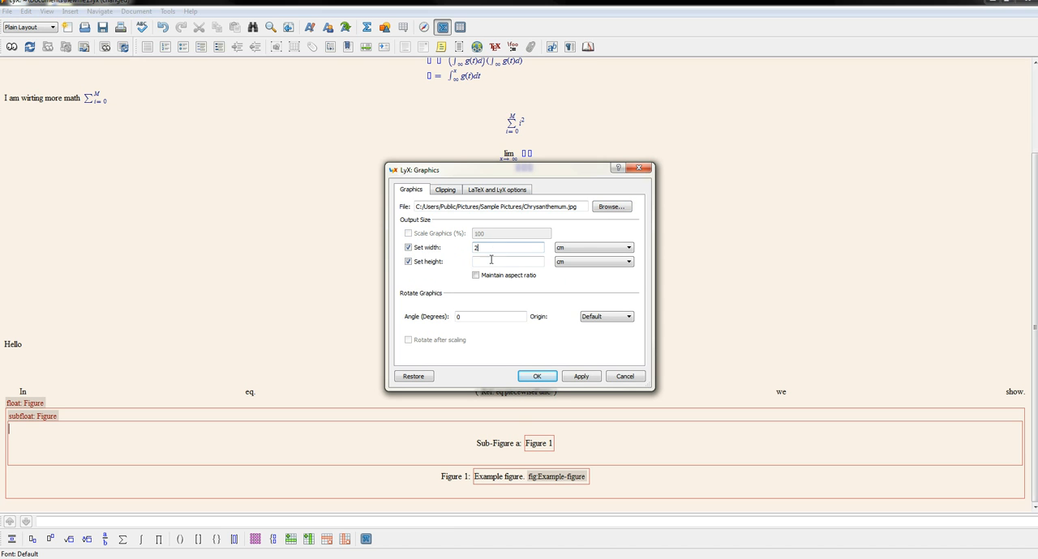
pyautogui.click(626, 262)
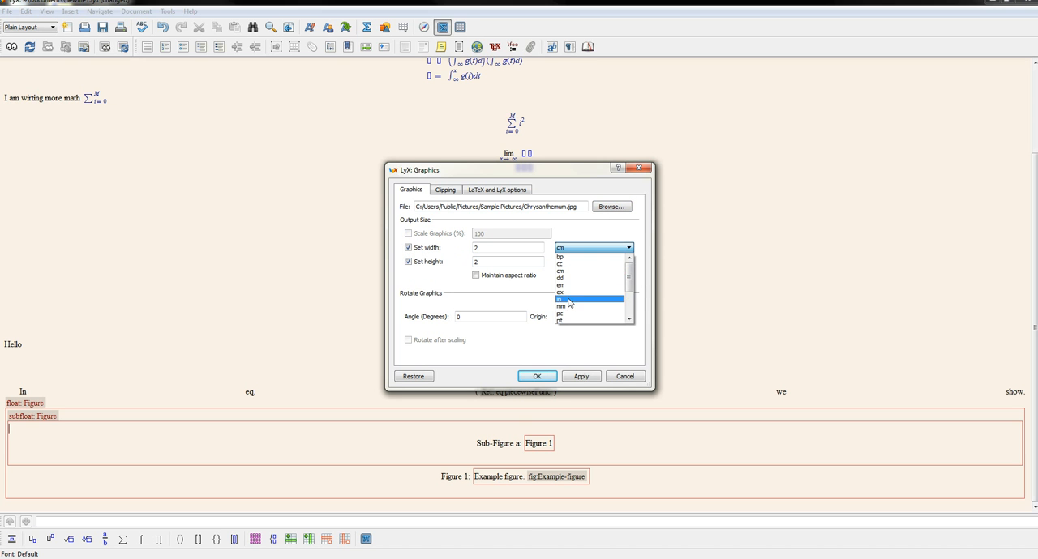
pyautogui.click(559, 298)
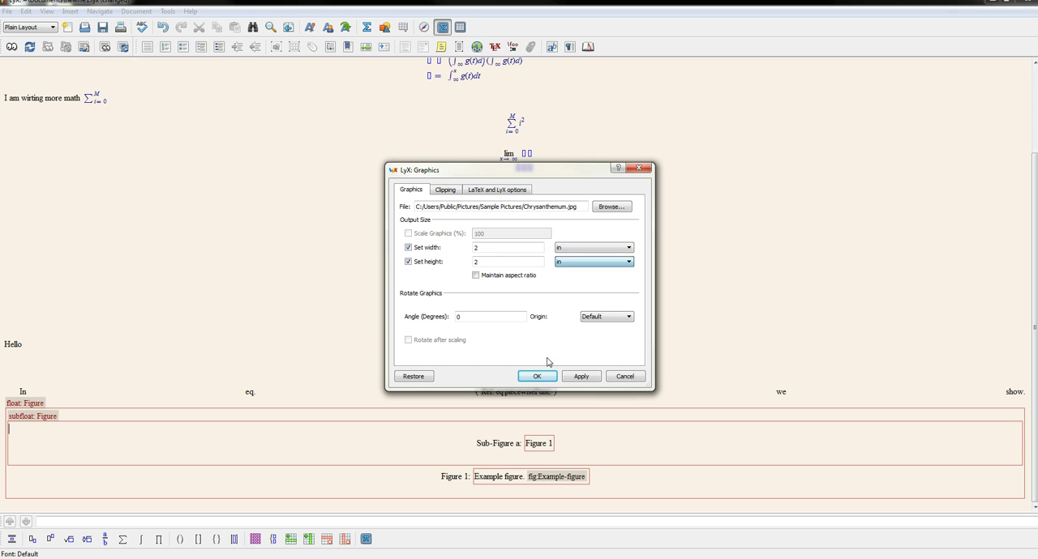
pyautogui.click(537, 376)
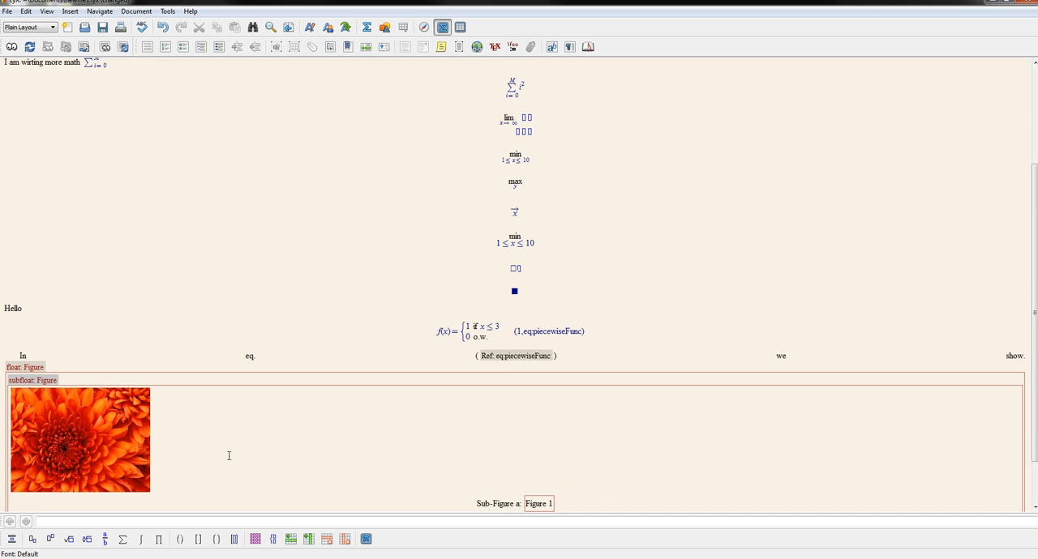
# Center the chrysanthemum image via Paragraph Settings alignment
pyautogui.scroll(-3)
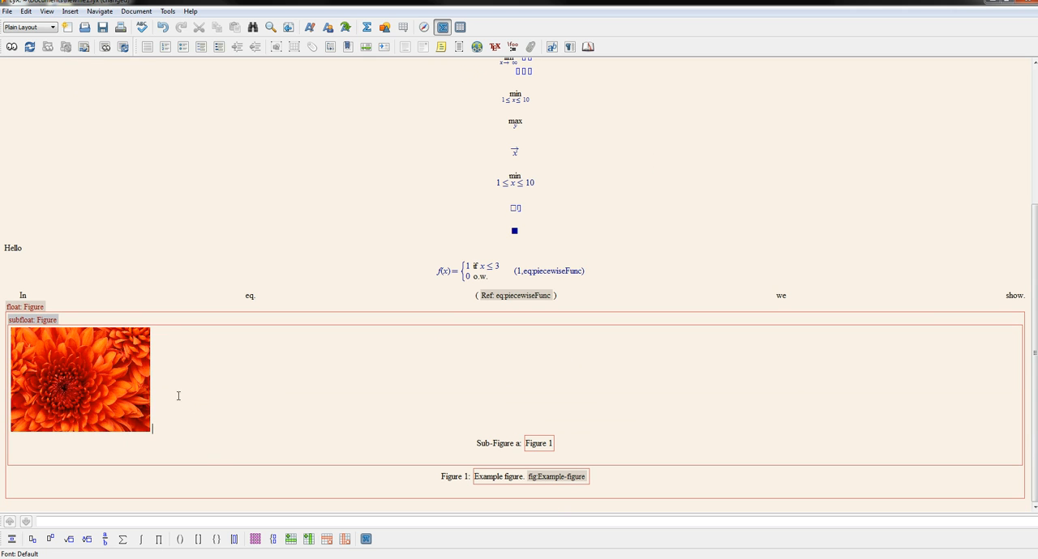
pyautogui.rightClick(159, 412)
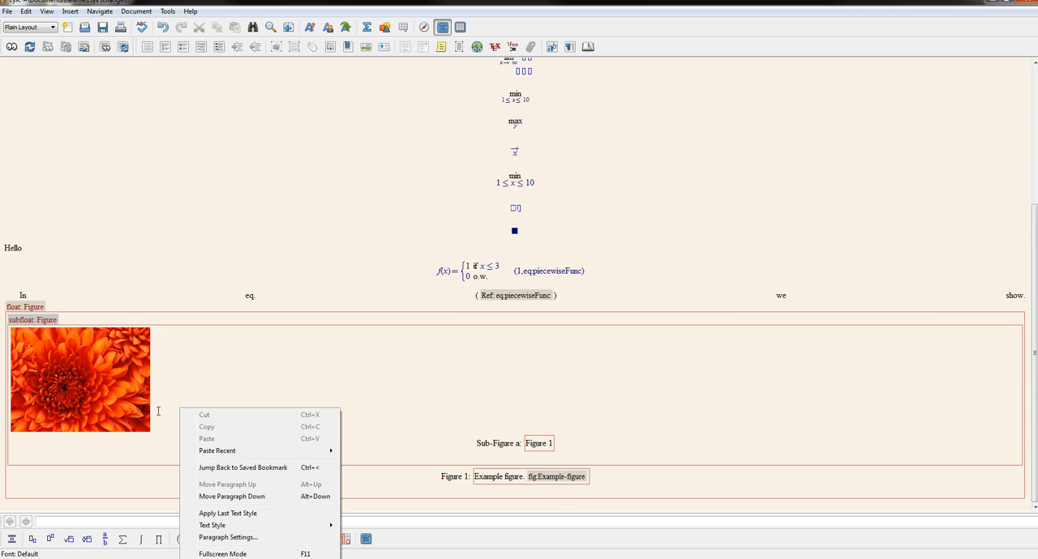
pyautogui.moveTo(243, 465)
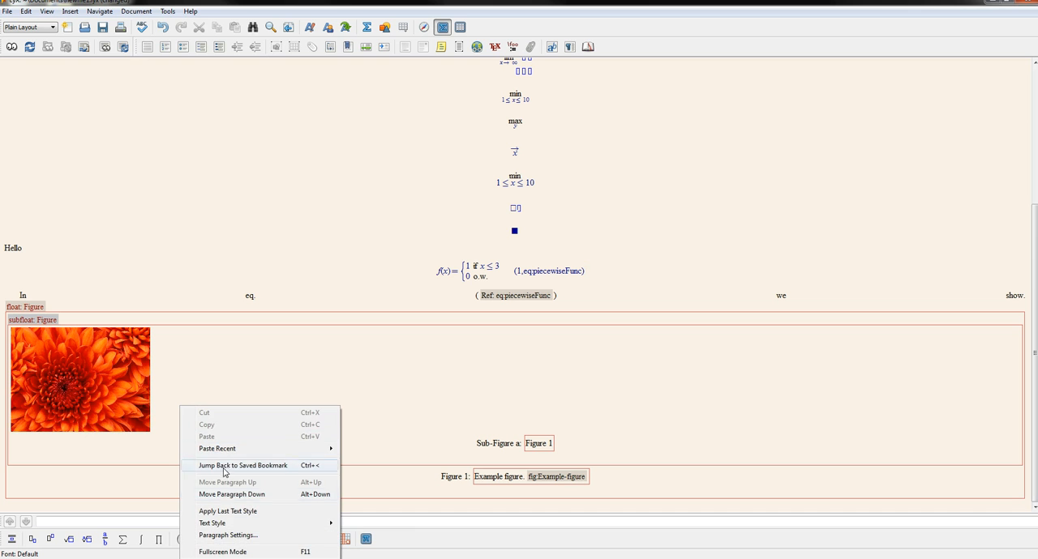
pyautogui.click(227, 535)
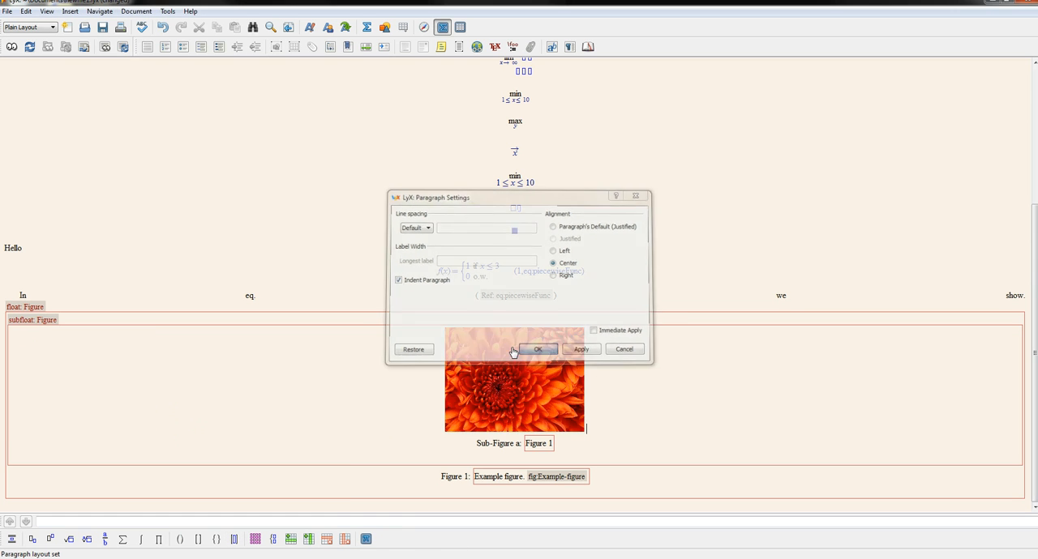
pyautogui.click(537, 348)
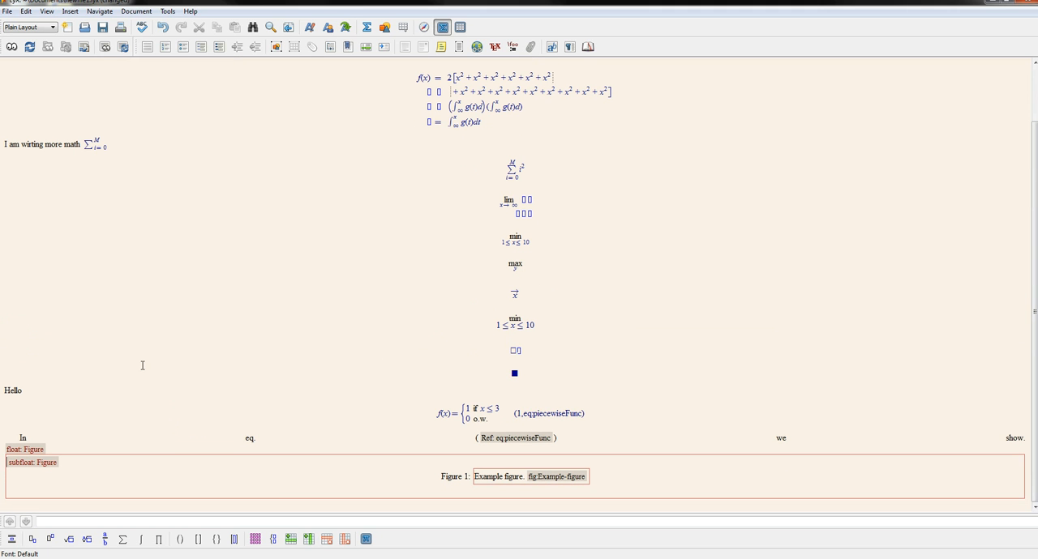
pyautogui.moveTo(97, 459)
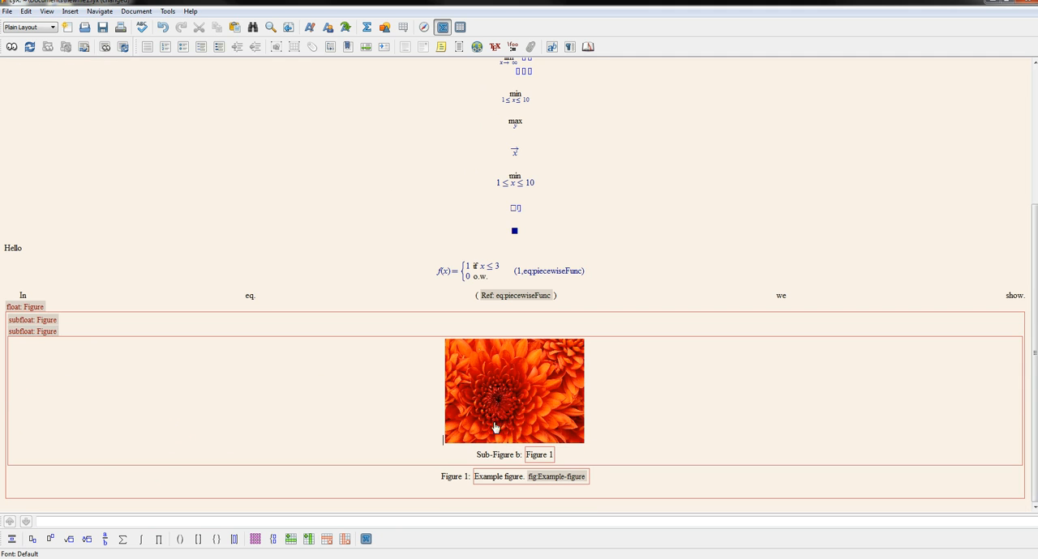
pyautogui.moveTo(464, 404)
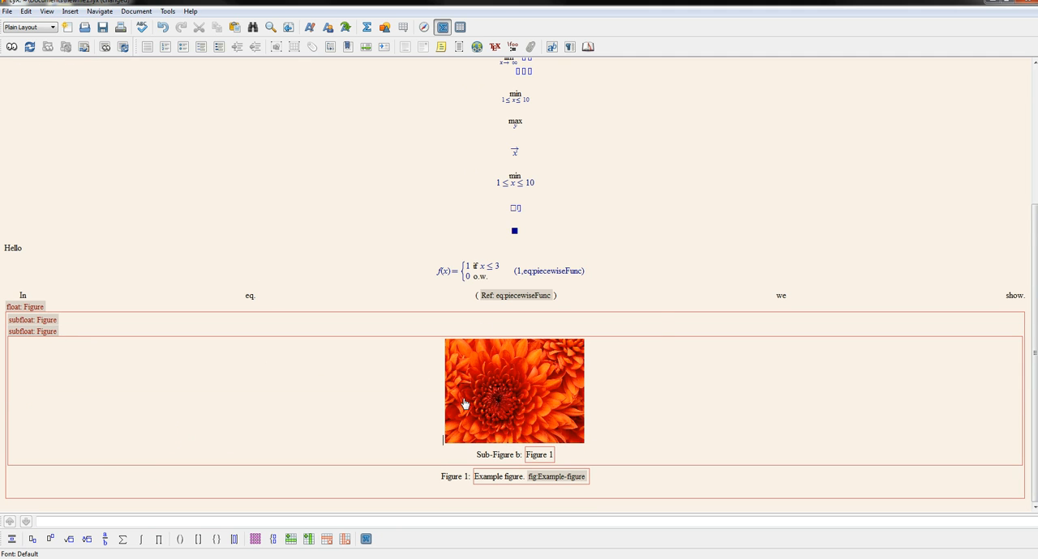
# Swap the second sub-figure's image for Desert.jpg
pyautogui.doubleClick(514, 391)
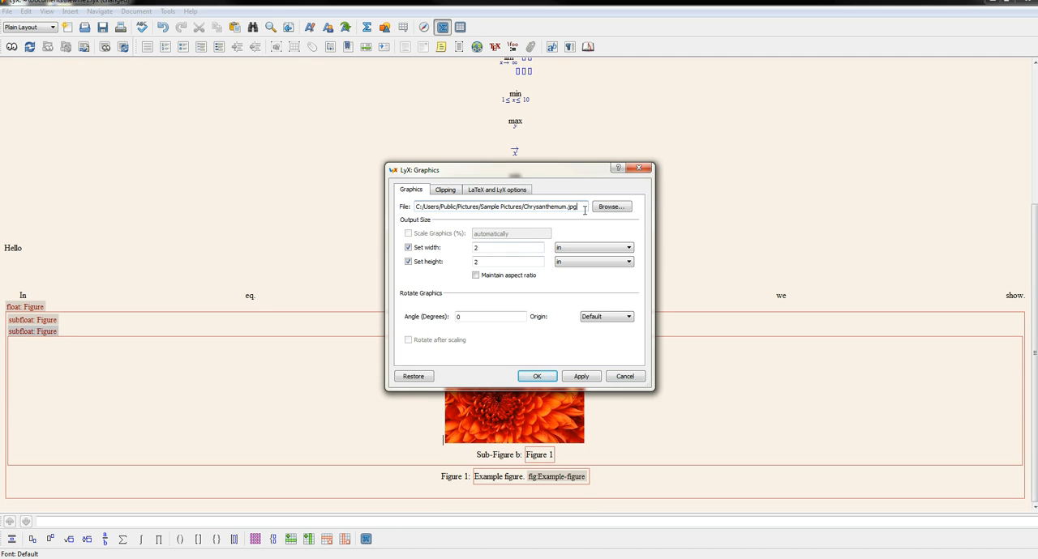
pyautogui.click(610, 206)
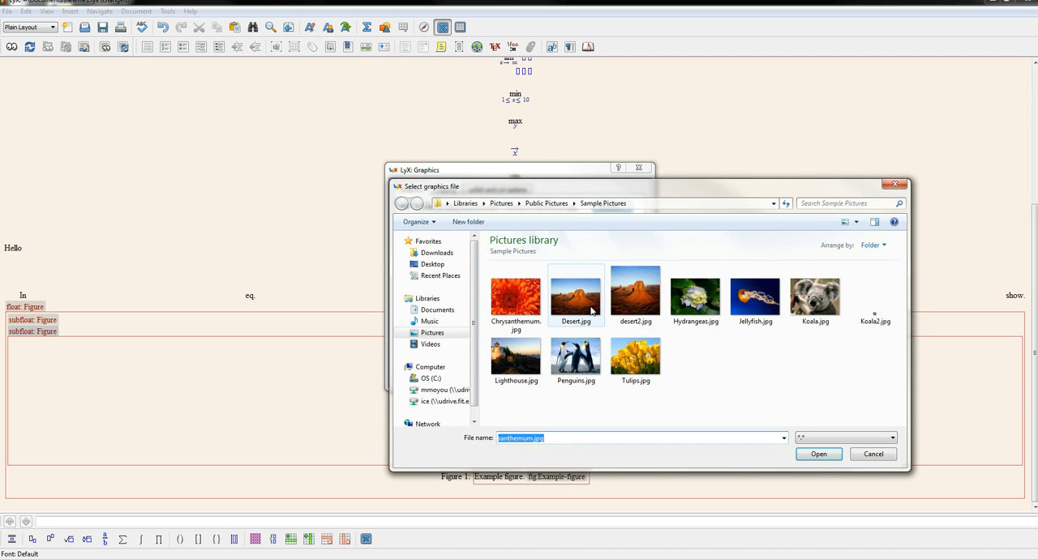
pyautogui.click(818, 454)
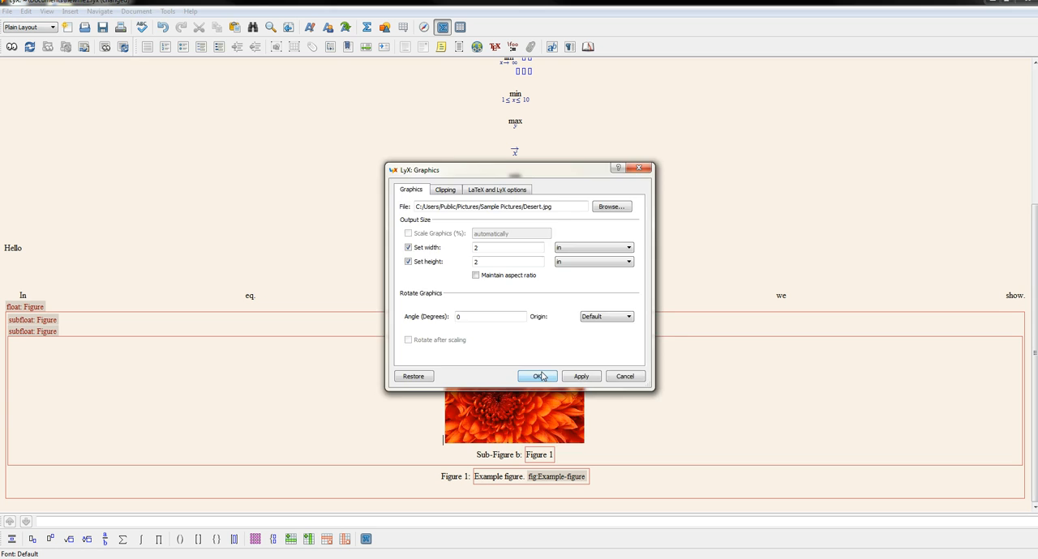
pyautogui.click(538, 376)
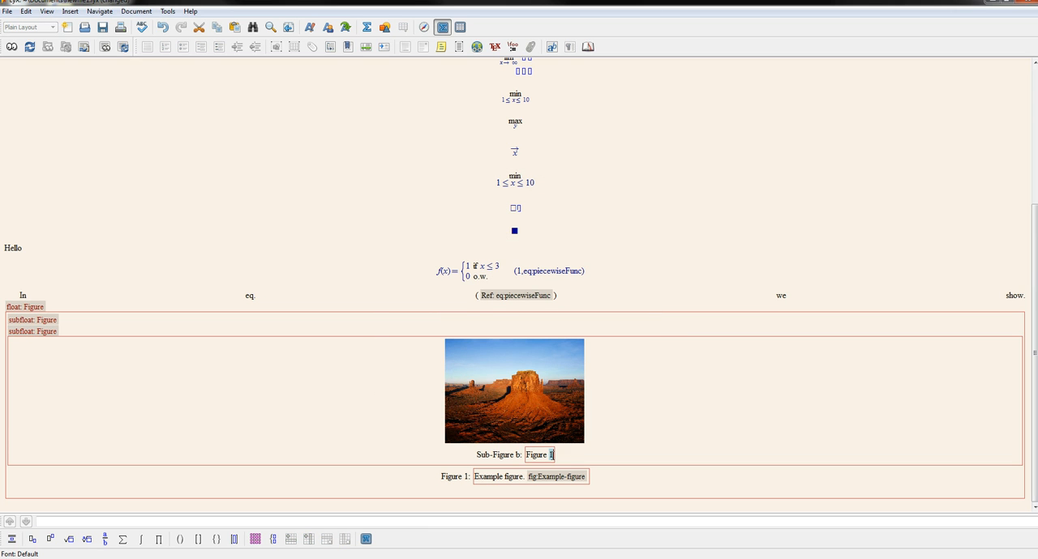
pyautogui.scroll(3)
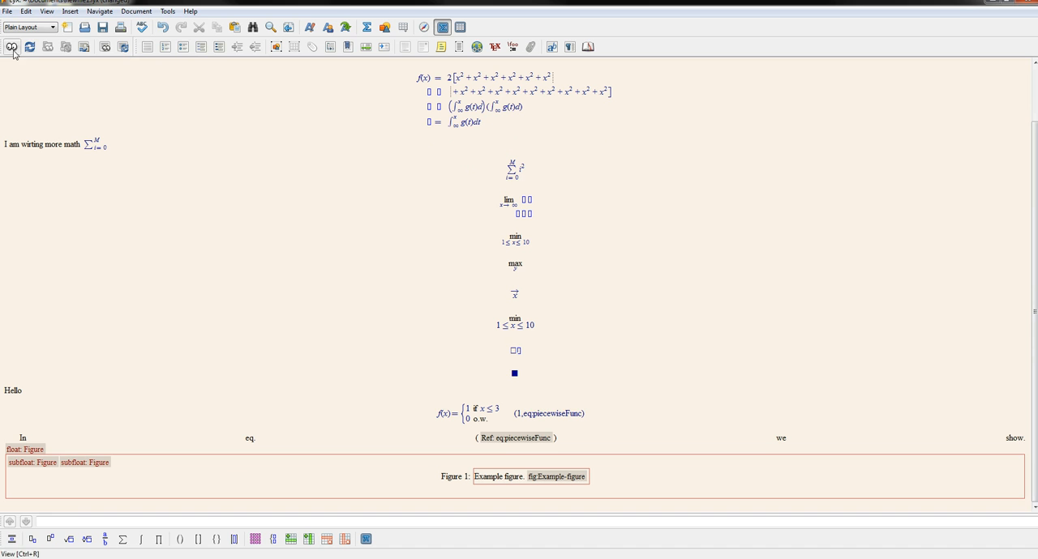
# Compile the document and preview the PDF with the two photos as sub-figures (a) and (b)
pyautogui.click(11, 46)
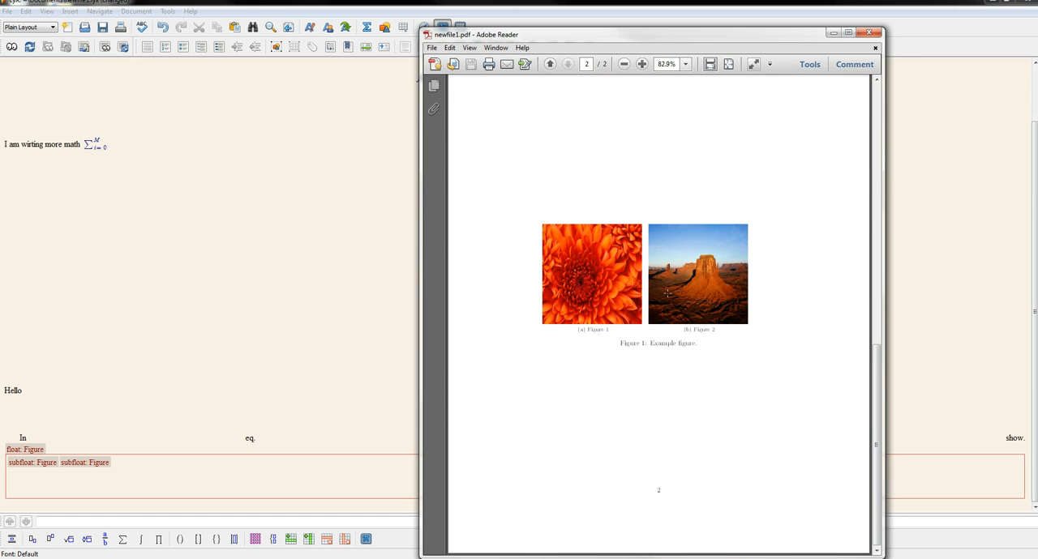
pyautogui.moveTo(832, 308)
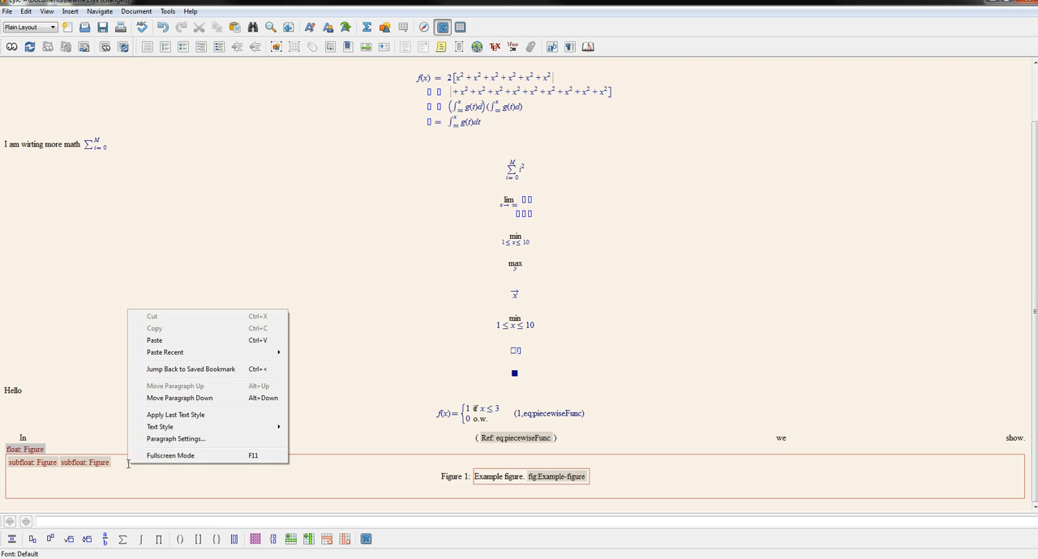
pyautogui.moveTo(175, 415)
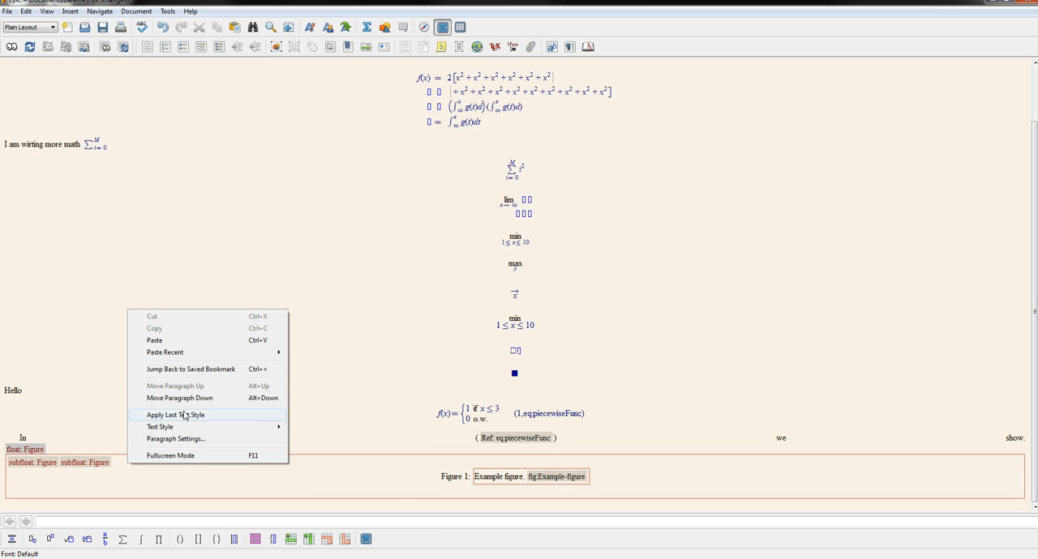
pyautogui.moveTo(688, 282)
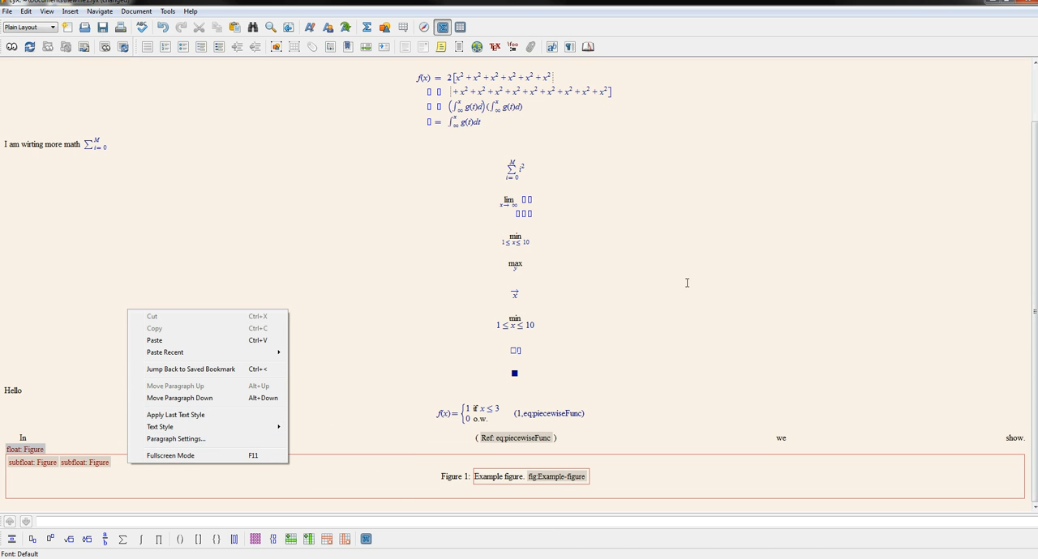
# Set the figure float's paragraph alignment to Center in Paragraph Settings
pyautogui.click(175, 438)
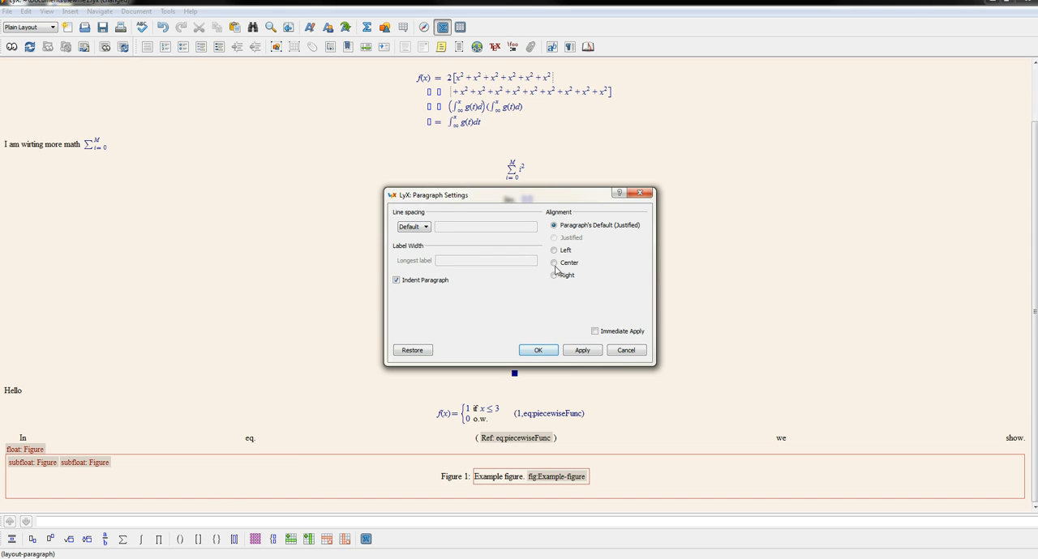
pyautogui.click(538, 350)
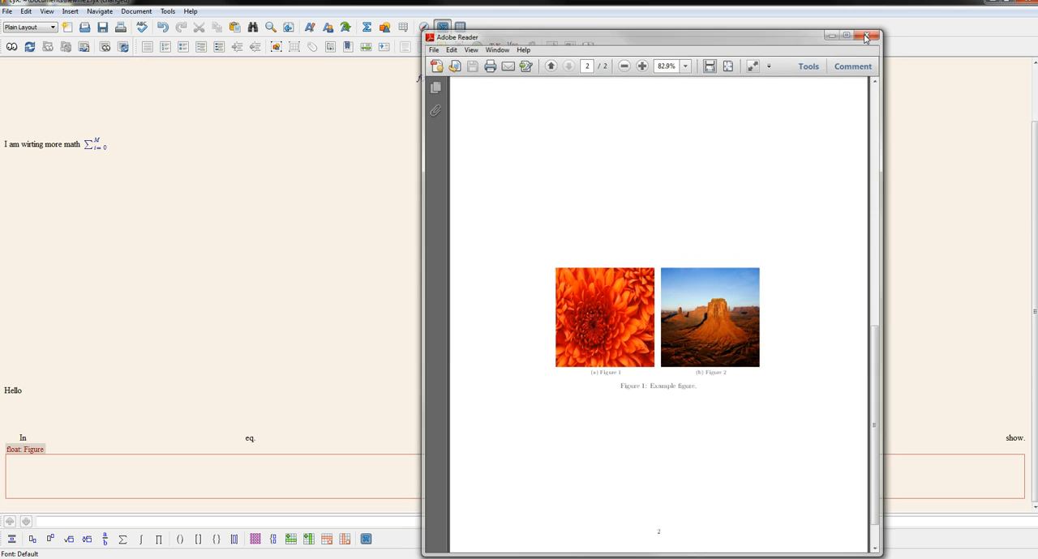
# Close the outdated PDF and scroll the regenerated preview to the 2-by-2 figure grid on page 2
pyautogui.click(876, 35)
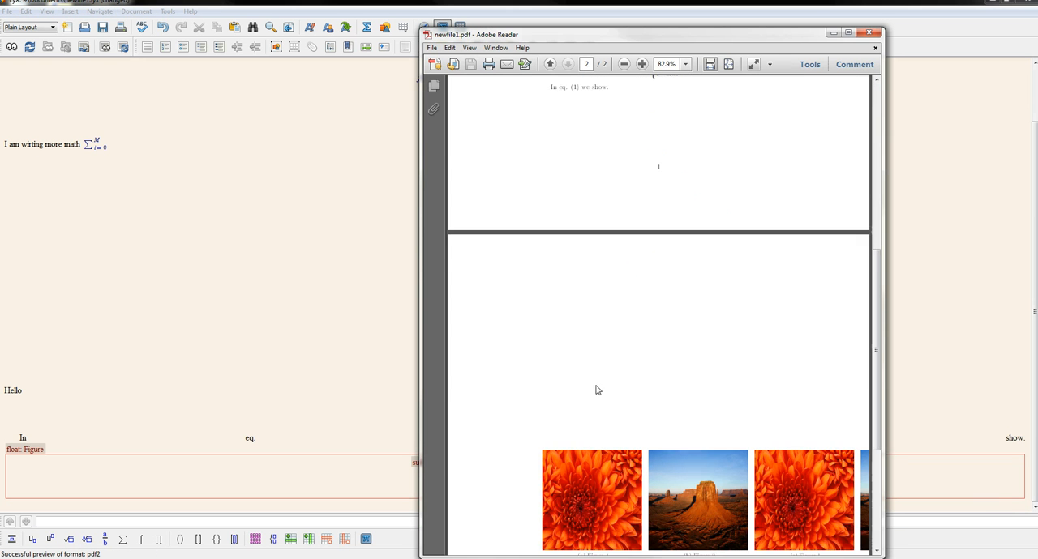
pyautogui.scroll(-3)
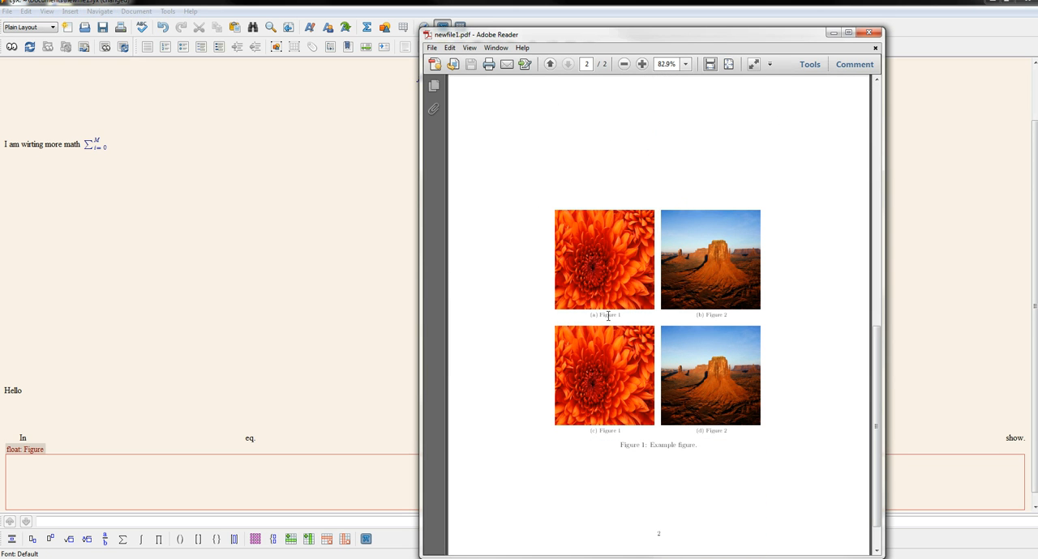
pyautogui.moveTo(859, 13)
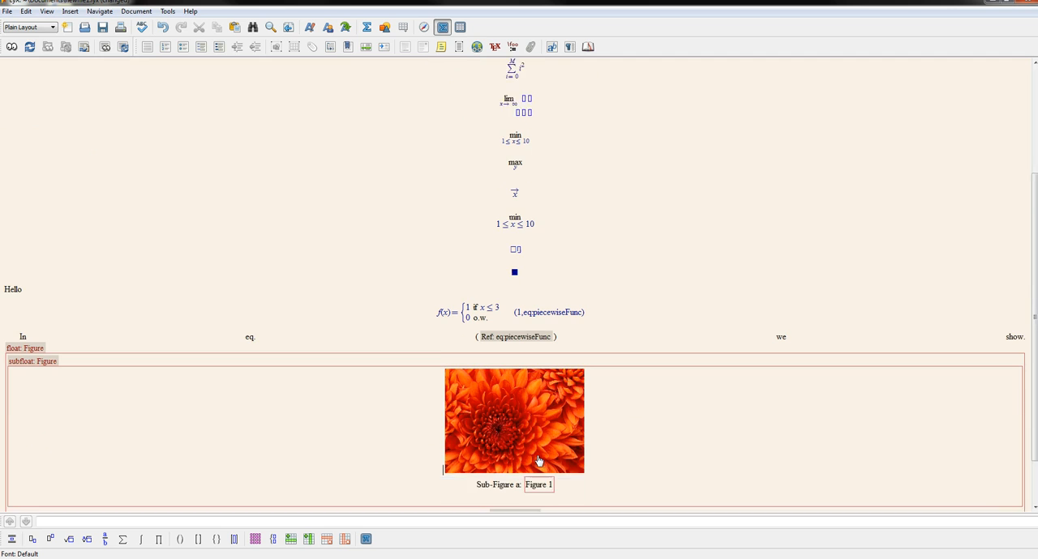
# Replace 'Figure-1' in the sub-figure's label with 'Example-figure' and apply it
pyautogui.scroll(-3)
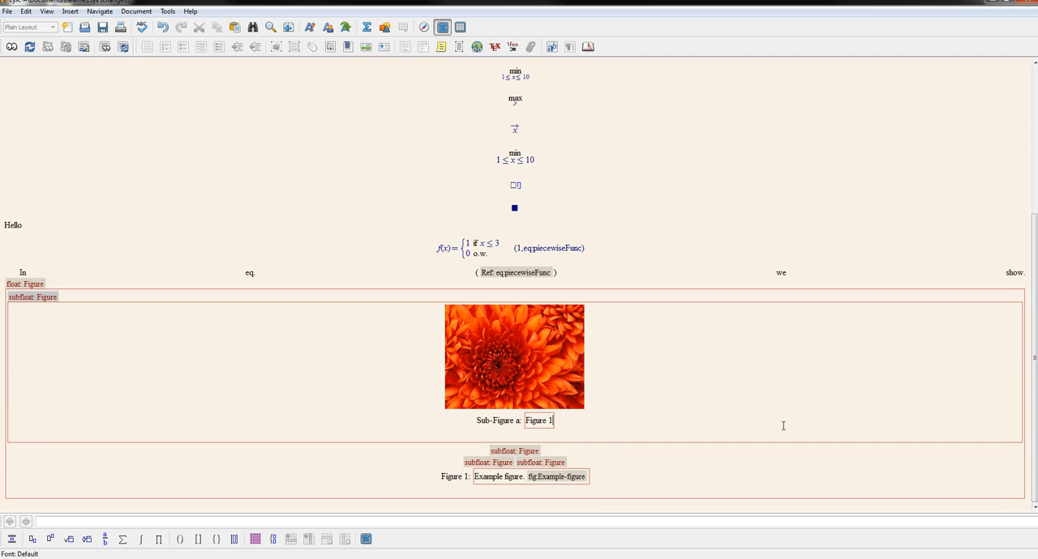
pyautogui.moveTo(311, 46)
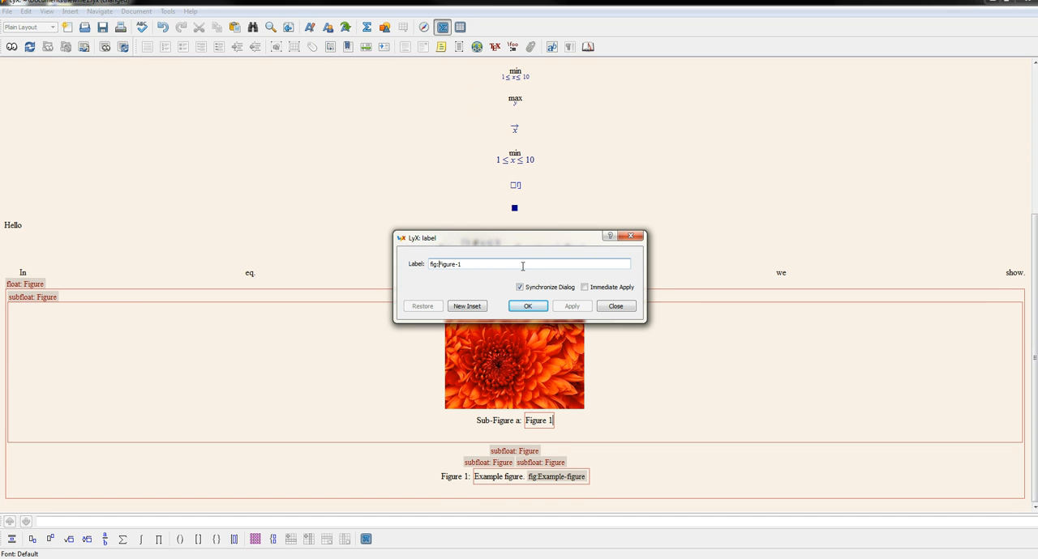
pyautogui.doubleClick(444, 262)
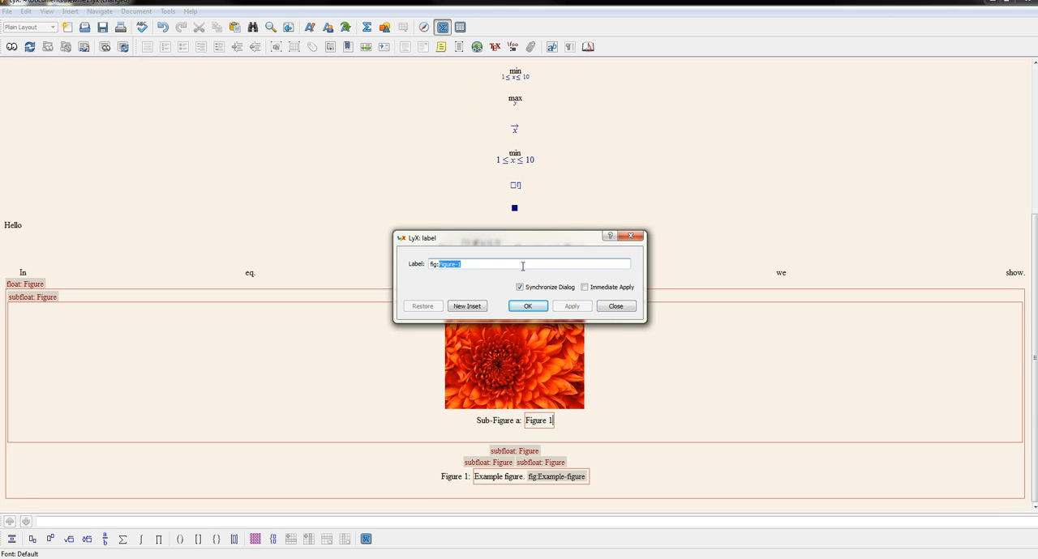
pyautogui.write('Example-')
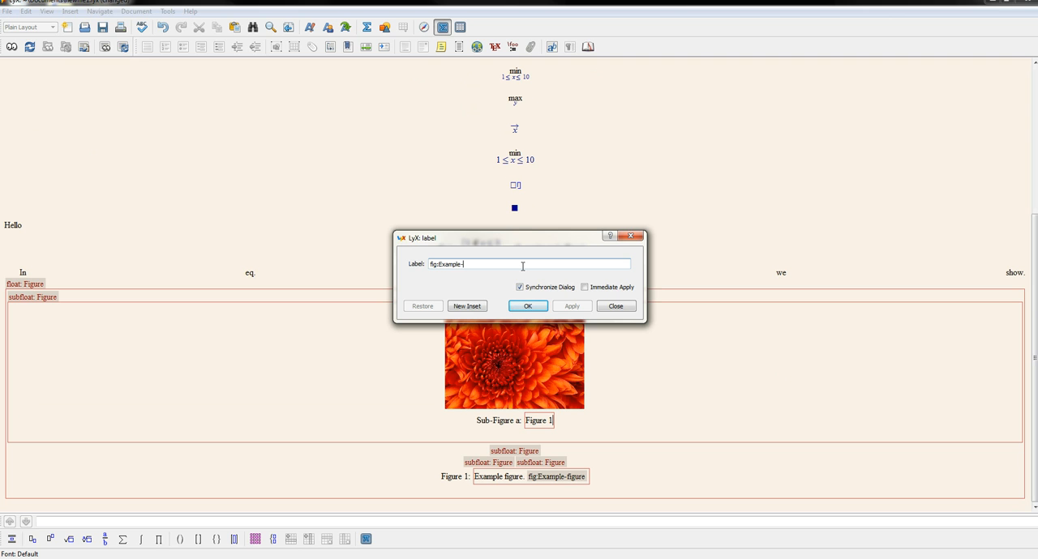
pyautogui.write('figure')
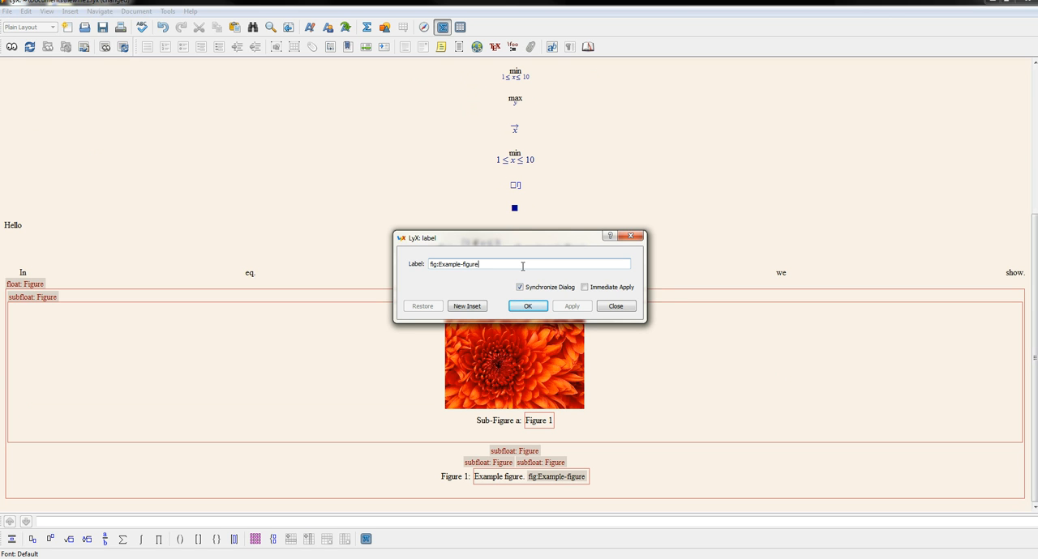
pyautogui.click(527, 305)
pyautogui.write(' I can reference my figure')
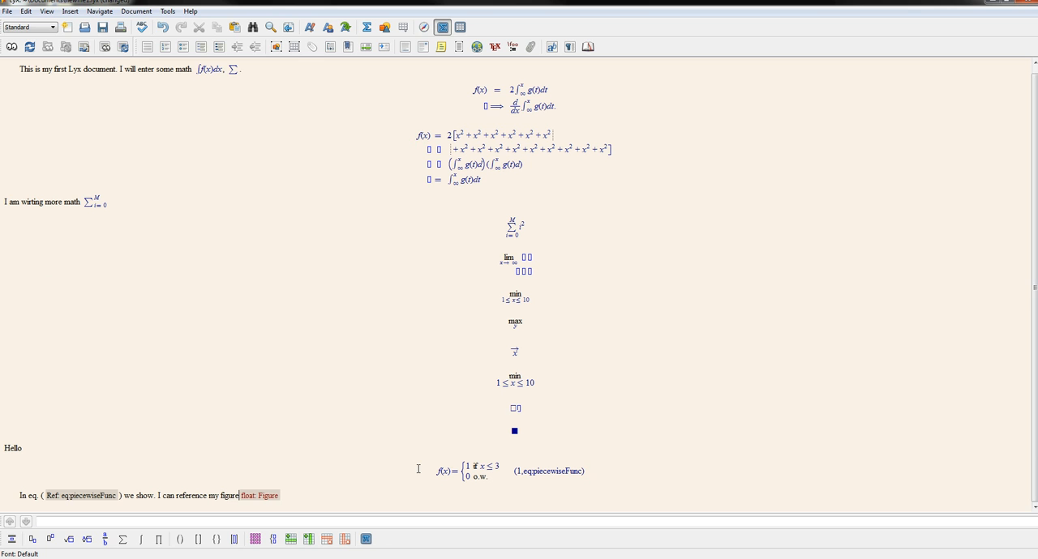
# Write 'as Fig.' with a cross-reference to fig:Example-figure, then continue 'or my su...'
pyautogui.write('as')
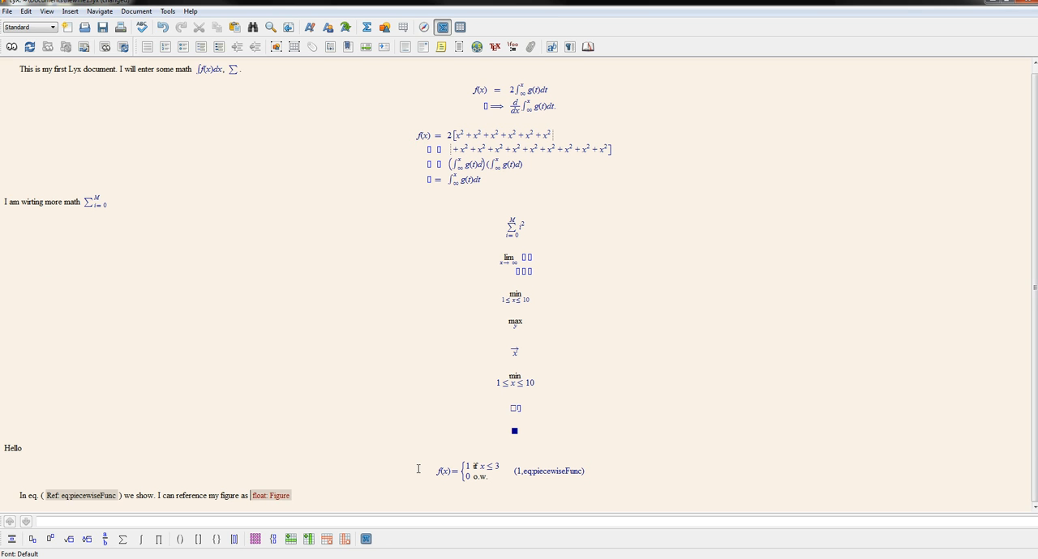
pyautogui.write('Fig.')
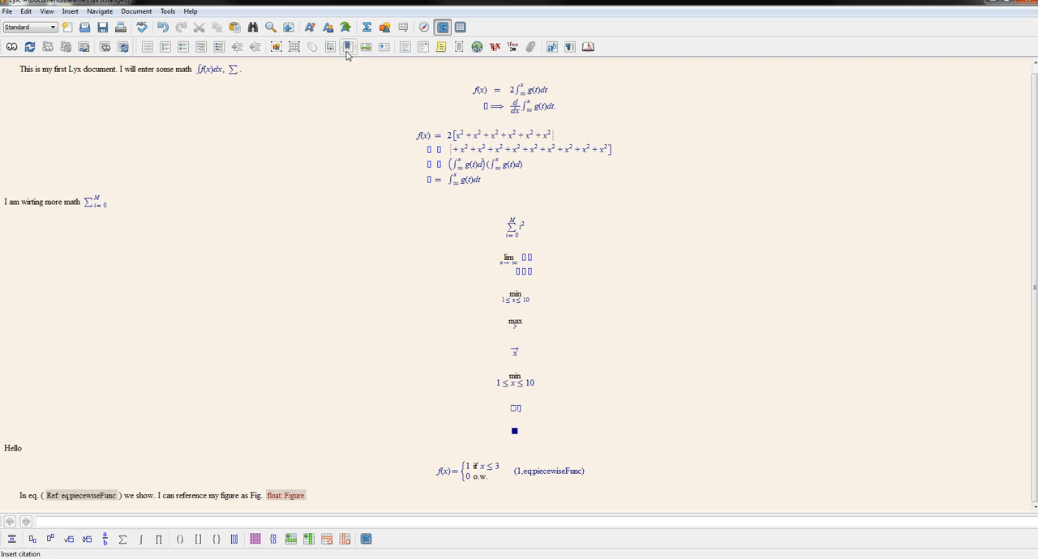
pyautogui.moveTo(331, 46)
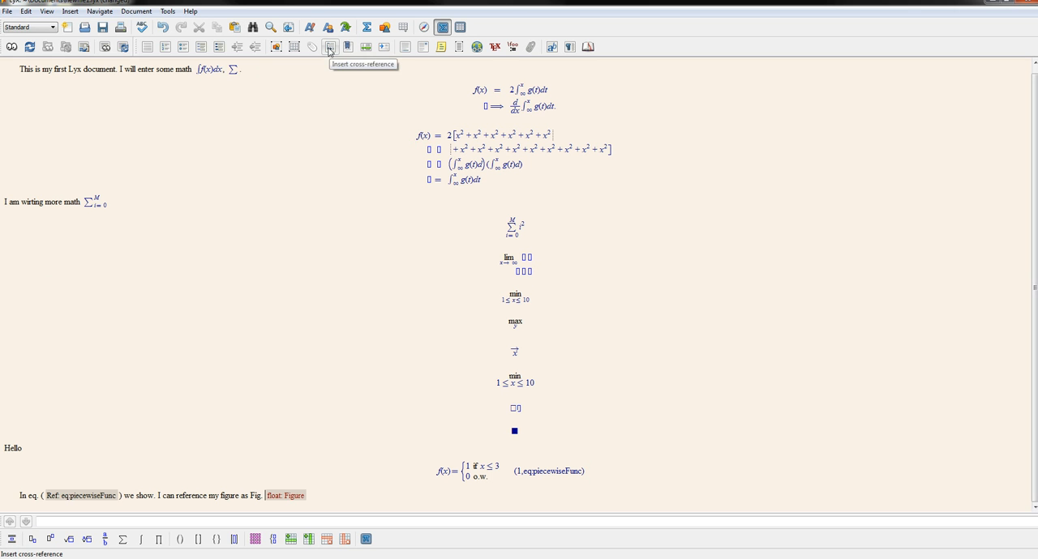
pyautogui.click(329, 46)
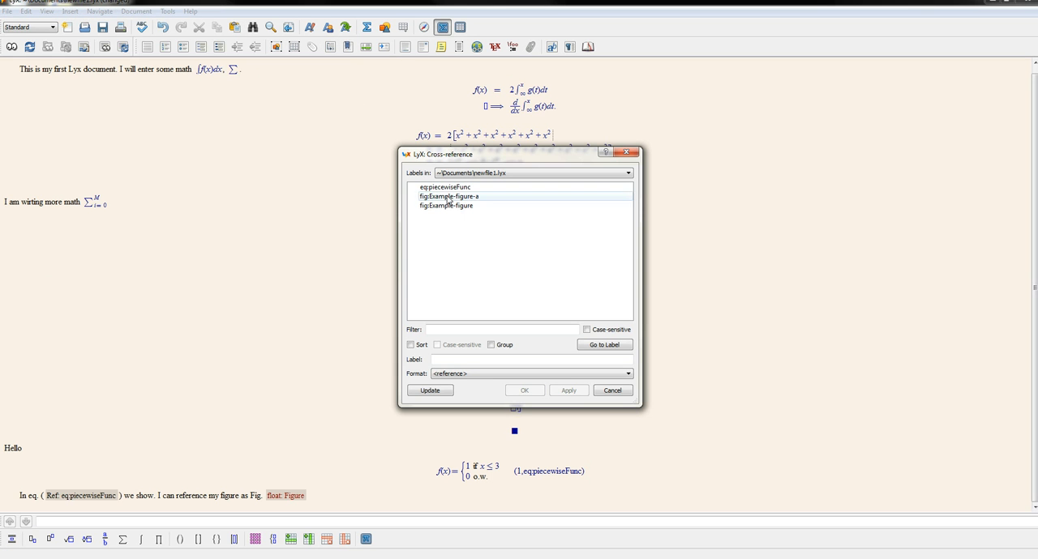
pyautogui.click(447, 204)
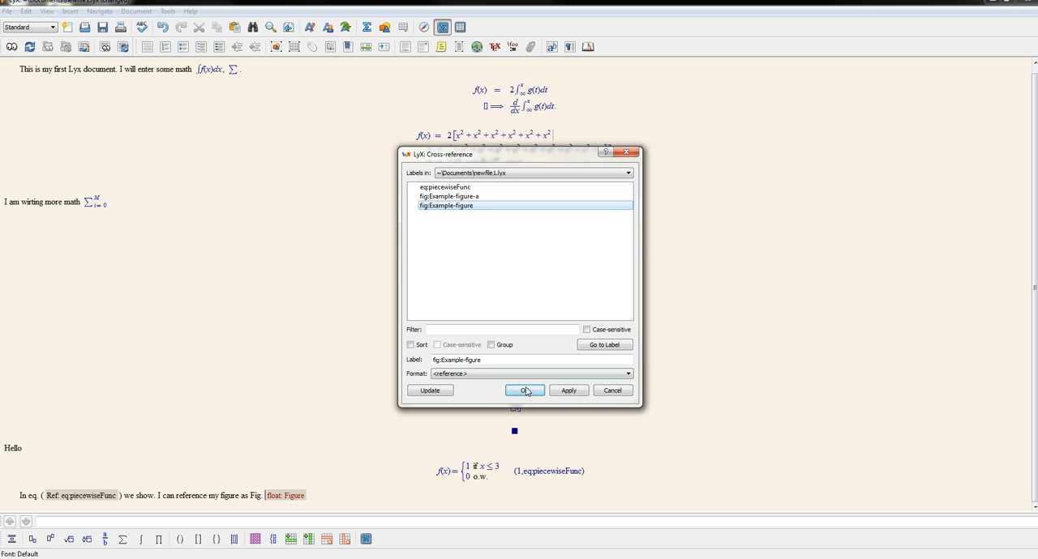
pyautogui.click(524, 389)
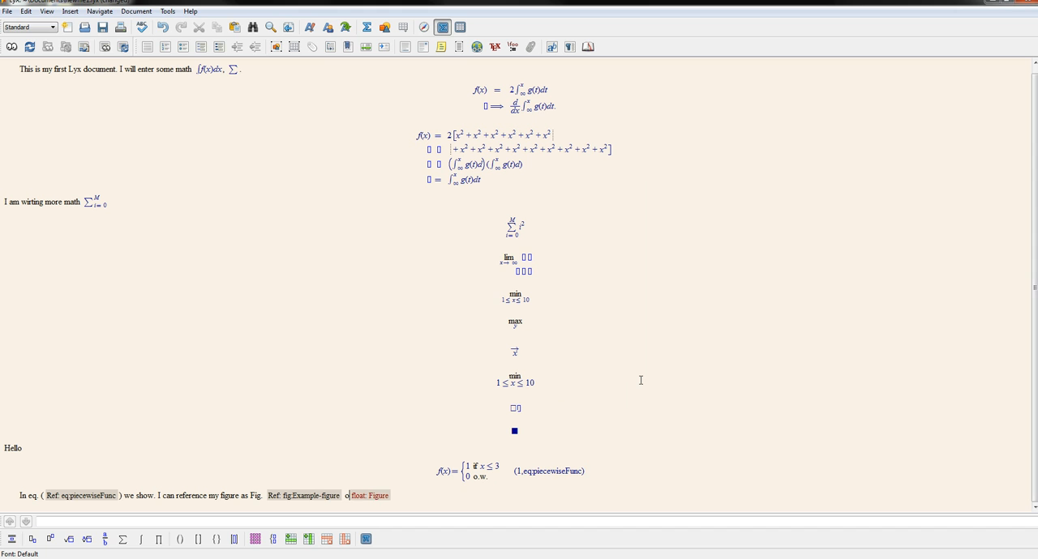
pyautogui.write('r my sub-figure Fig  Ref: fig:Example-figu...')
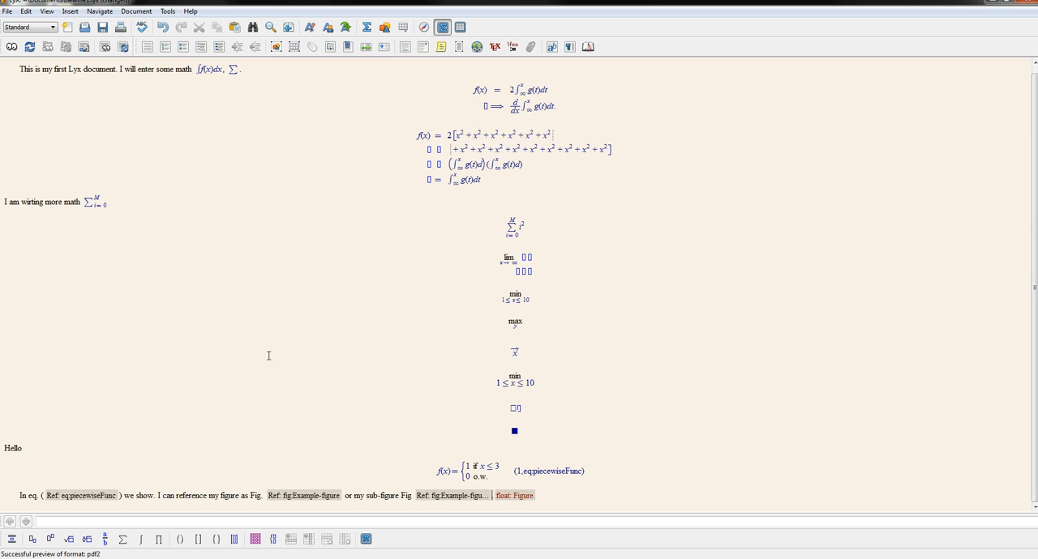
# Finish the sentence referencing fig:Example-figure-a and scroll to check the sub-figure label
pyautogui.click(441, 26)
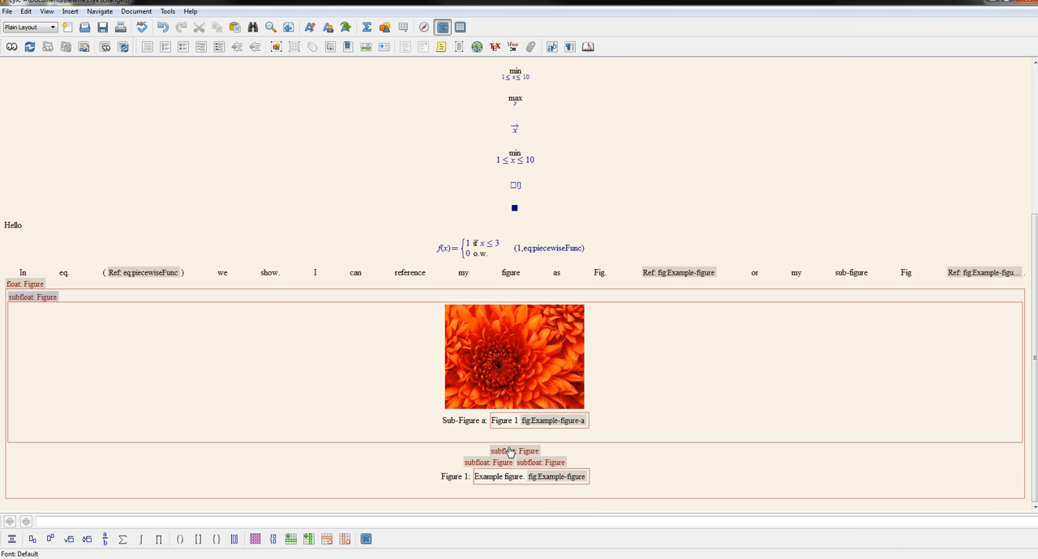
pyautogui.moveTo(510, 463)
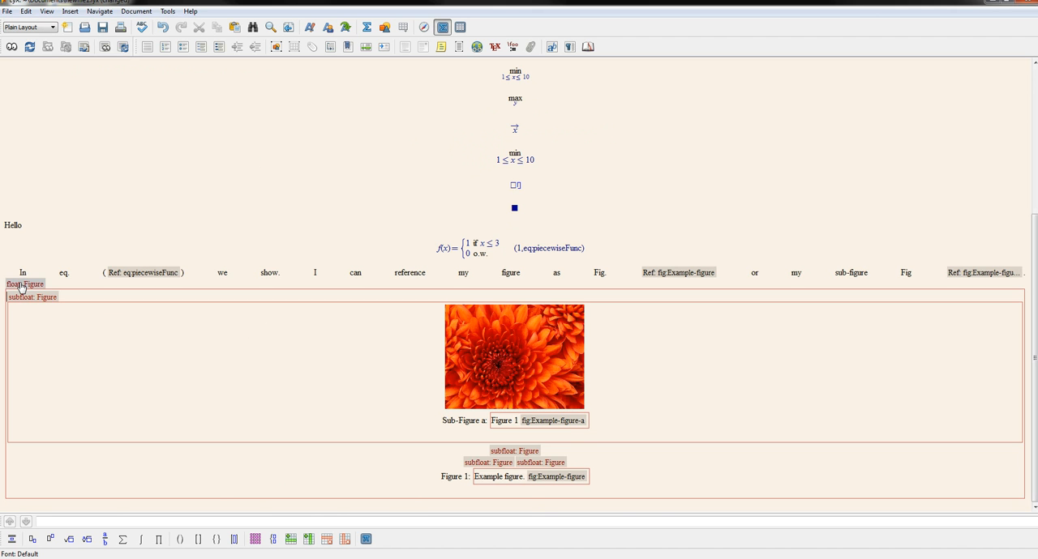
pyautogui.scroll(3)
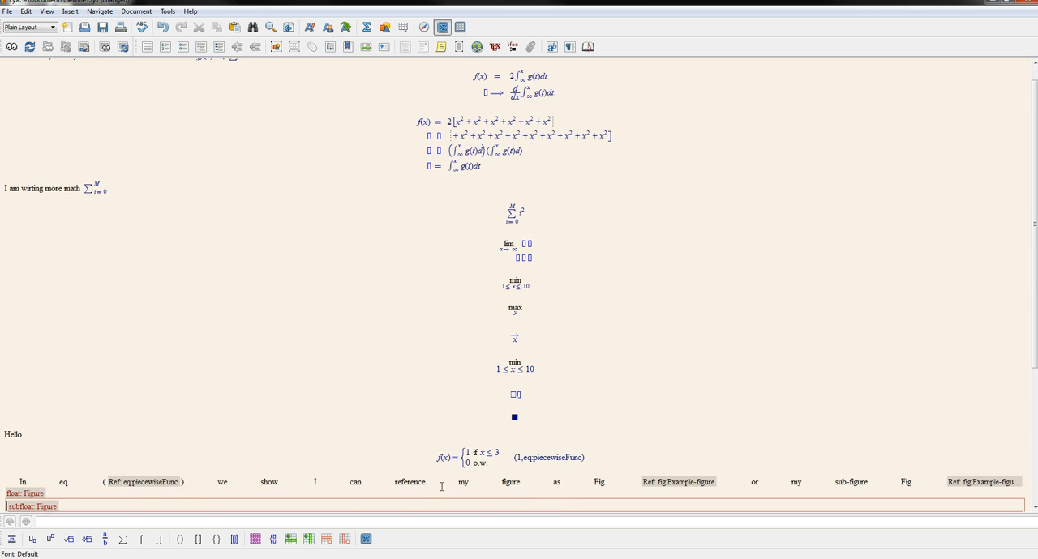
pyautogui.scroll(-3)
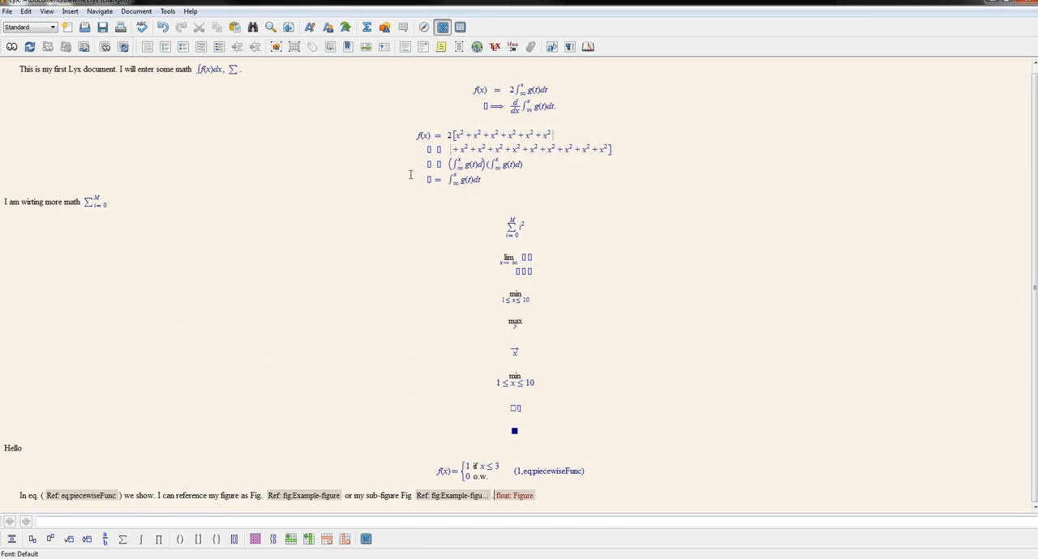
pyautogui.moveTo(274, 94)
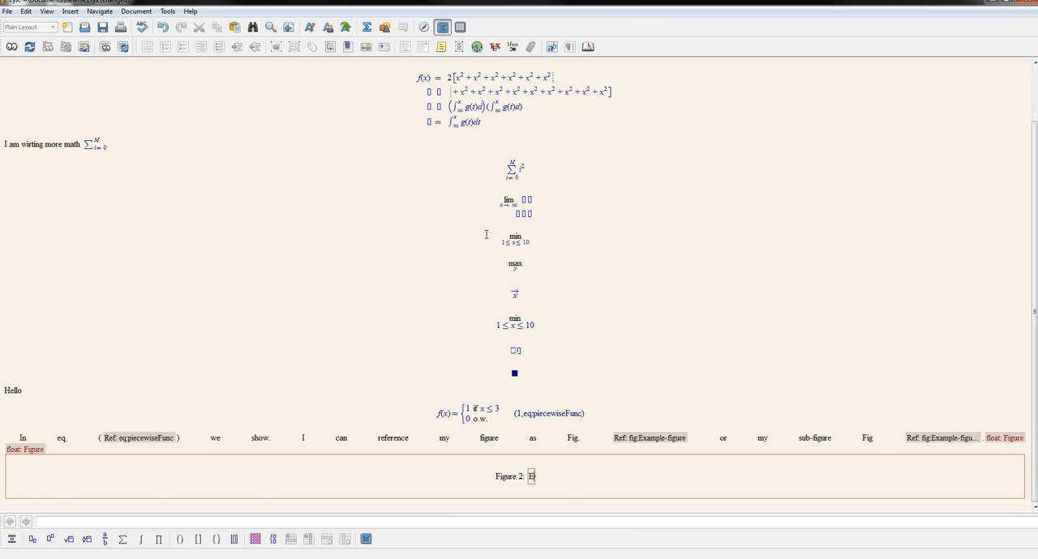
# Caption the second figure float 'Example 2' and start Insert > Table inside it
pyautogui.write('xample 2')
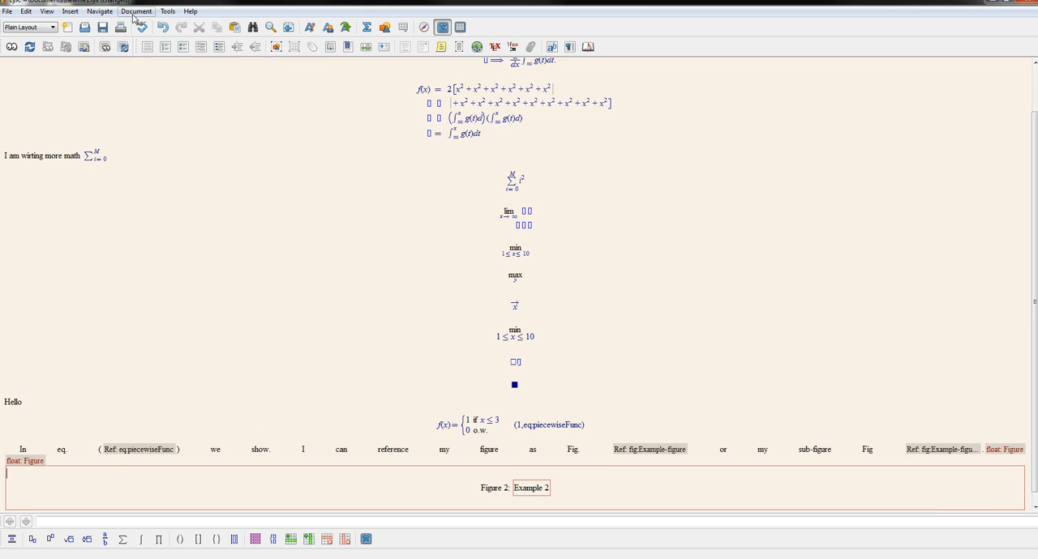
pyautogui.click(70, 9)
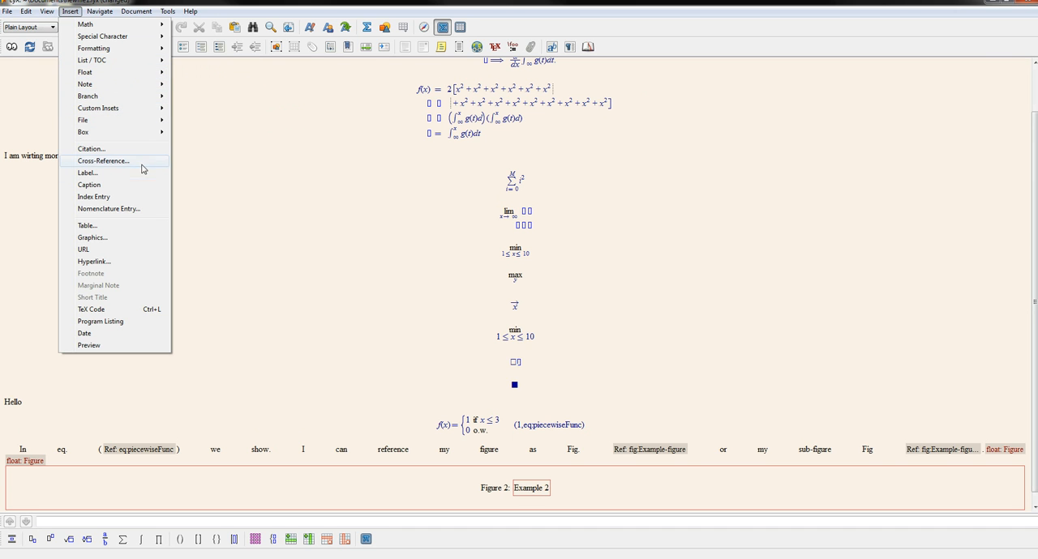
pyautogui.click(88, 225)
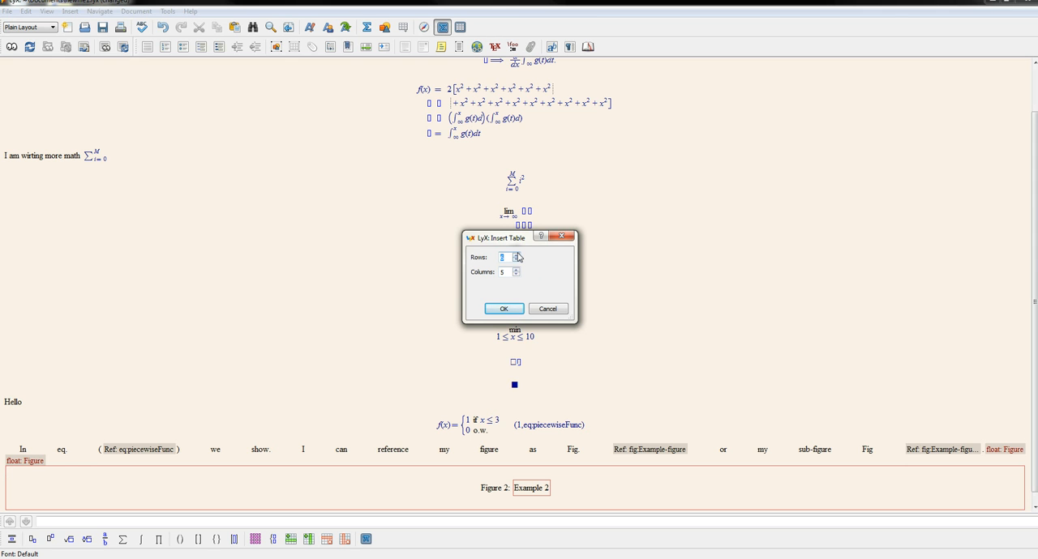
# Create a six-row table in the float and start inserting a graphic into its first cell
pyautogui.click(515, 254)
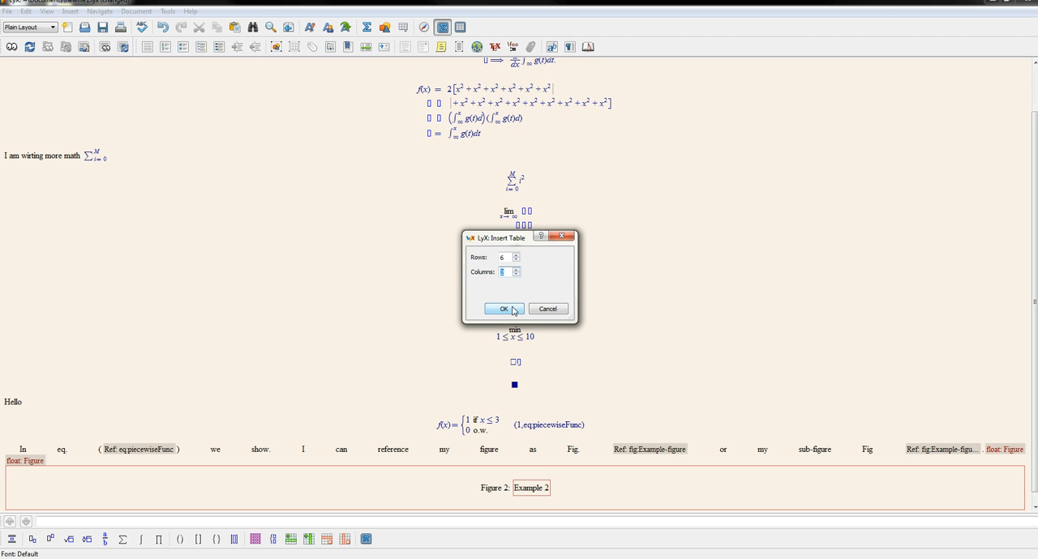
pyautogui.click(503, 308)
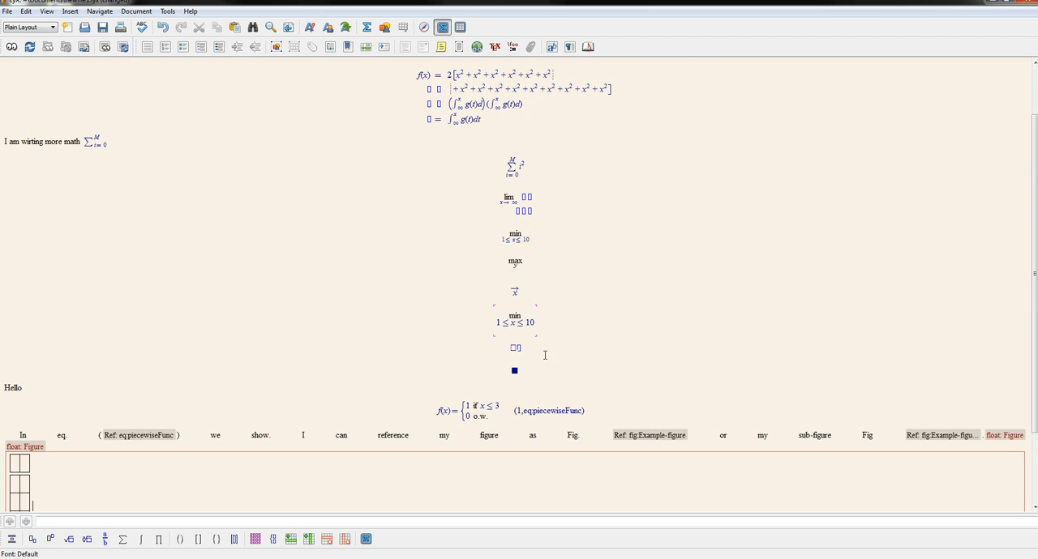
pyautogui.scroll(-3)
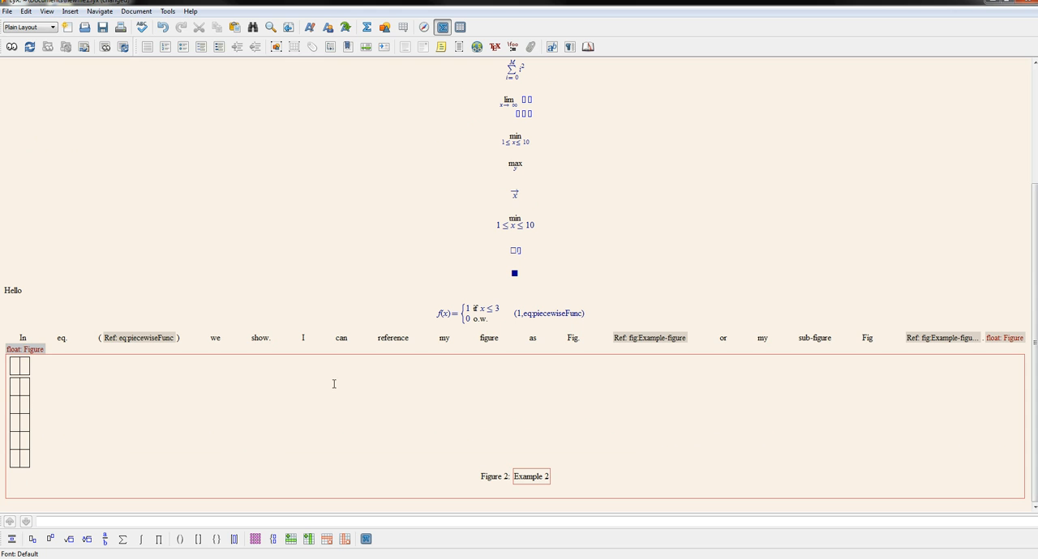
pyautogui.click(20, 366)
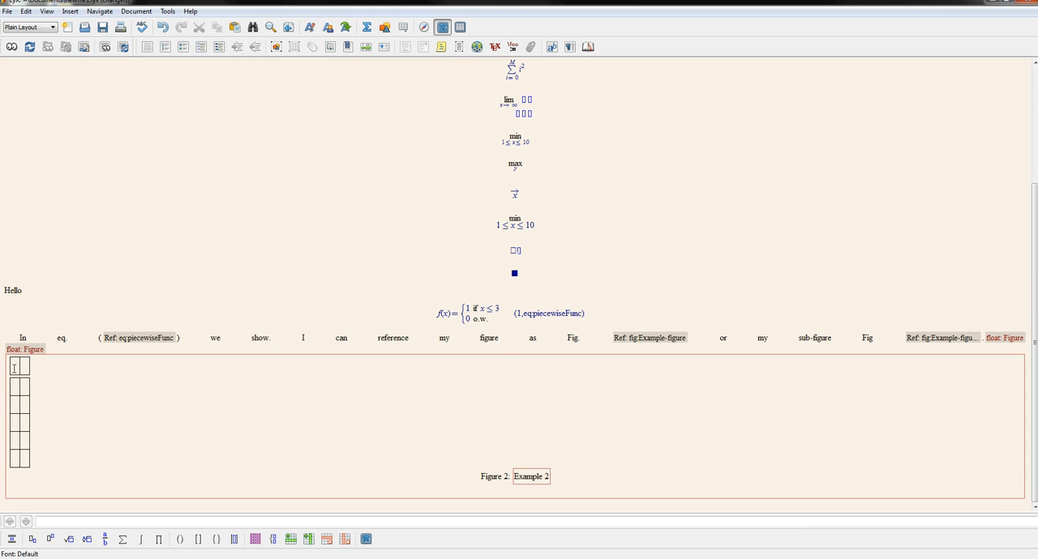
pyautogui.click(13, 366)
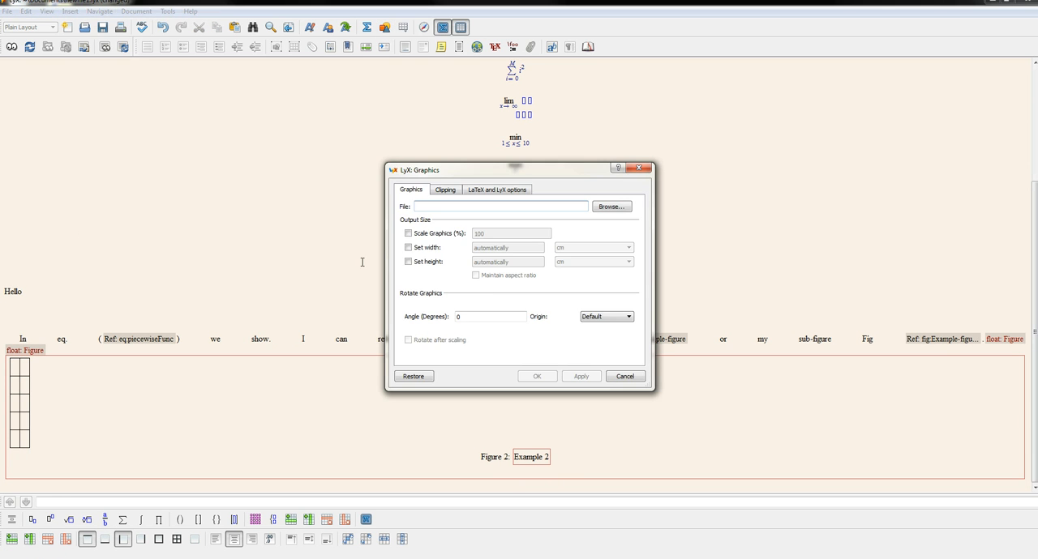
# Browse to Sample Pictures/Chrysanthemum.jpg and set its width and height to 2 with units
pyautogui.click(610, 206)
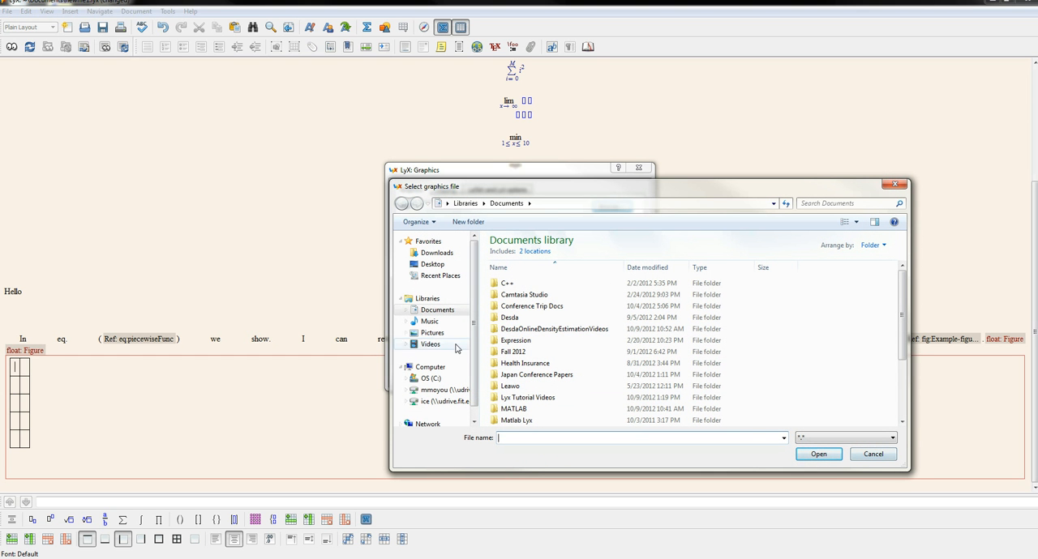
pyautogui.click(431, 332)
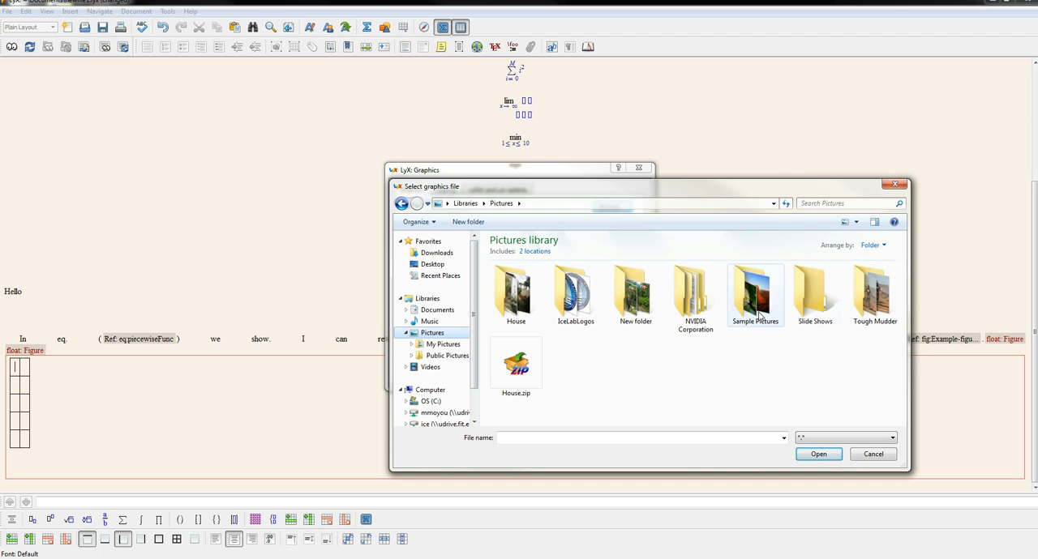
pyautogui.click(817, 454)
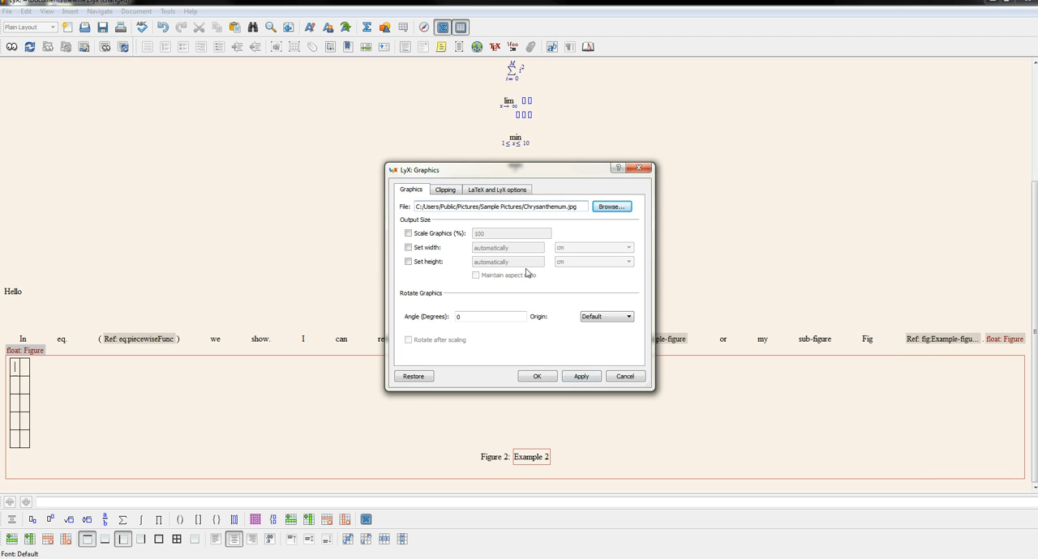
pyautogui.click(497, 189)
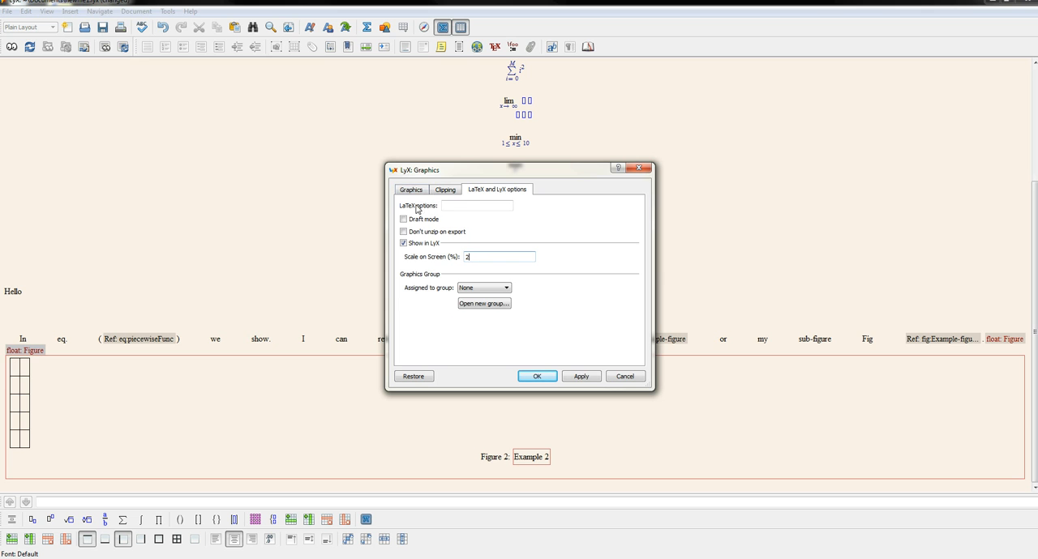
pyautogui.click(410, 190)
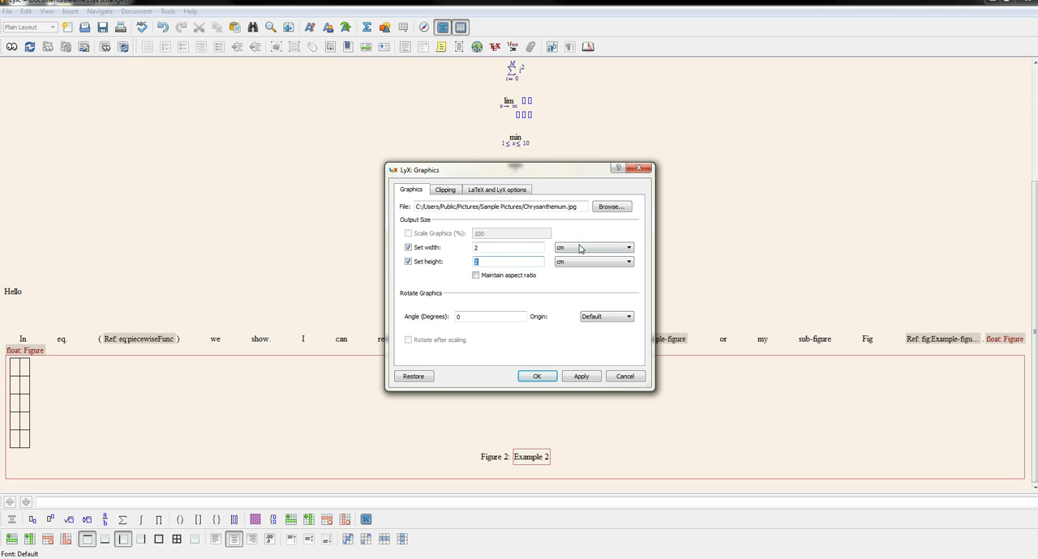
pyautogui.click(630, 261)
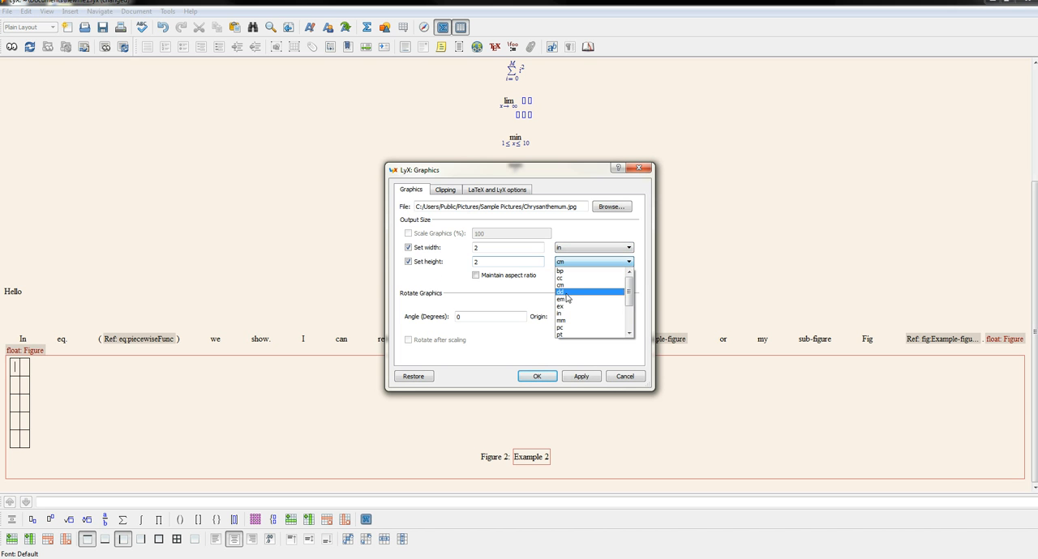
pyautogui.click(536, 377)
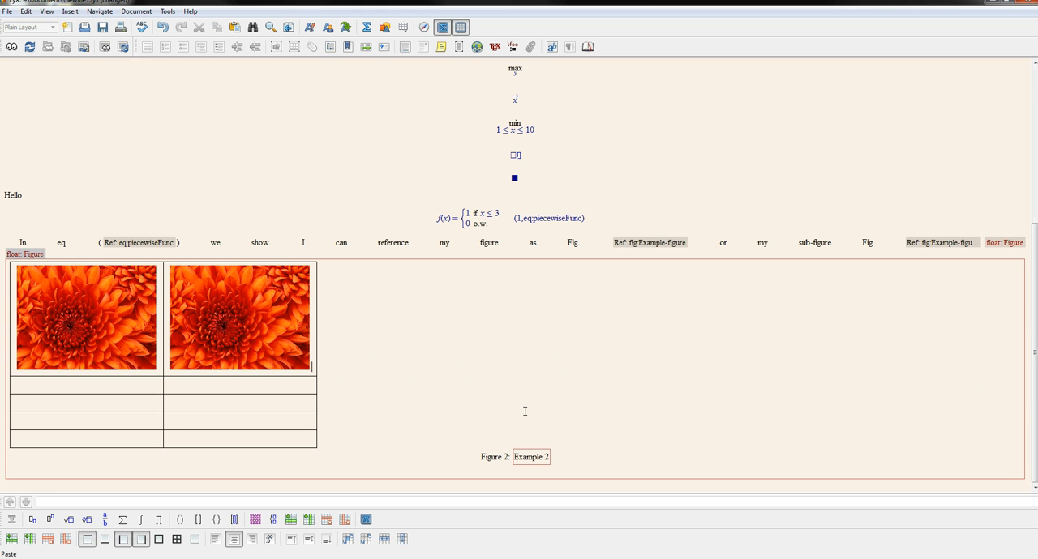
# Fill the grid with four Chrysanthemum copies and type sub-captions reading 'sub 1'
pyautogui.scroll(-3)
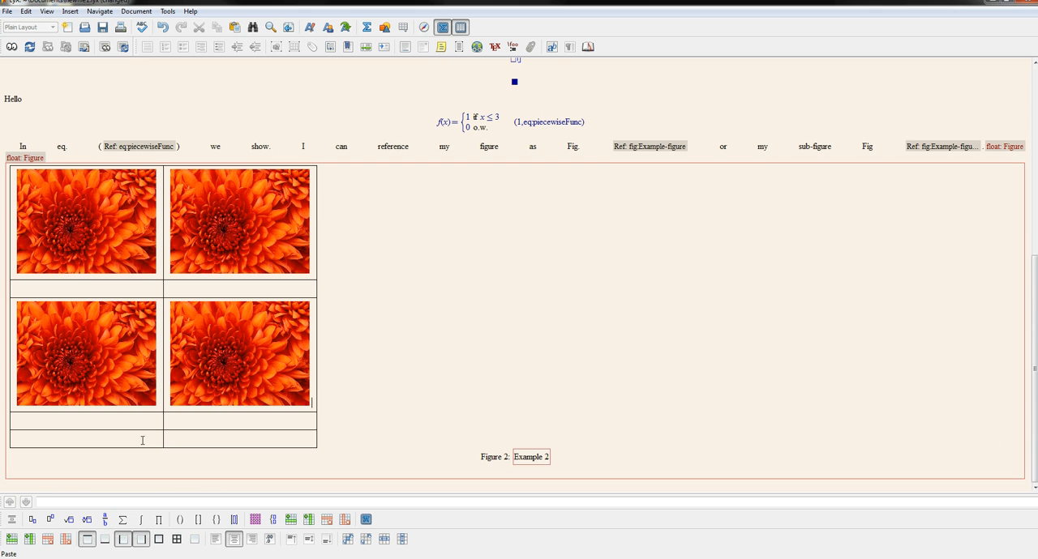
pyautogui.moveTo(308, 519)
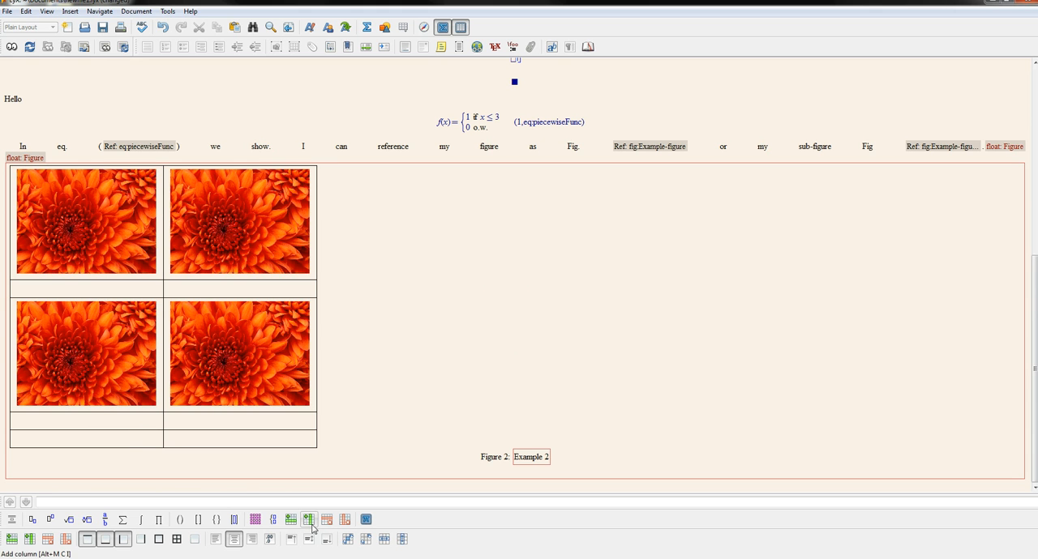
pyautogui.moveTo(29, 538)
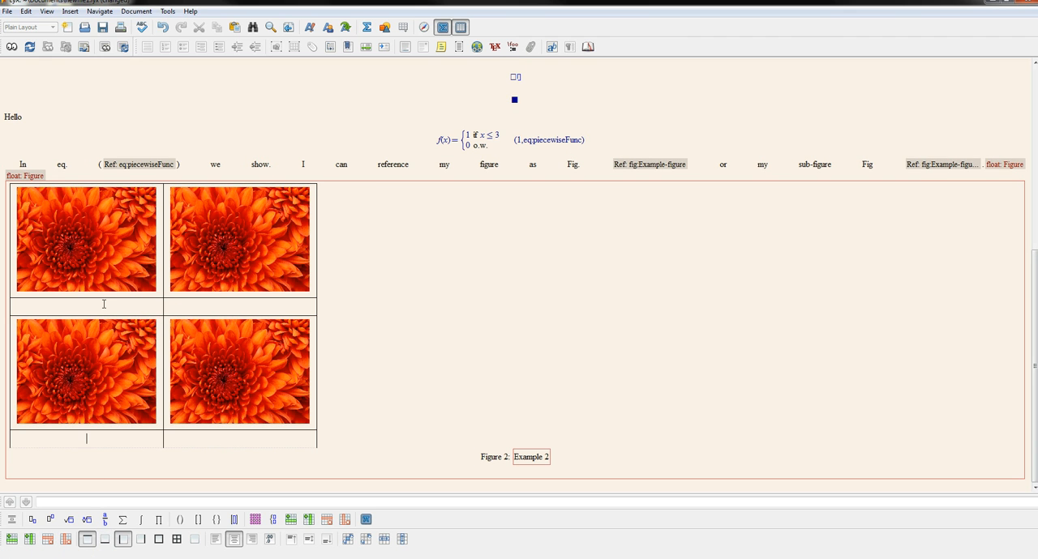
pyautogui.write('a')
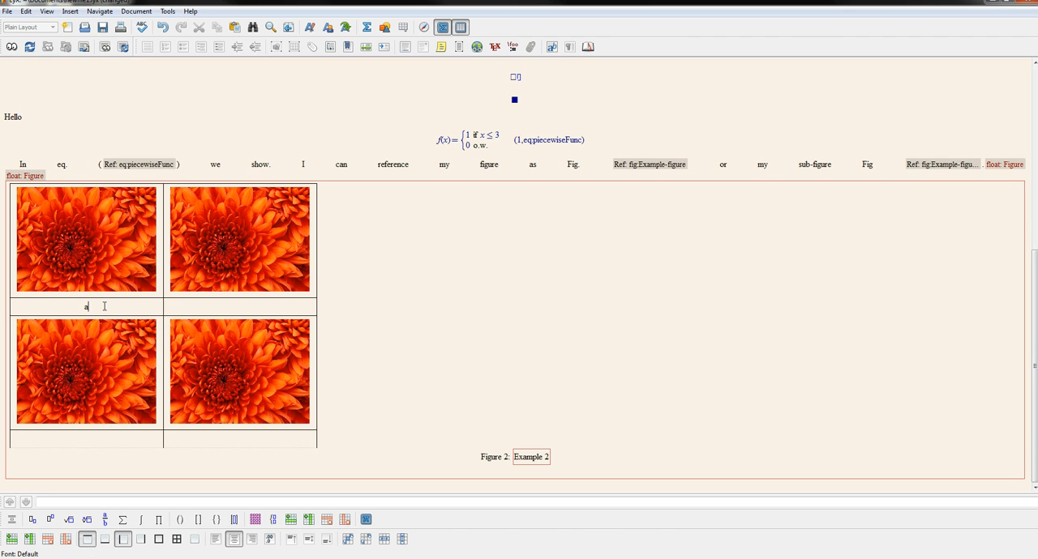
pyautogui.write('(a) Figure')
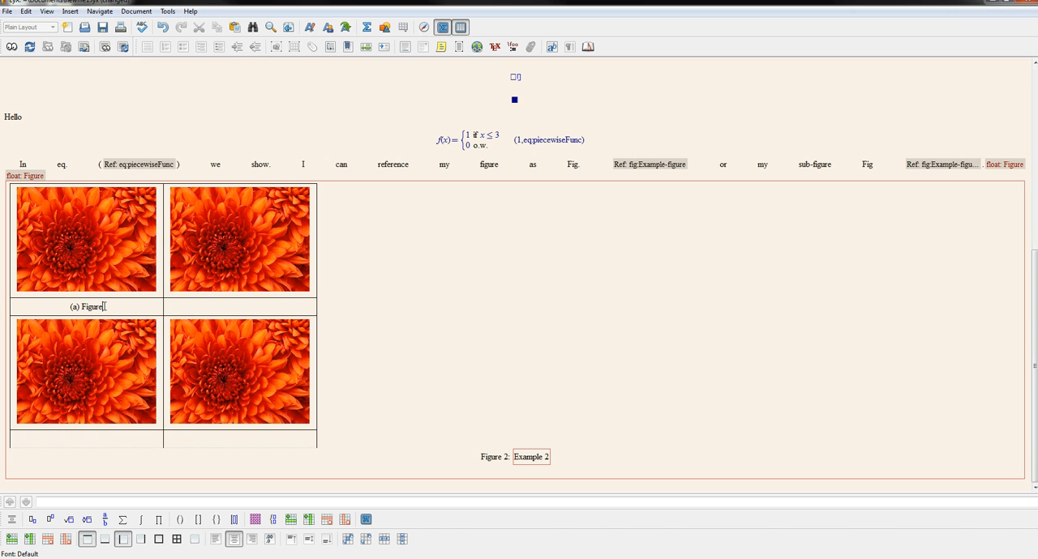
pyautogui.write('sub 1')
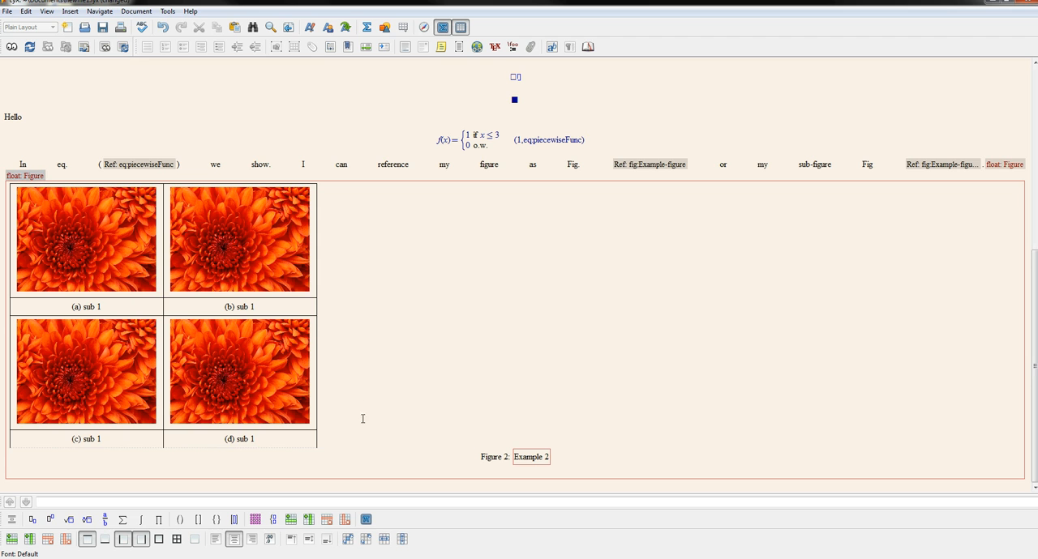
# Check the picture settings unchanged, then set the image grid's paragraph alignment to Center
pyautogui.doubleClick(84, 240)
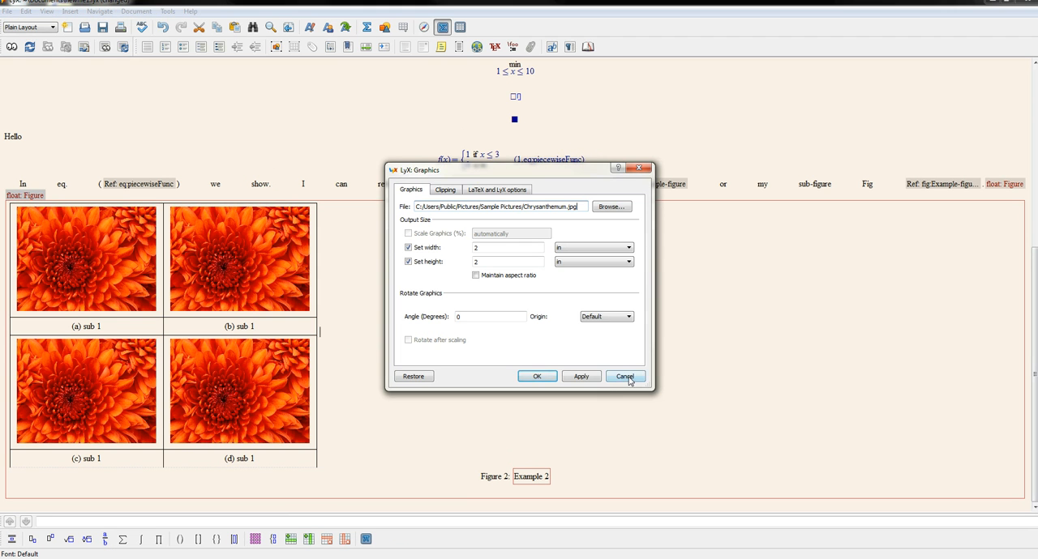
pyautogui.click(624, 377)
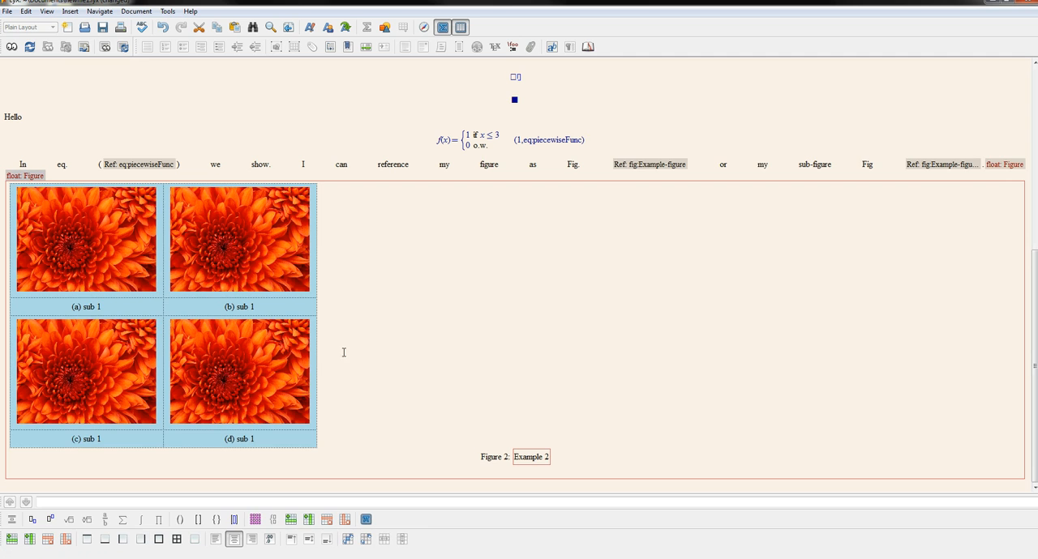
pyautogui.rightClick(343, 352)
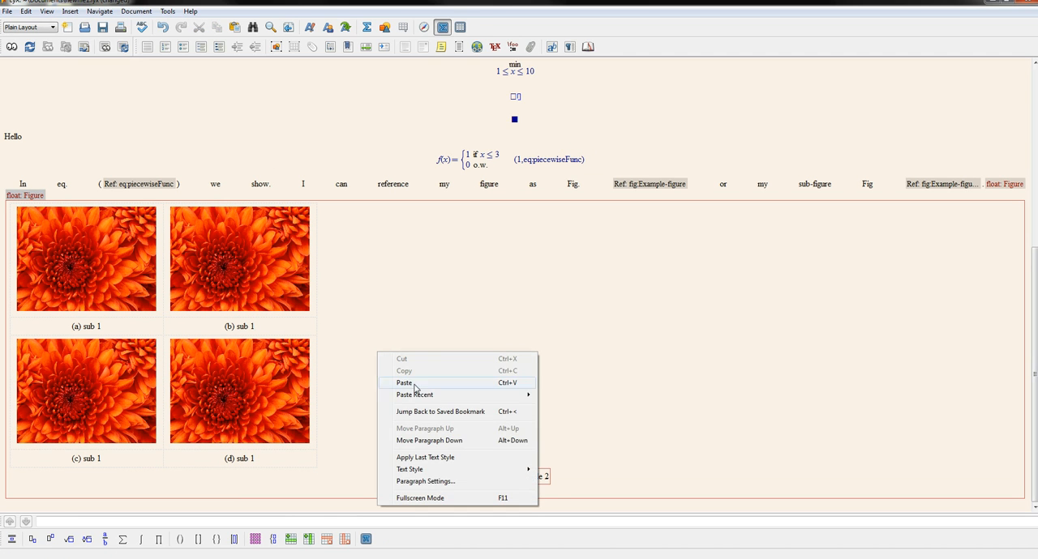
pyautogui.click(424, 480)
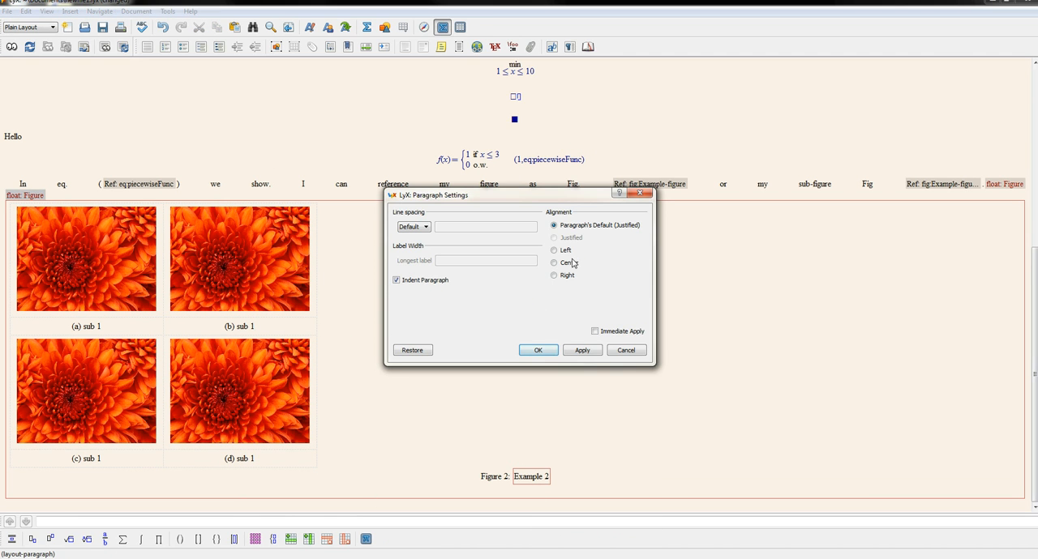
pyautogui.click(539, 351)
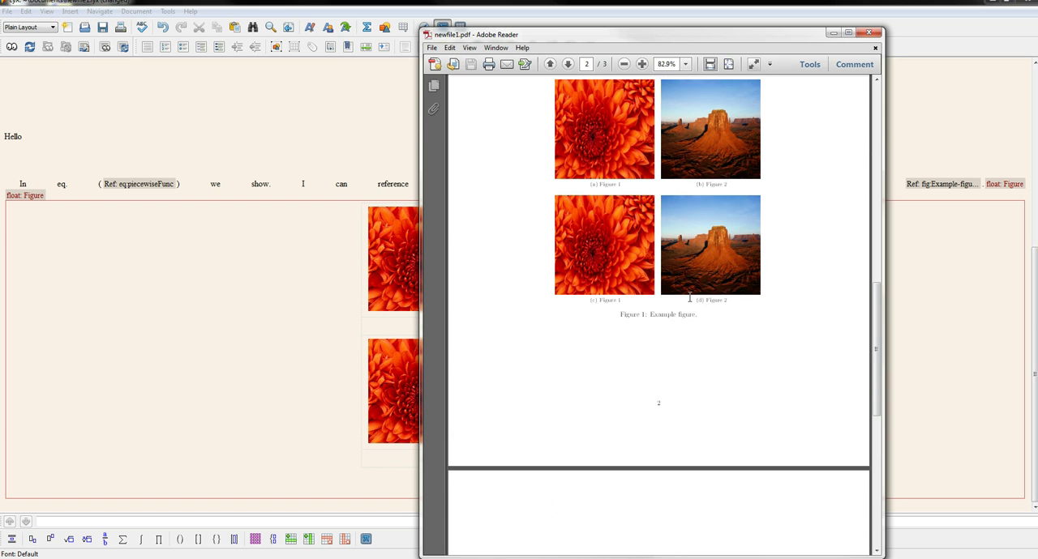
# Scroll the PDF to the second figure showing the centered two-by-two captioned image grid
pyautogui.scroll(3)
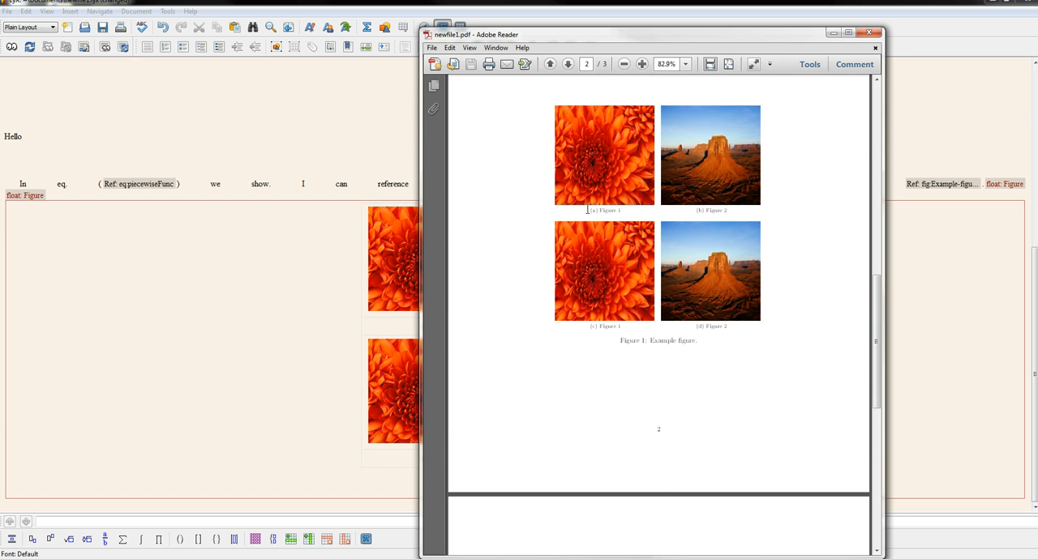